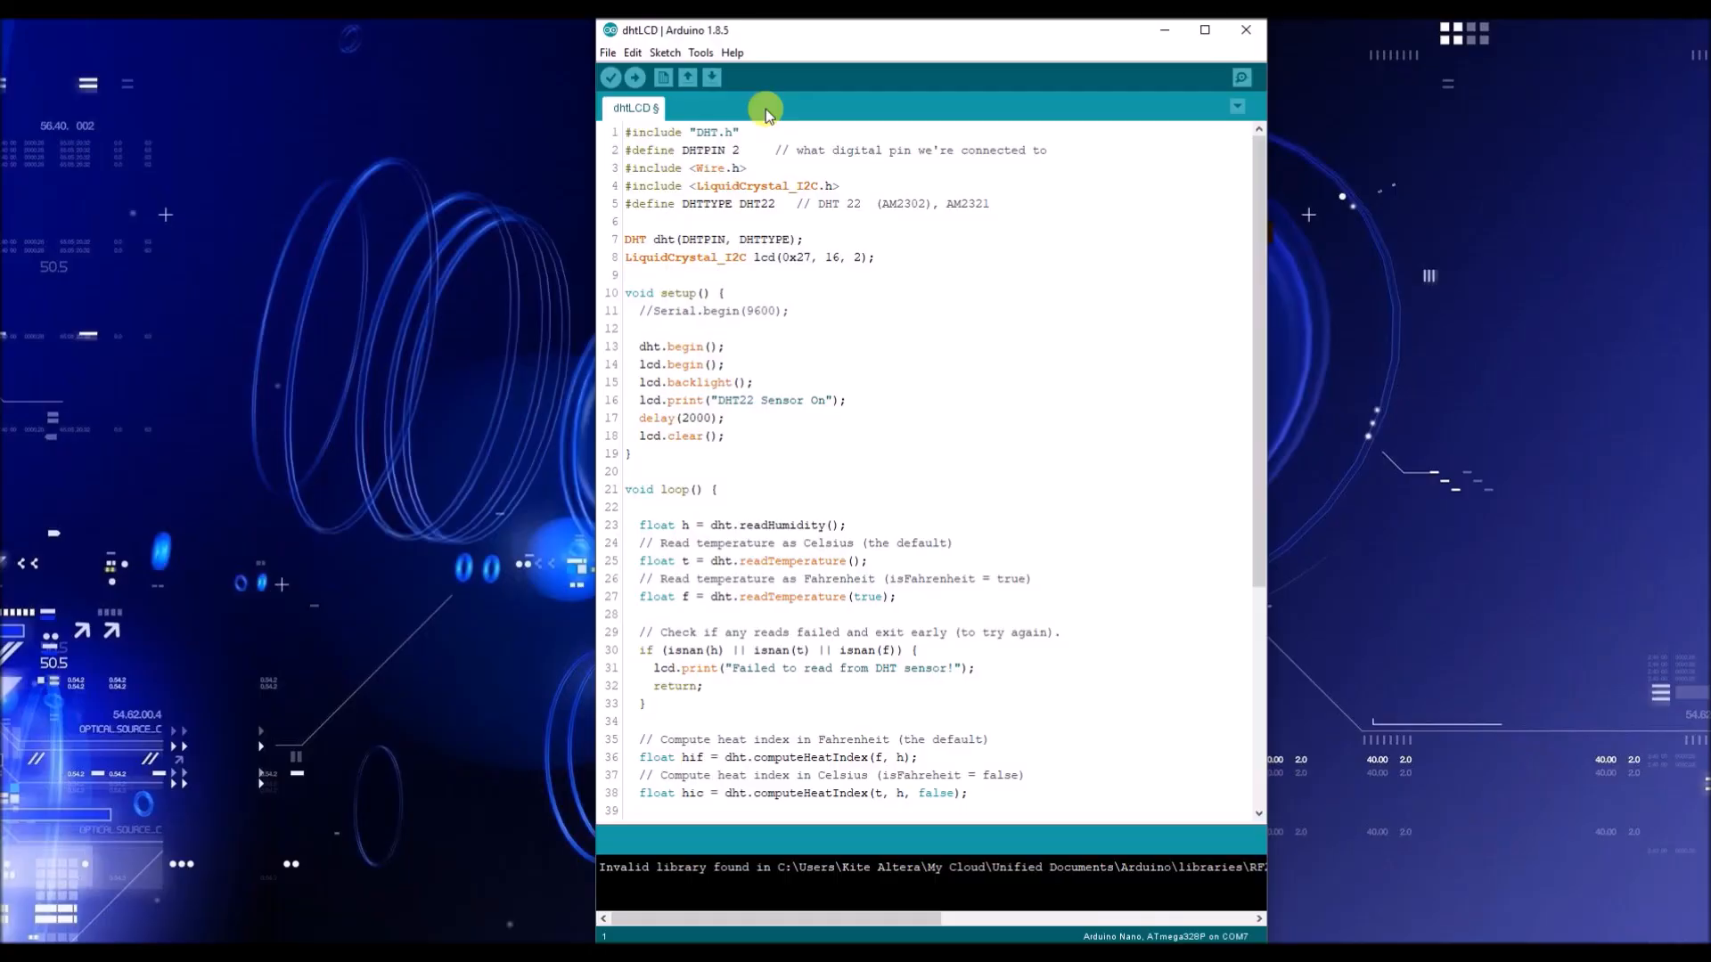
Delete the commented-out Serial.begin(9600) line and its leftover blank line from setup()
{"action": "left_click", "coordinate": [674, 132]}
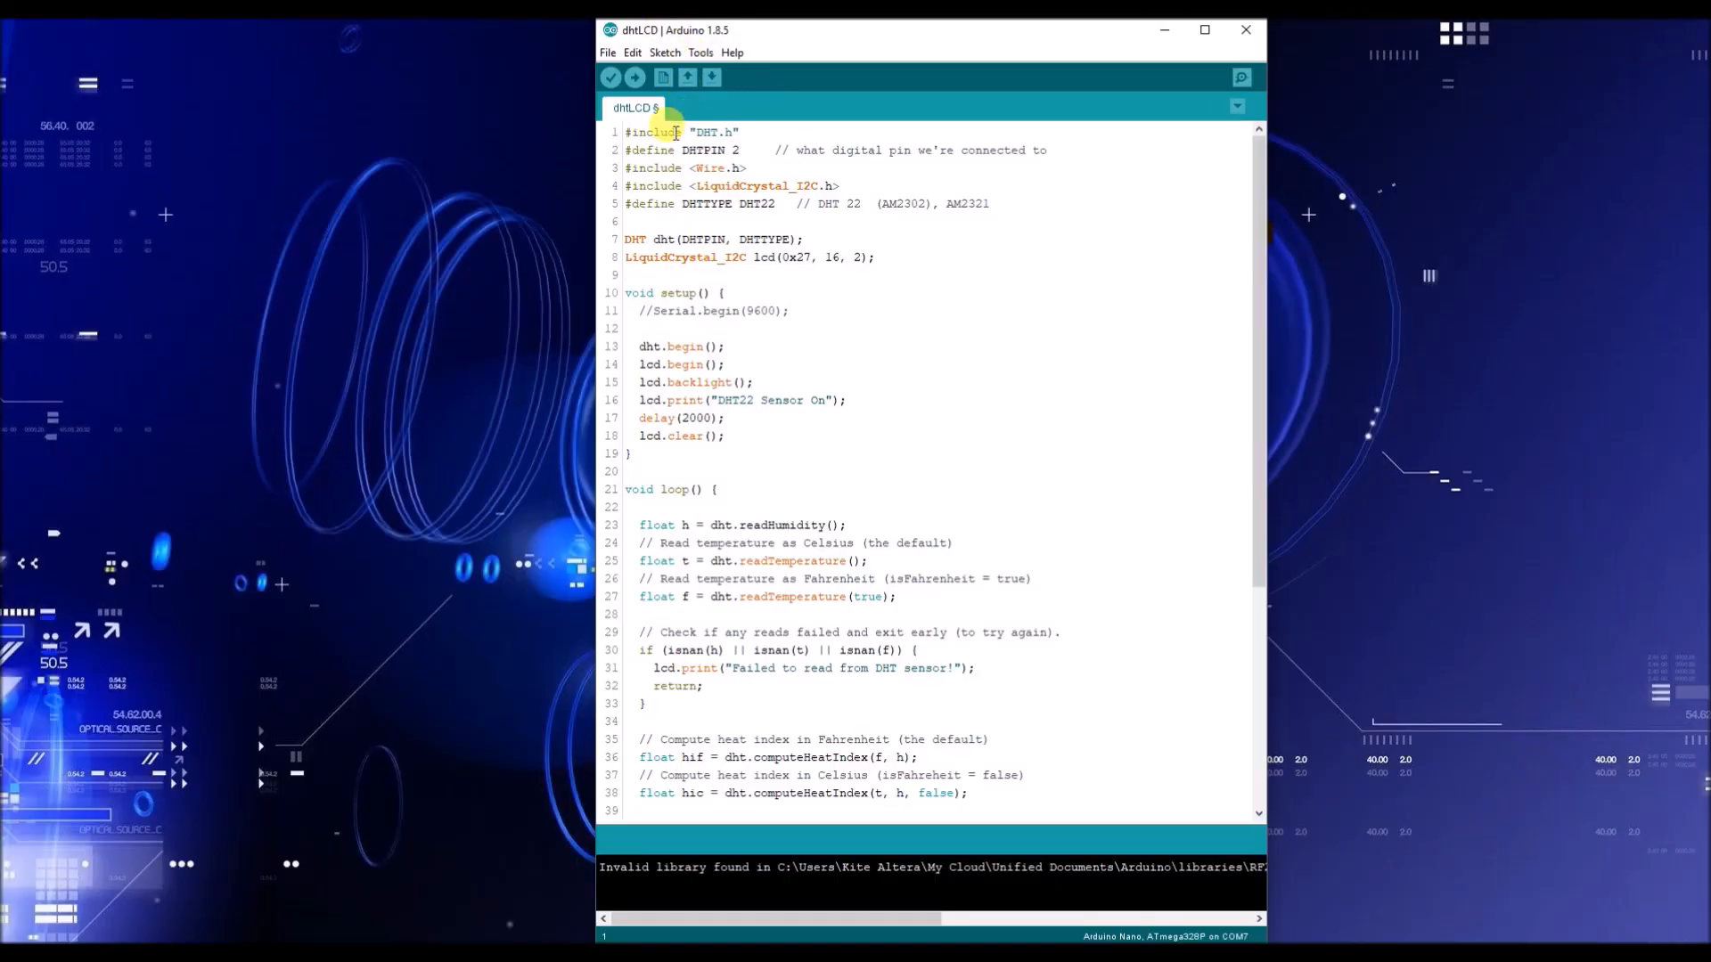
{"action": "mouse_move", "coordinate": [785, 338]}
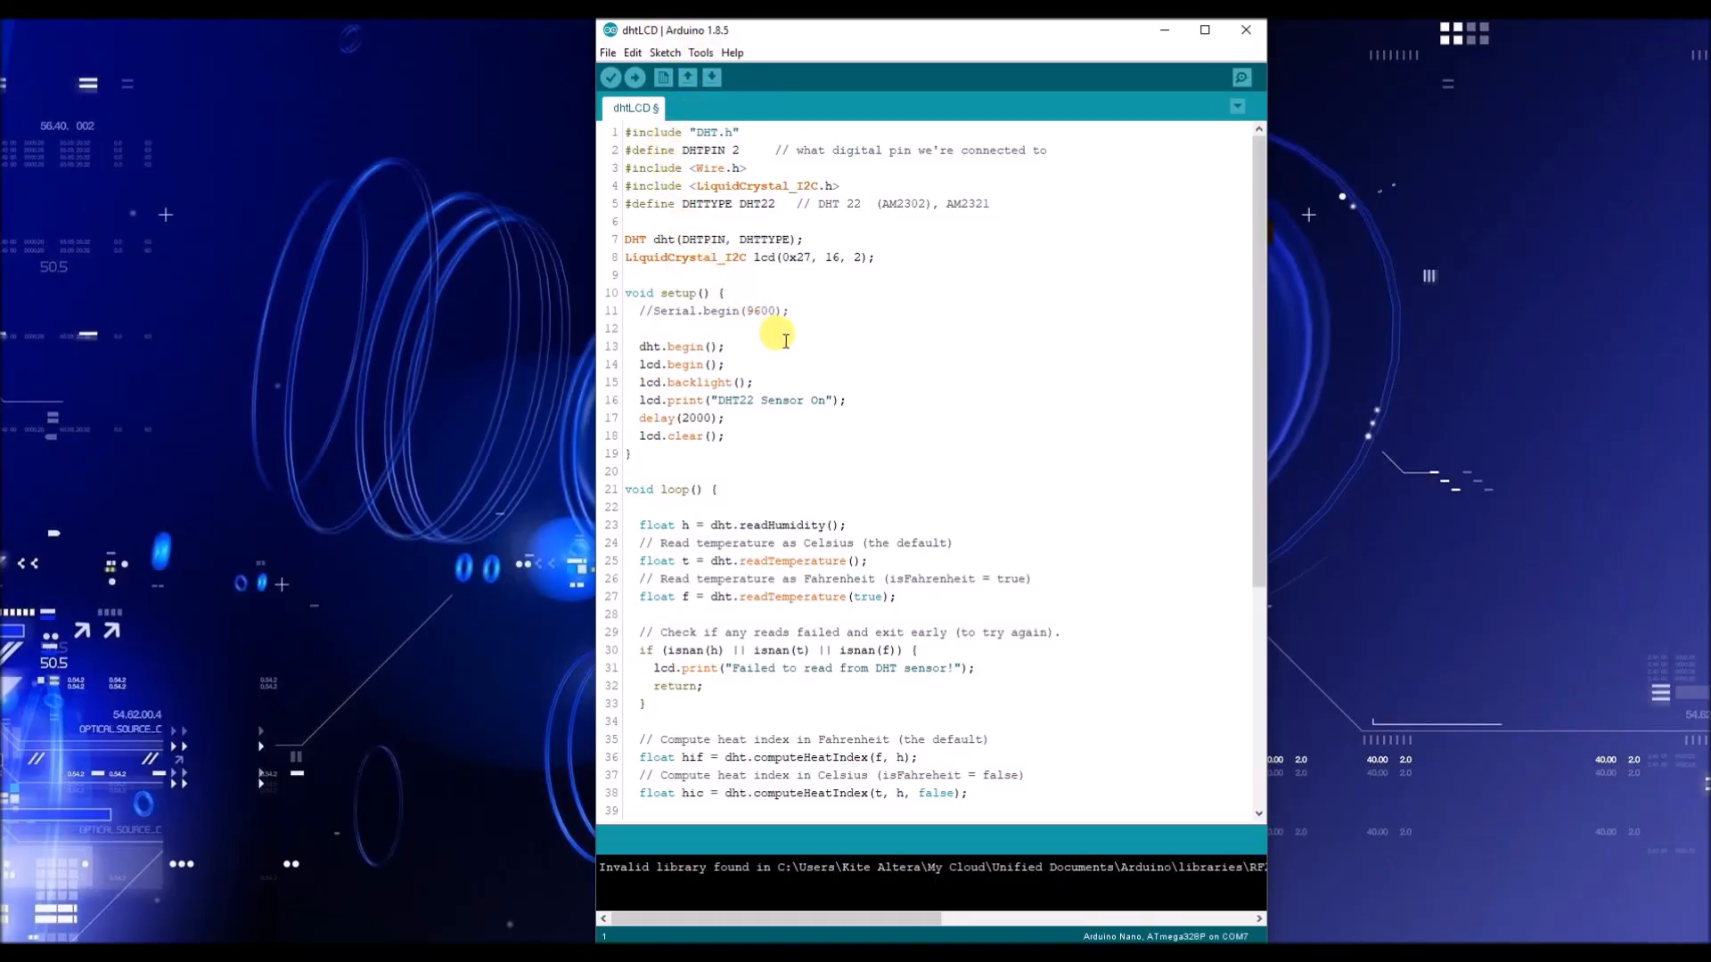
{"action": "mouse_move", "coordinate": [794, 365]}
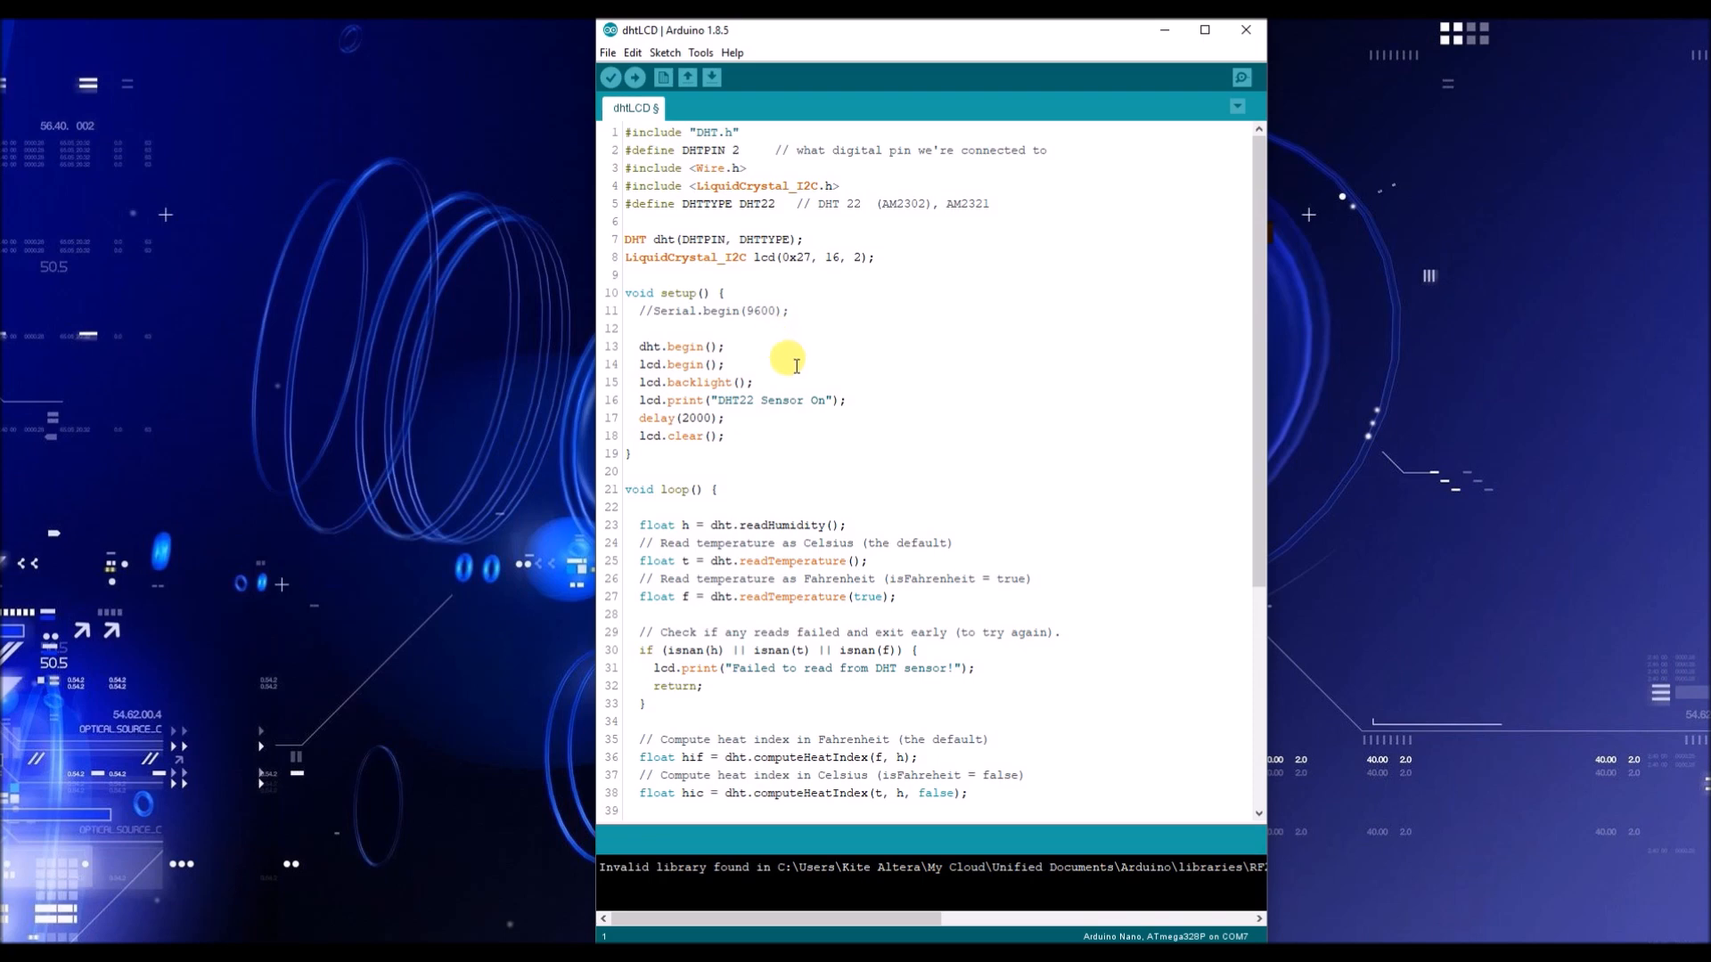
{"action": "mouse_move", "coordinate": [779, 378]}
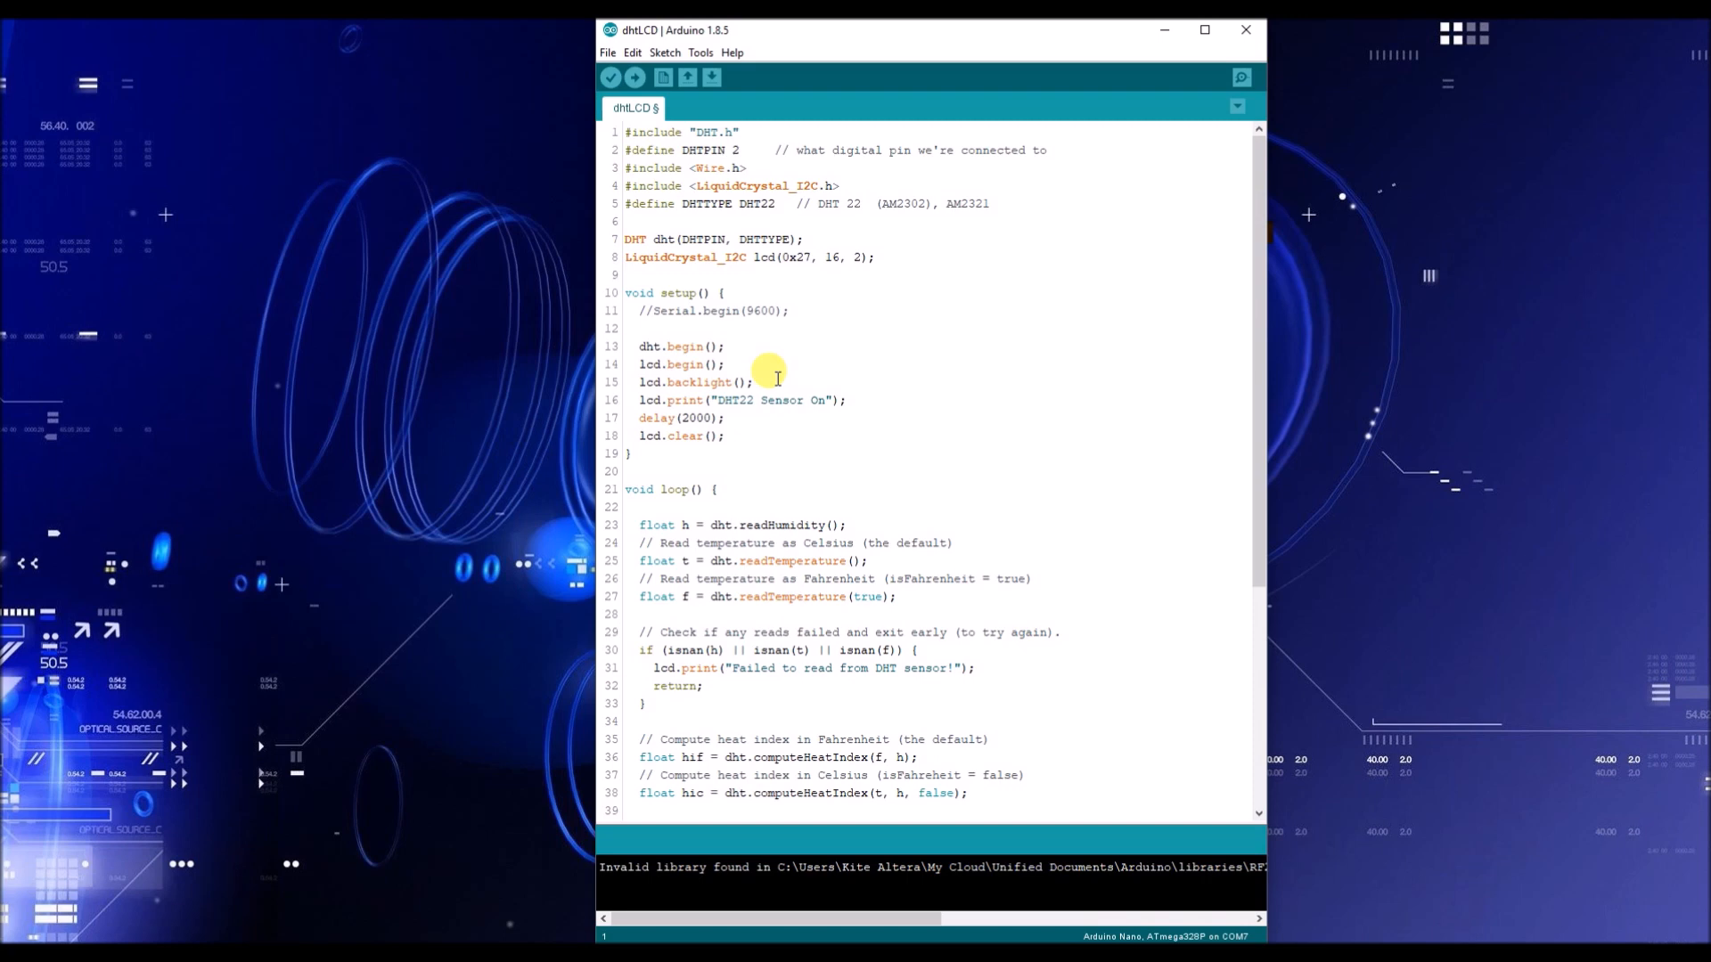
{"action": "mouse_move", "coordinate": [760, 358]}
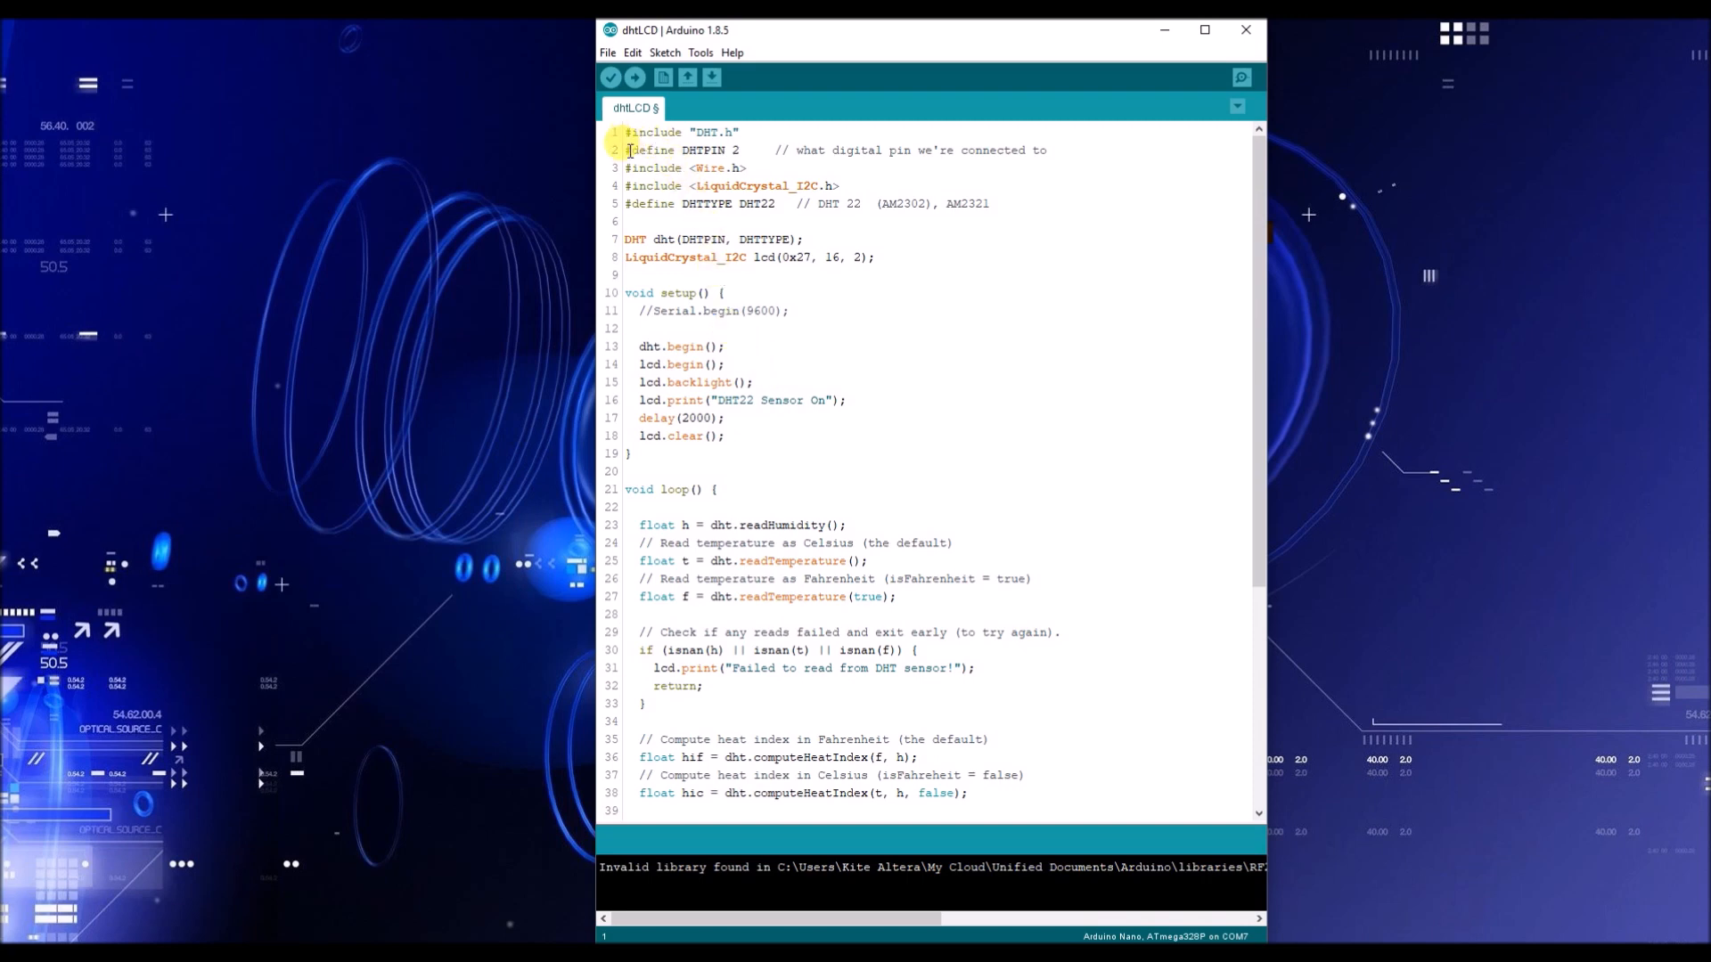
{"action": "left_click", "coordinate": [631, 150]}
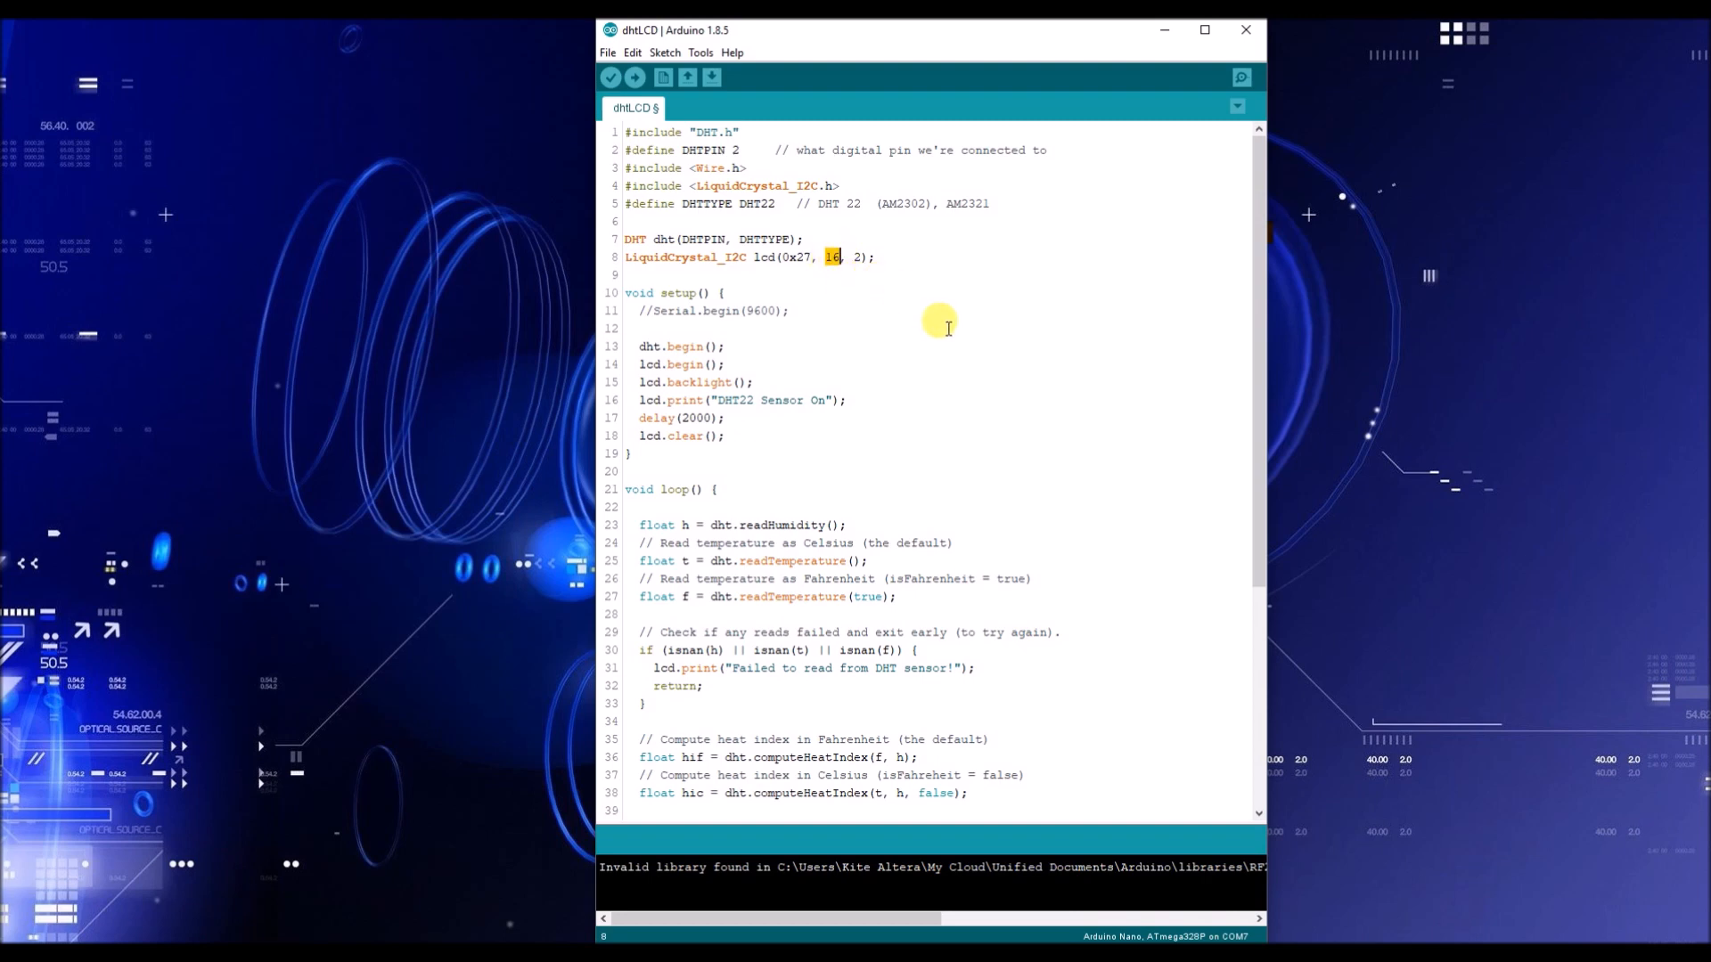
{"action": "left_click", "coordinate": [640, 328]}
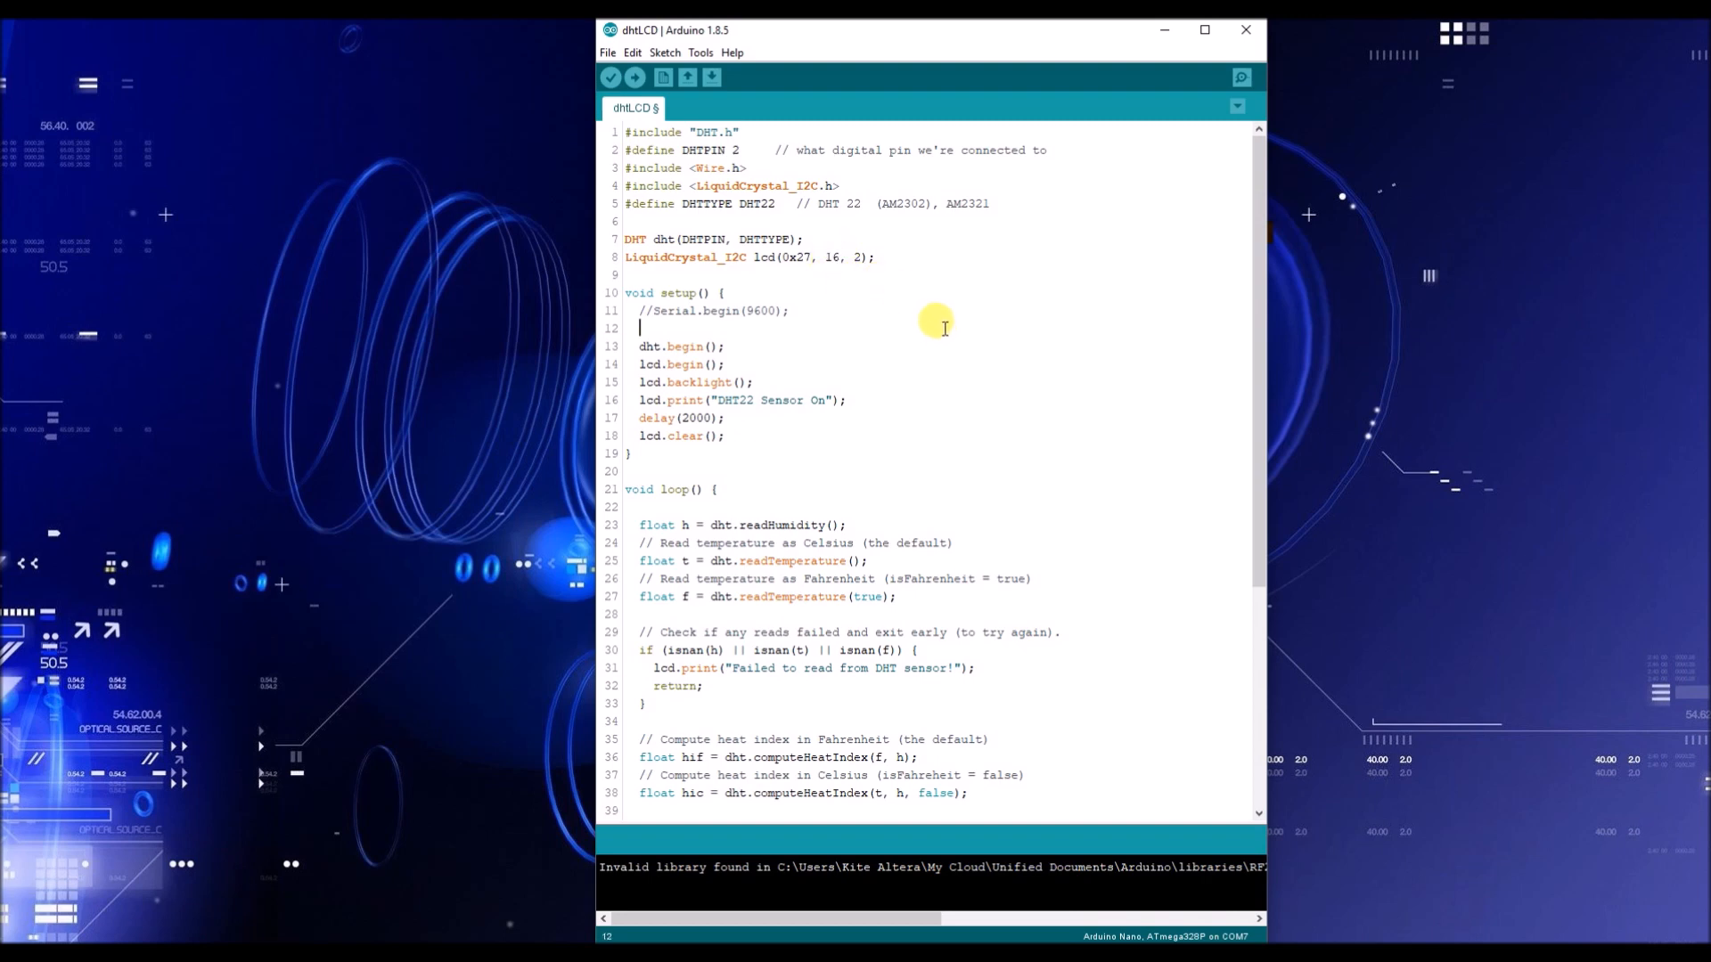
{"action": "scroll", "scroll_direction": "down", "scroll_amount": 3}
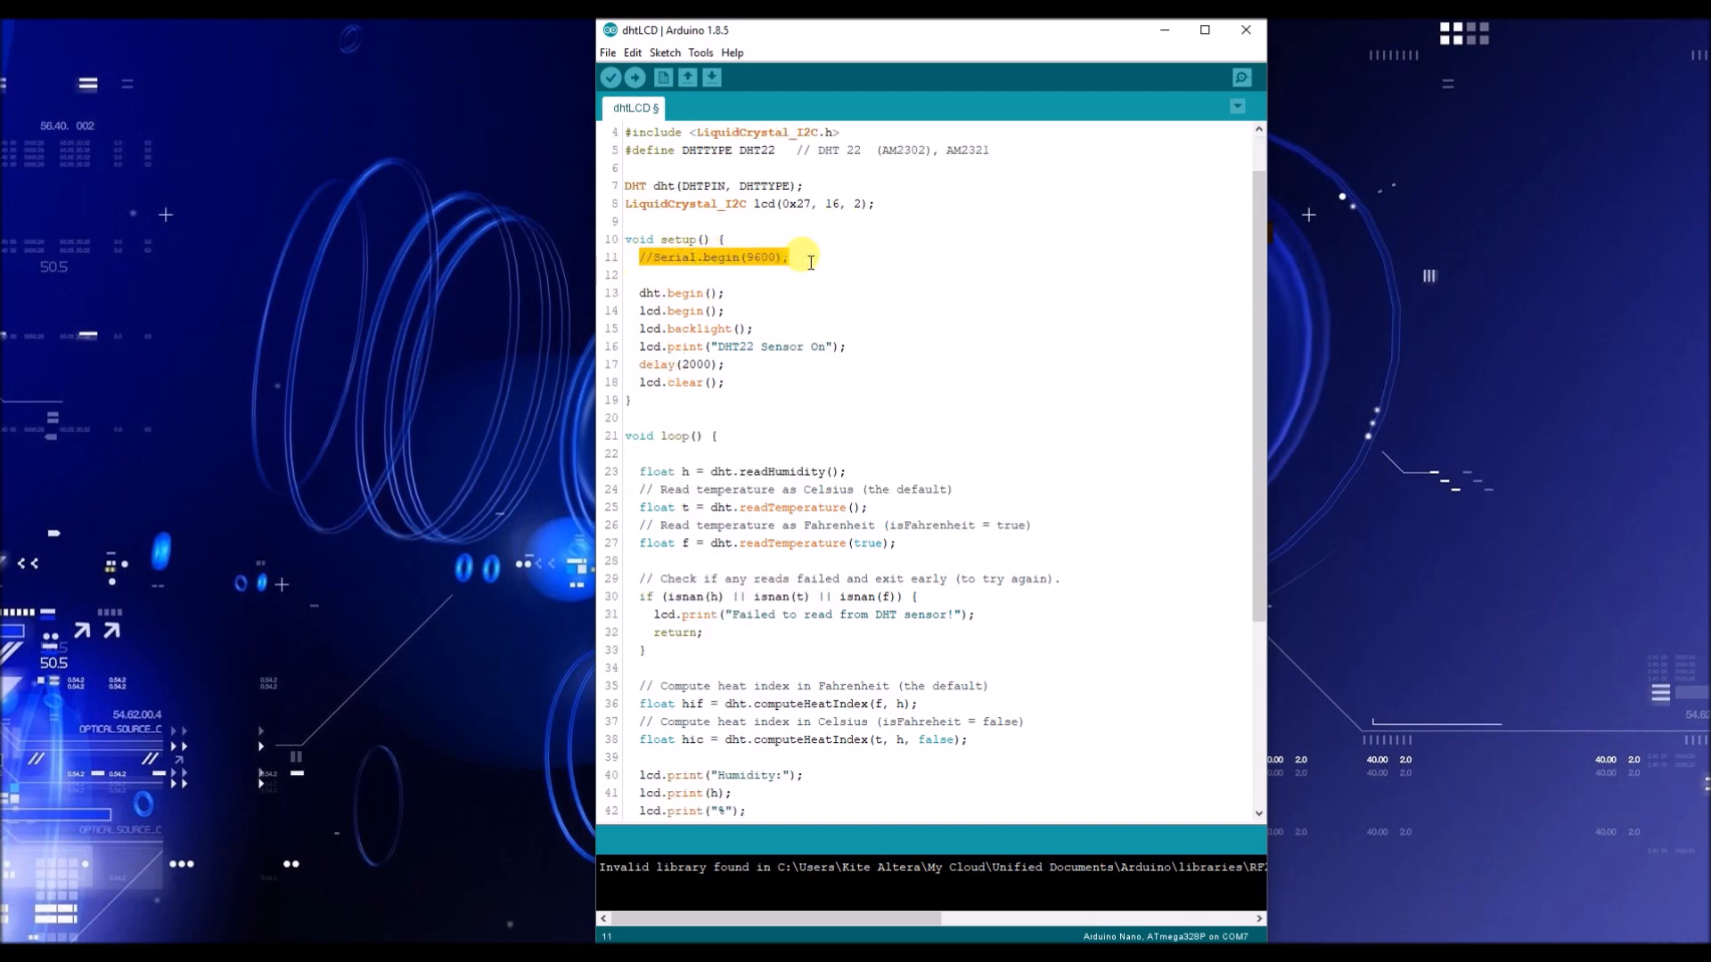
{"action": "key", "text": "Delete"}
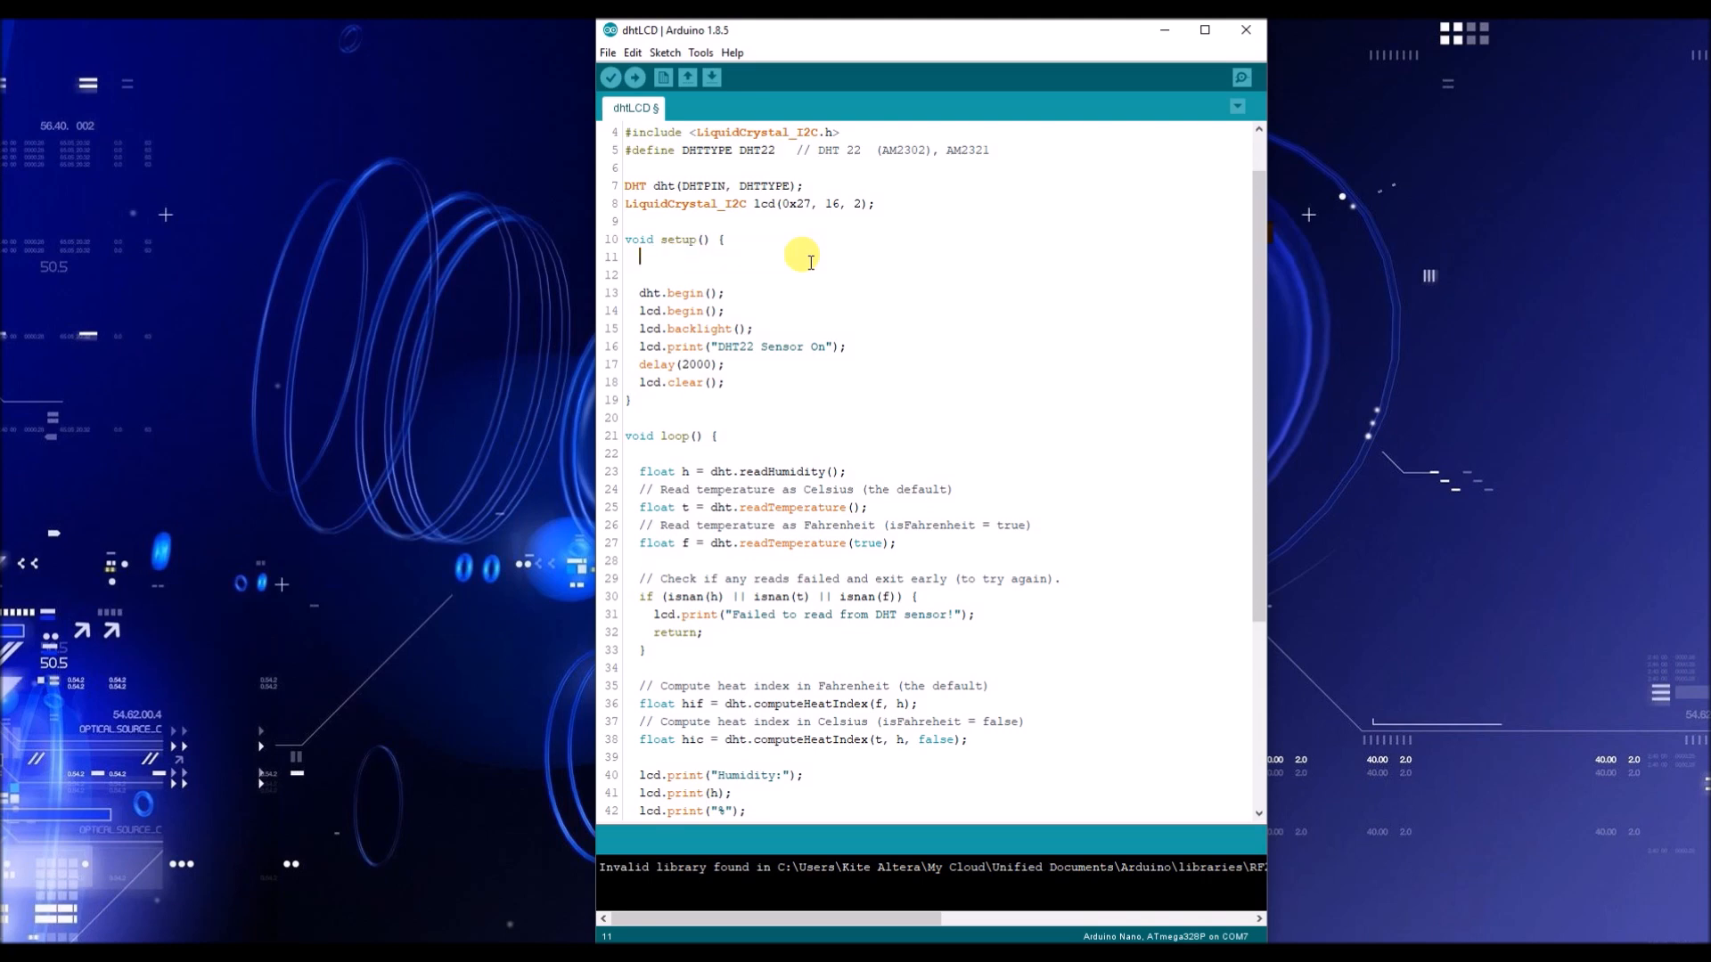
{"action": "key", "text": "Backspace"}
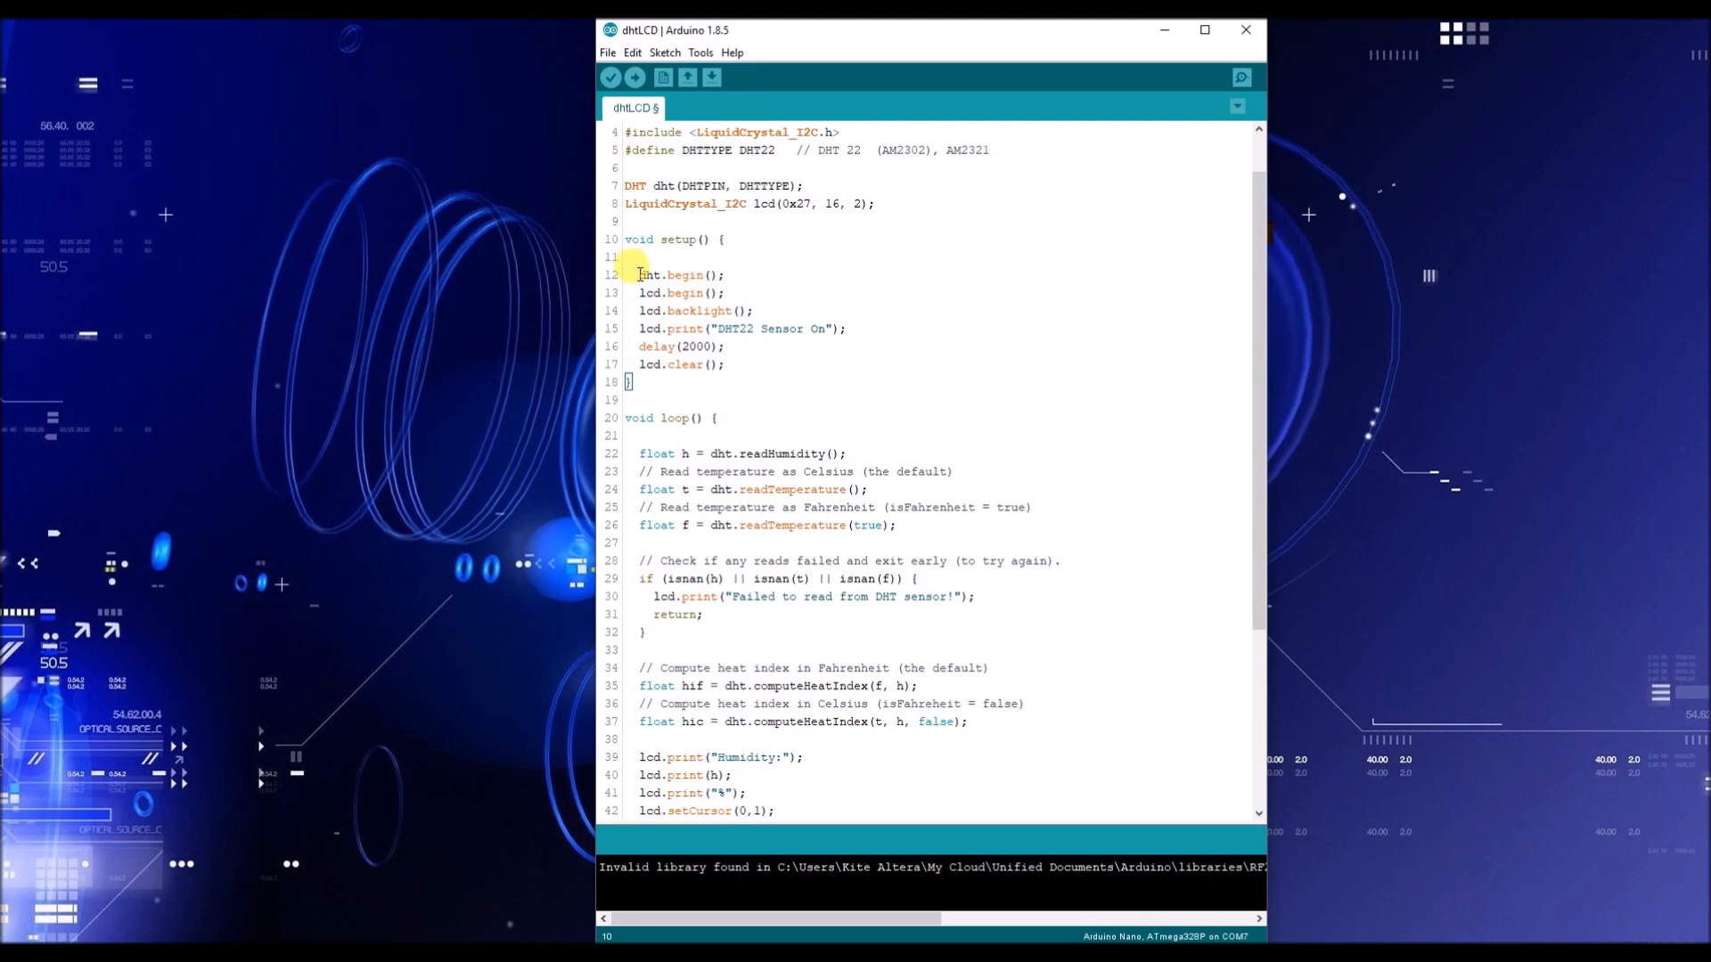
{"action": "left_click_drag", "start_coordinate": [638, 275], "coordinate": [725, 292]}
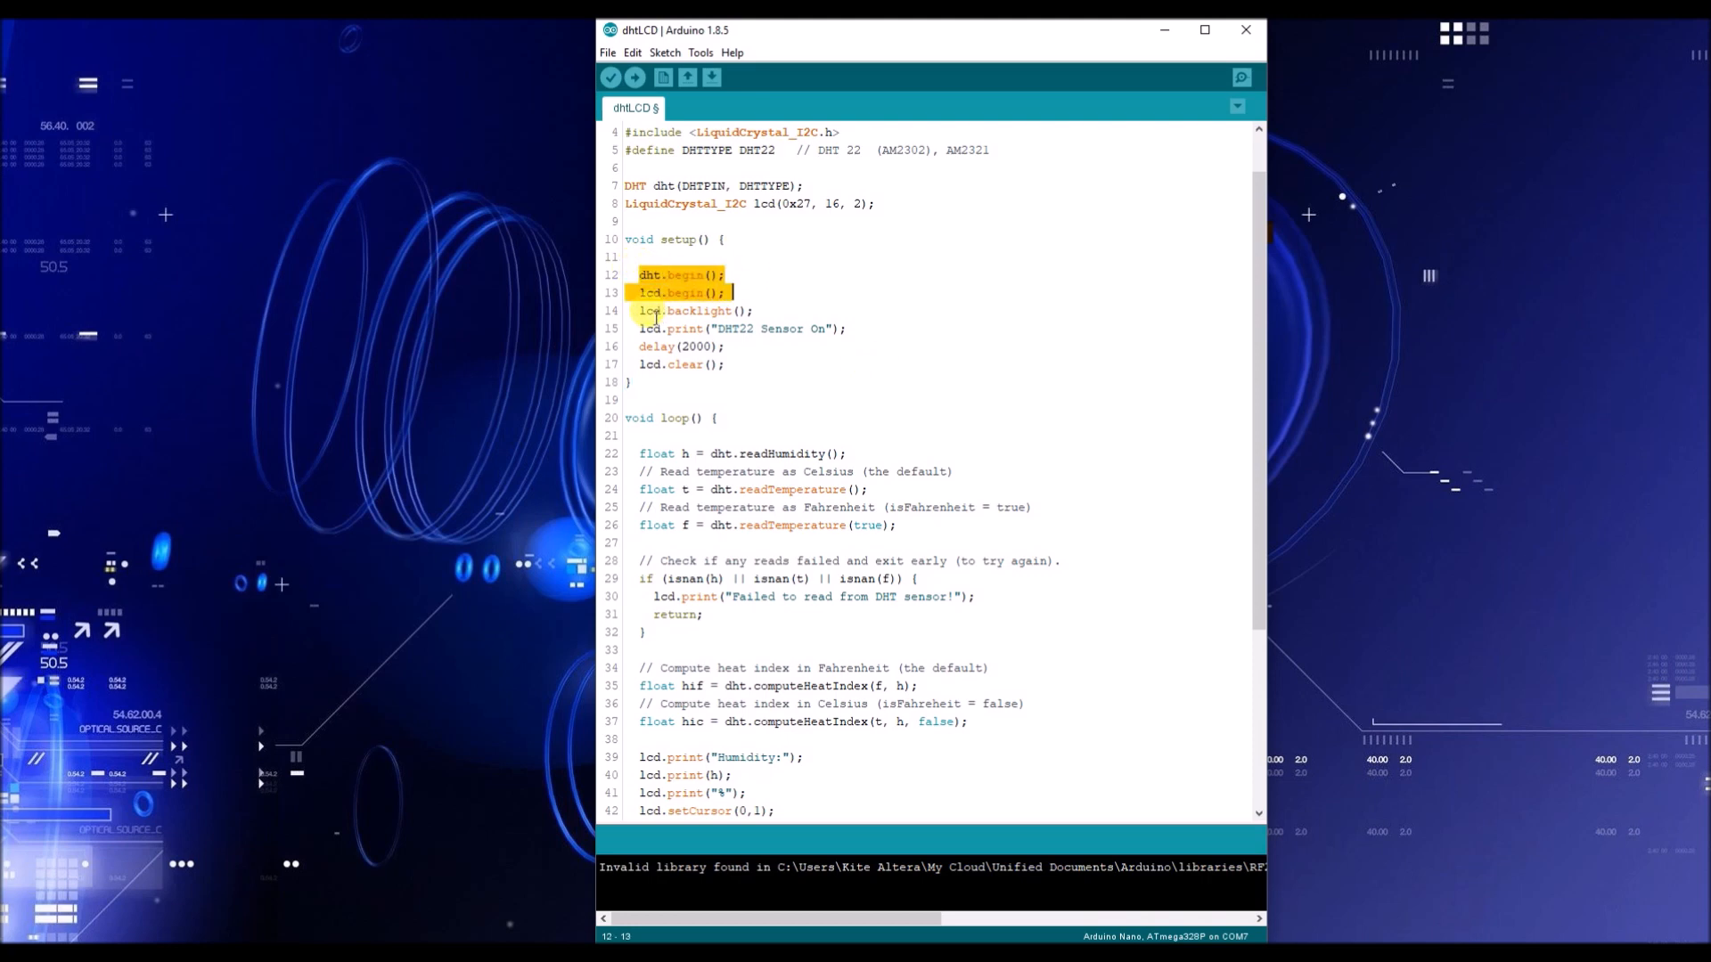
{"action": "left_click", "coordinate": [733, 292]}
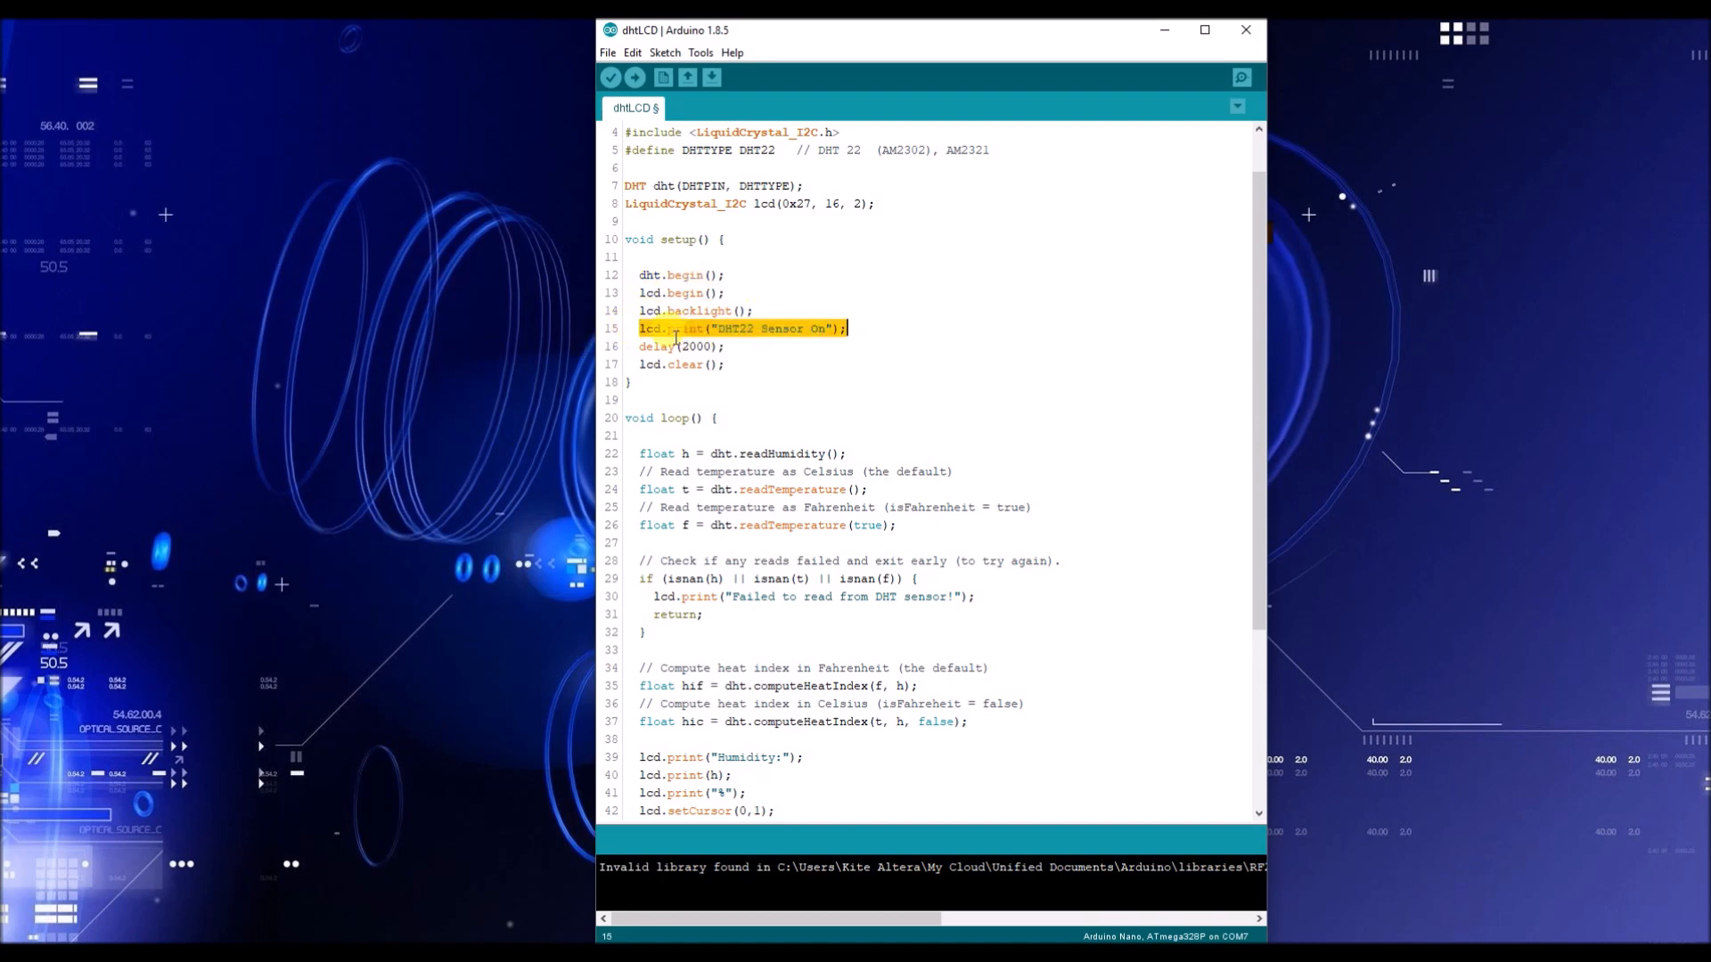
{"action": "left_click", "coordinate": [752, 328]}
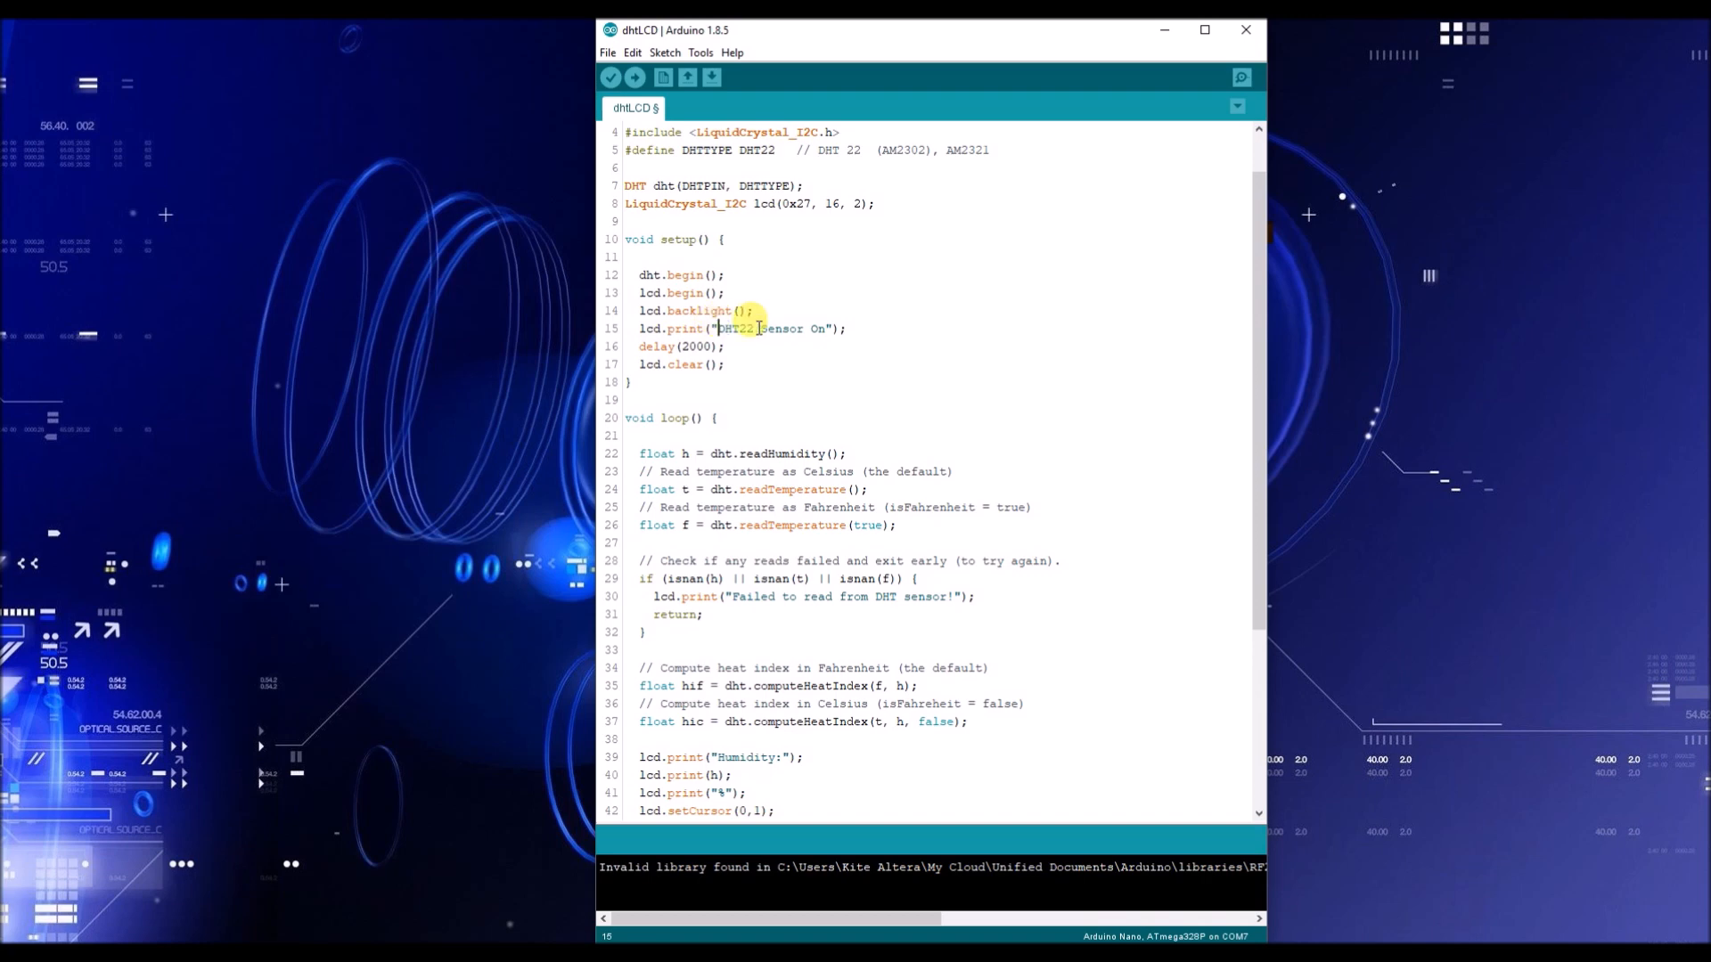
{"action": "mouse_move", "coordinate": [991, 298]}
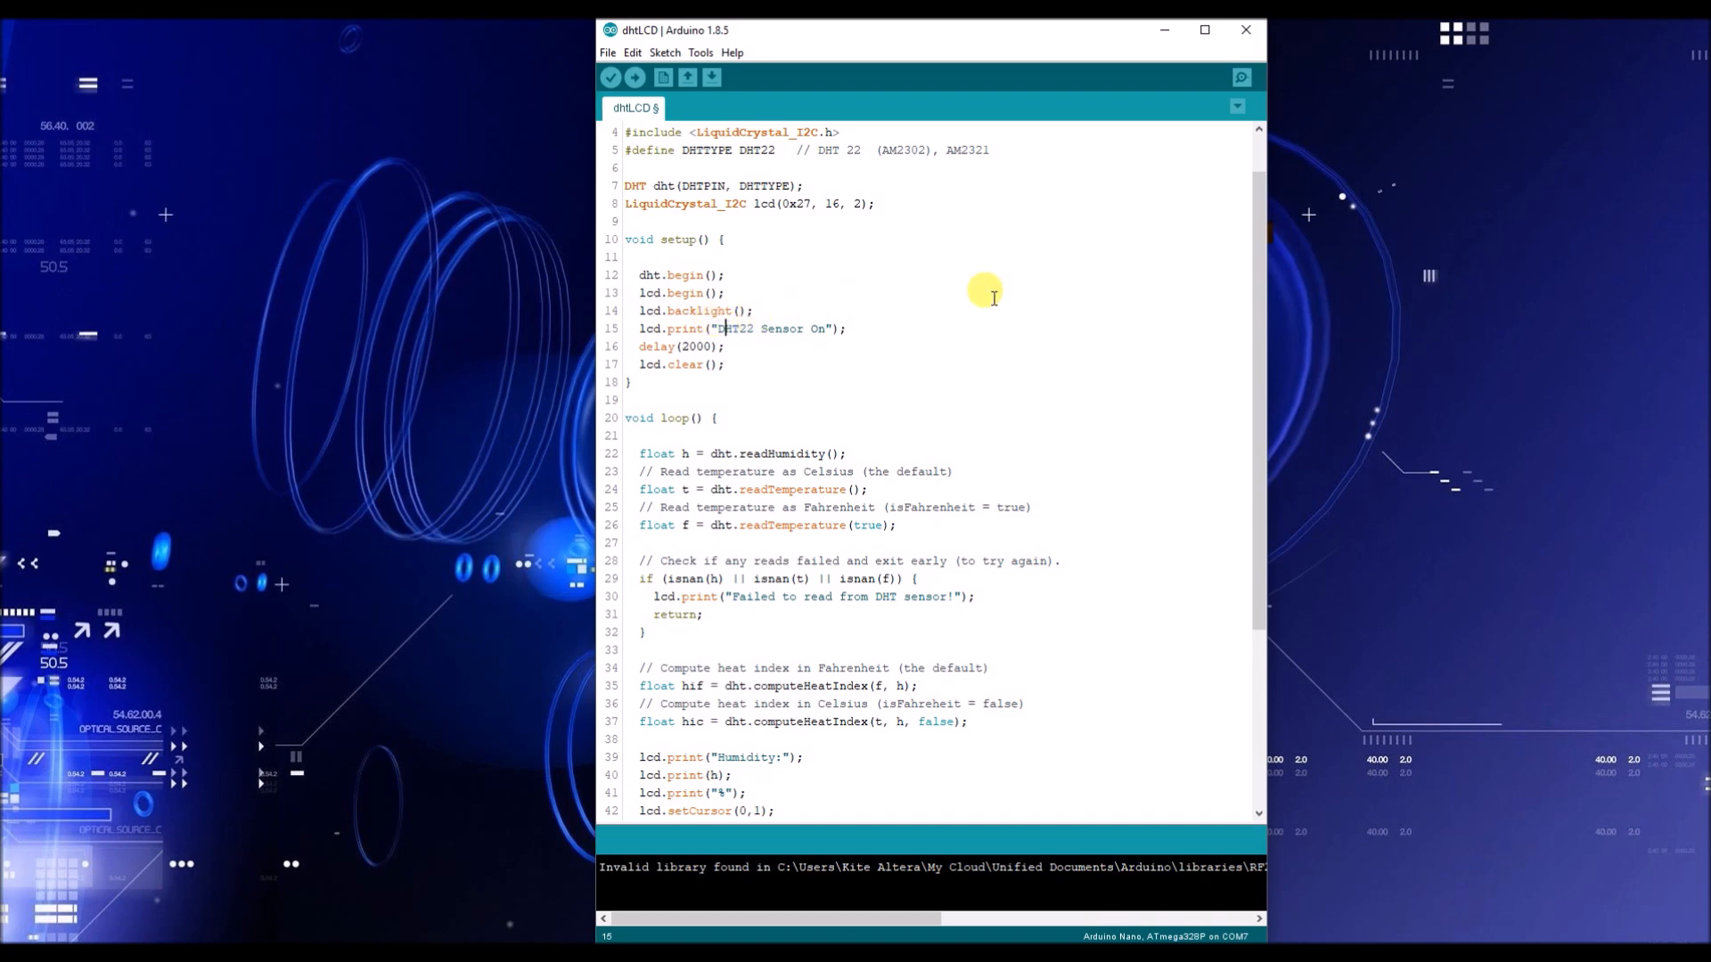
{"action": "left_click", "coordinate": [788, 328]}
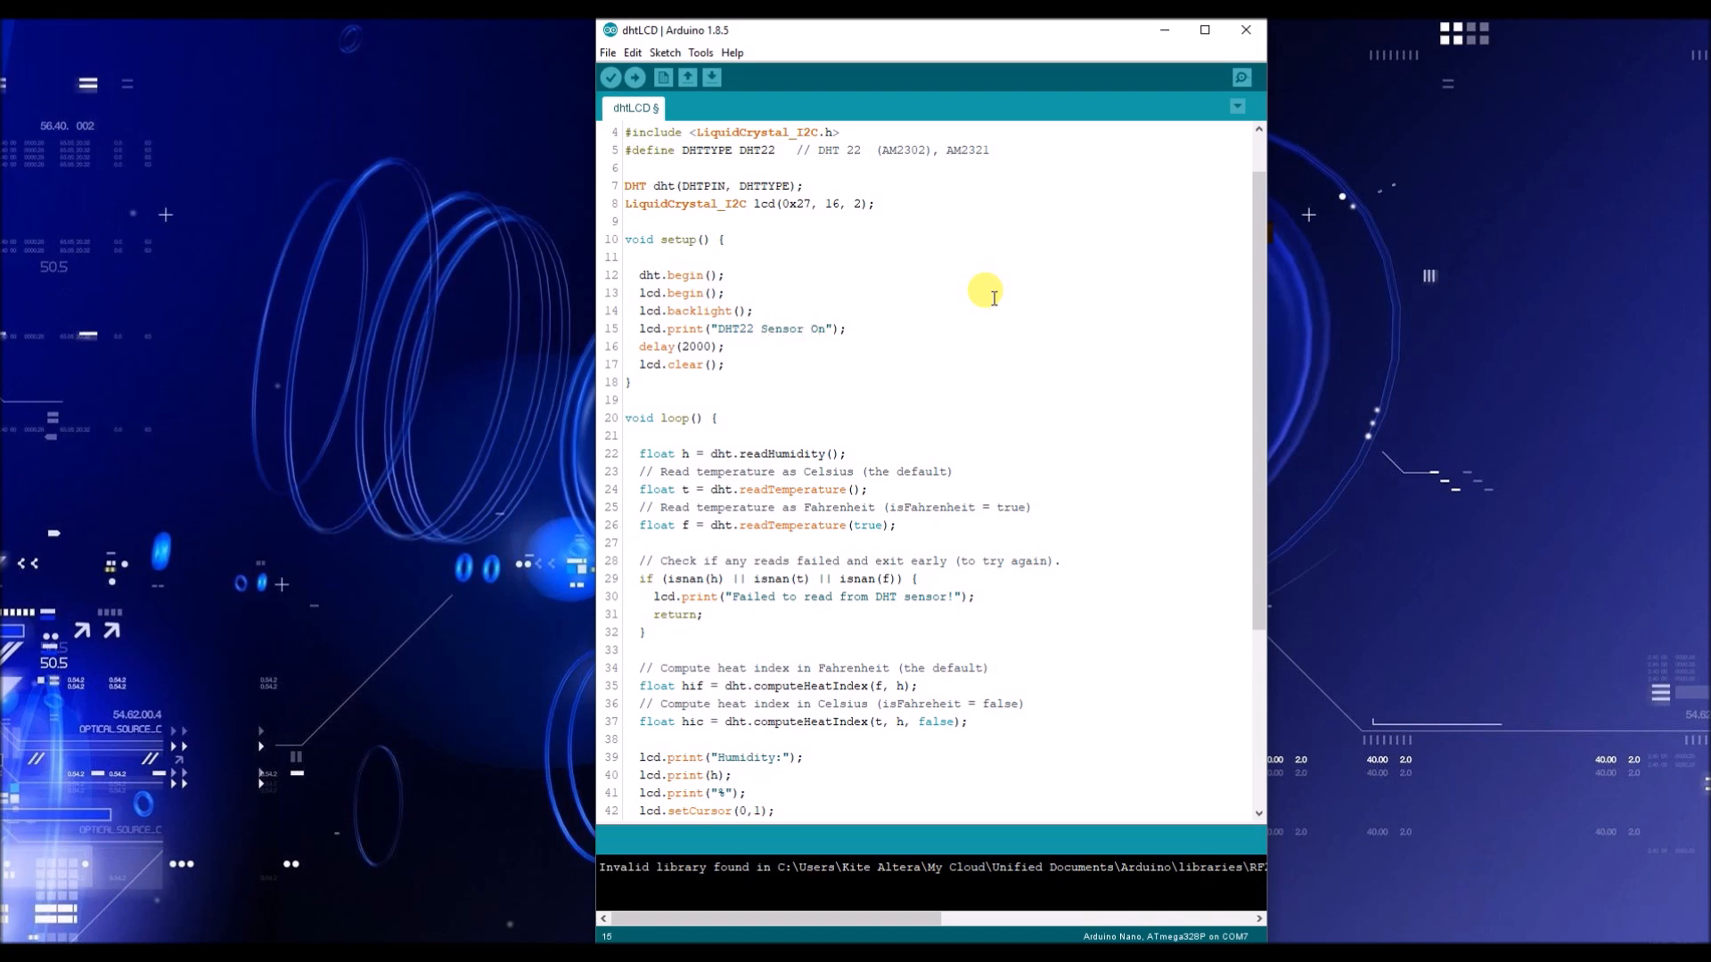
{"action": "mouse_move", "coordinate": [895, 328]}
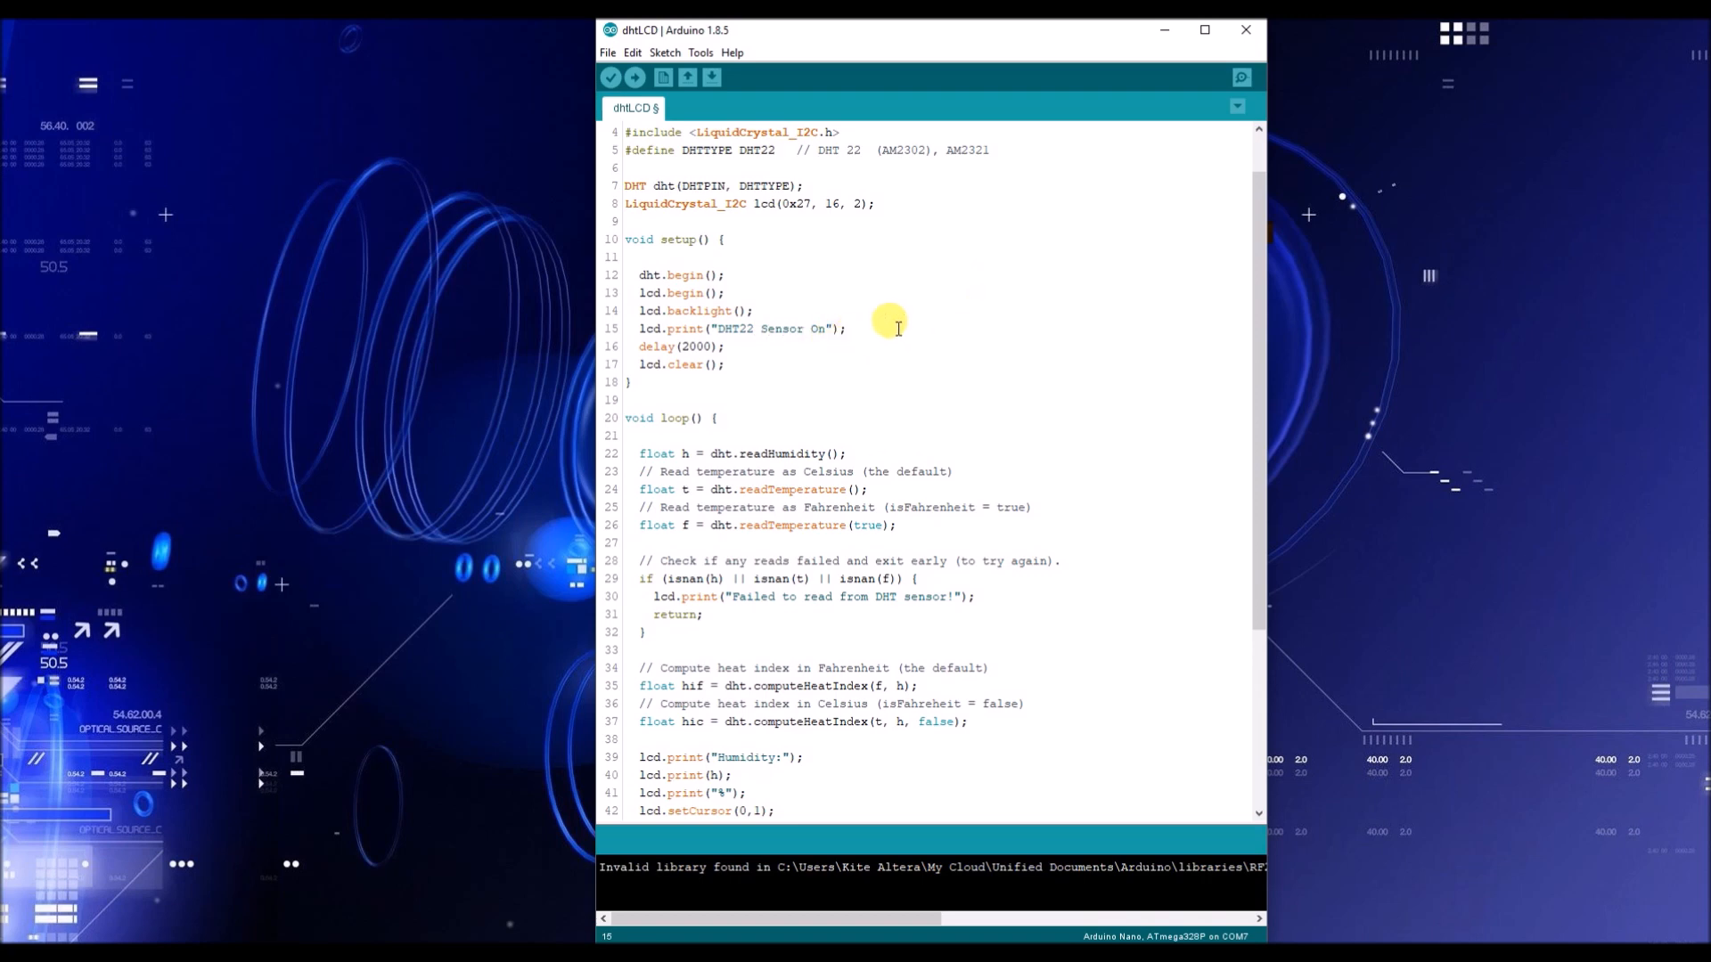
{"action": "mouse_move", "coordinate": [883, 328]}
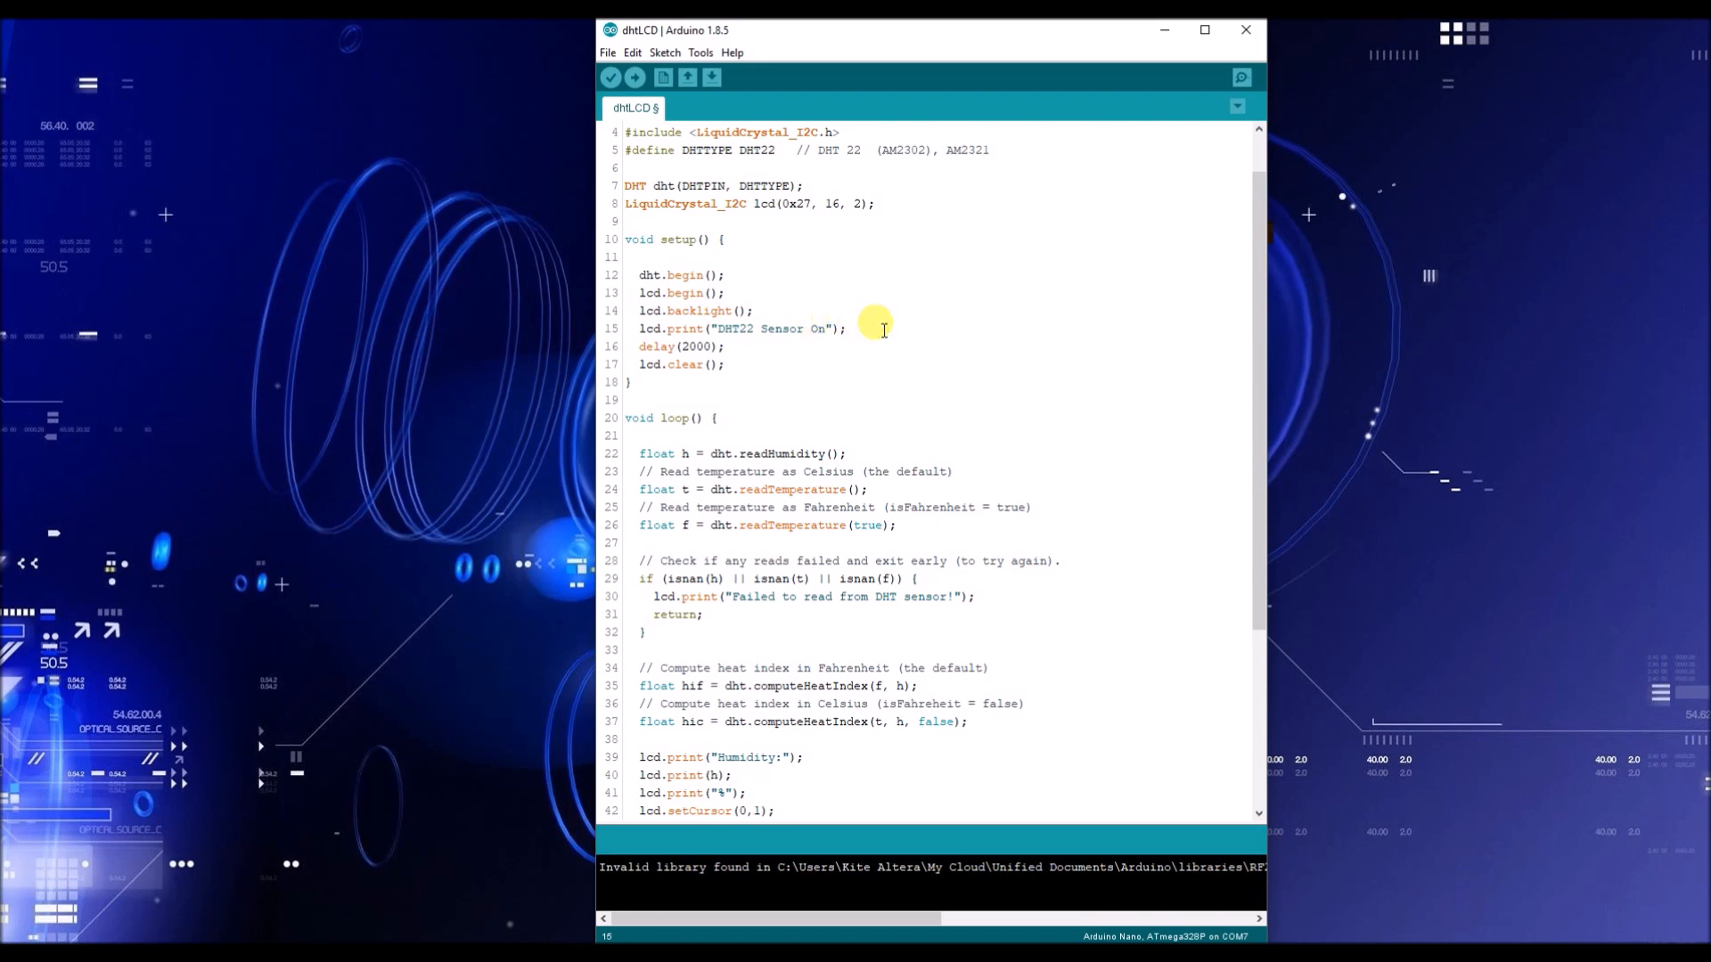
{"action": "double_click", "coordinate": [765, 328]}
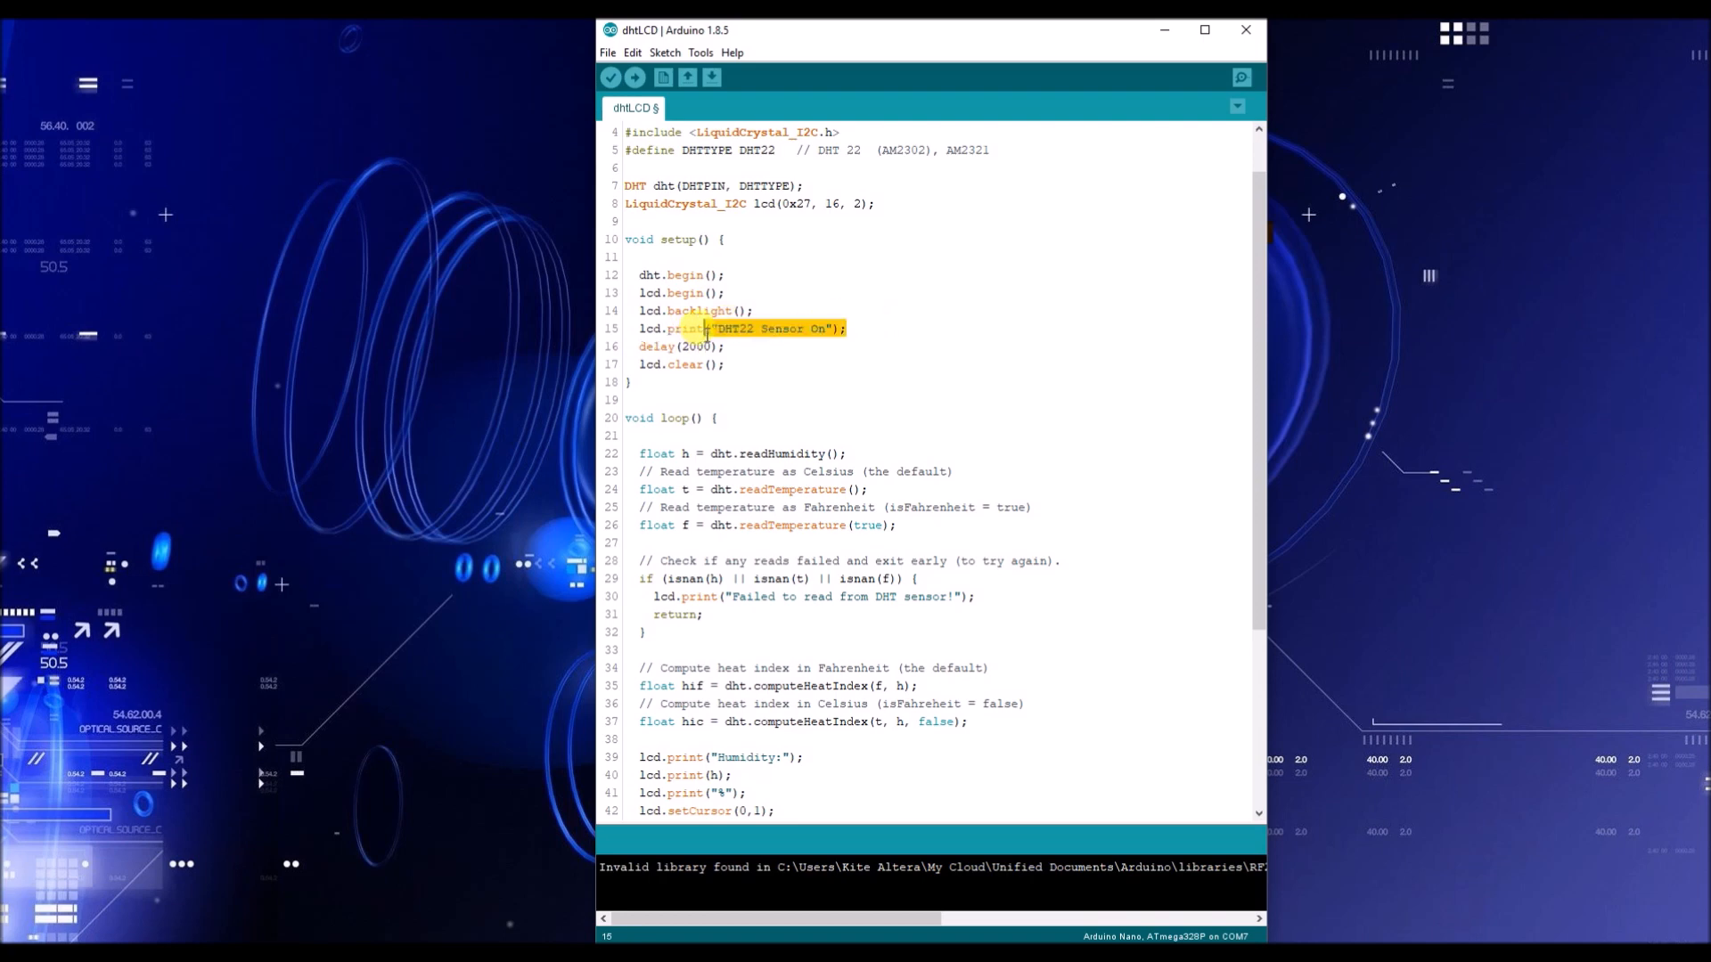
{"action": "left_click", "coordinate": [690, 346]}
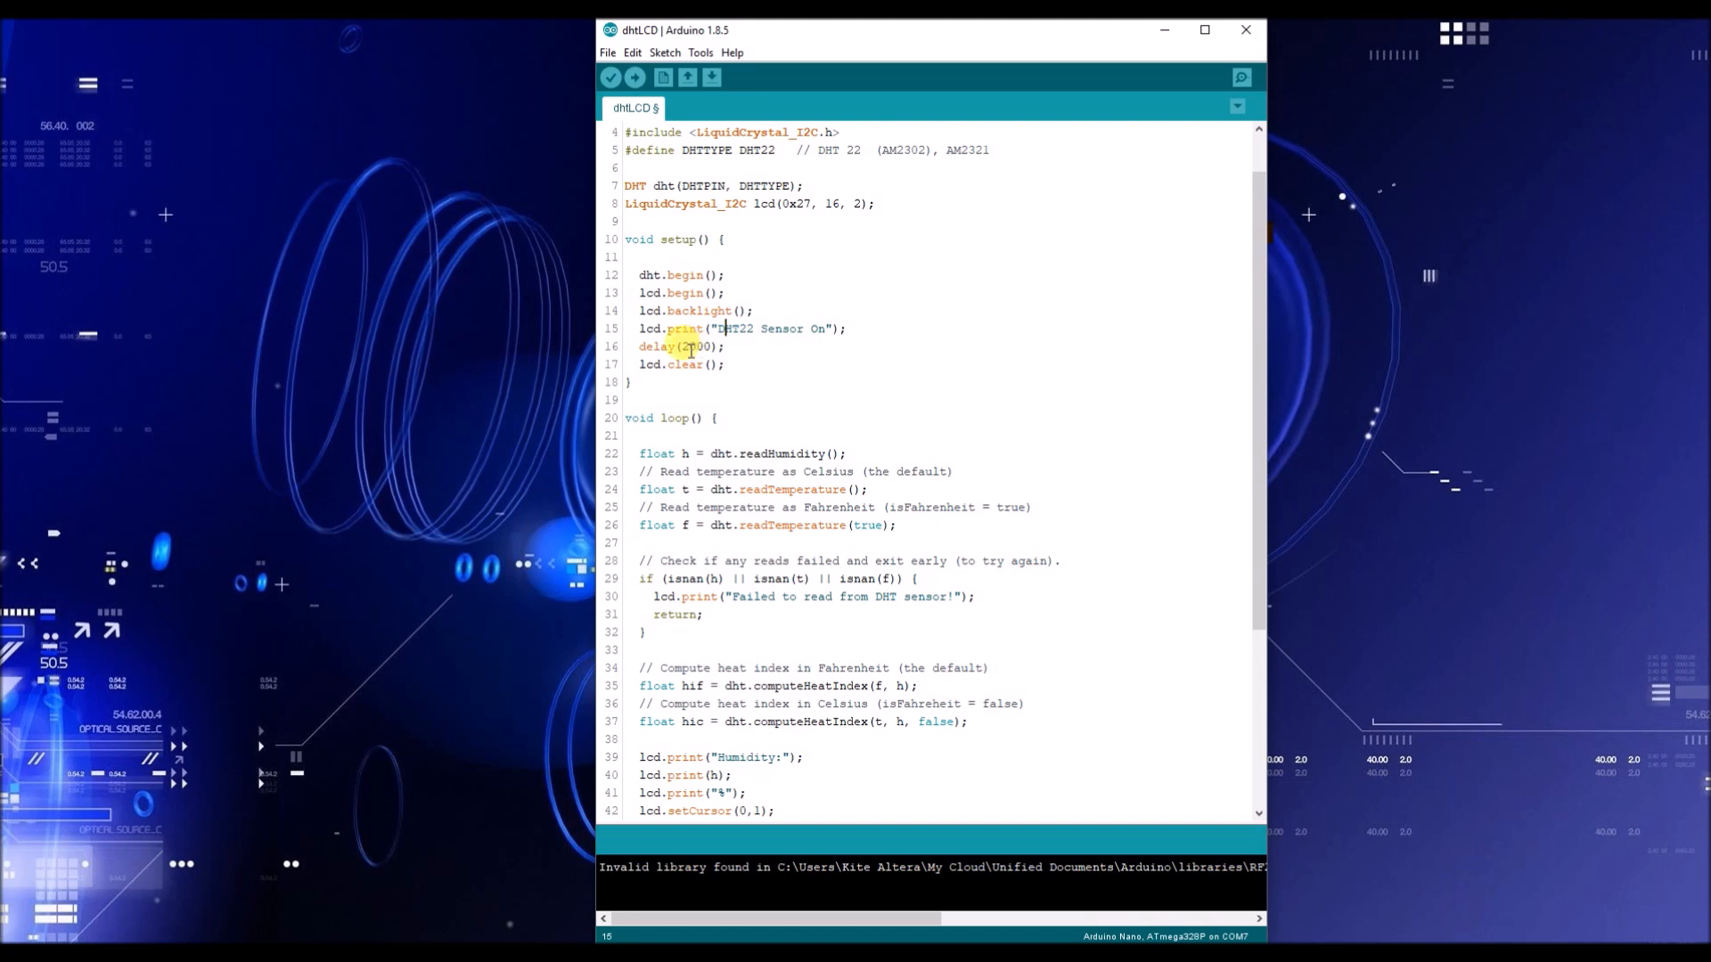
{"action": "double_click", "coordinate": [657, 346]}
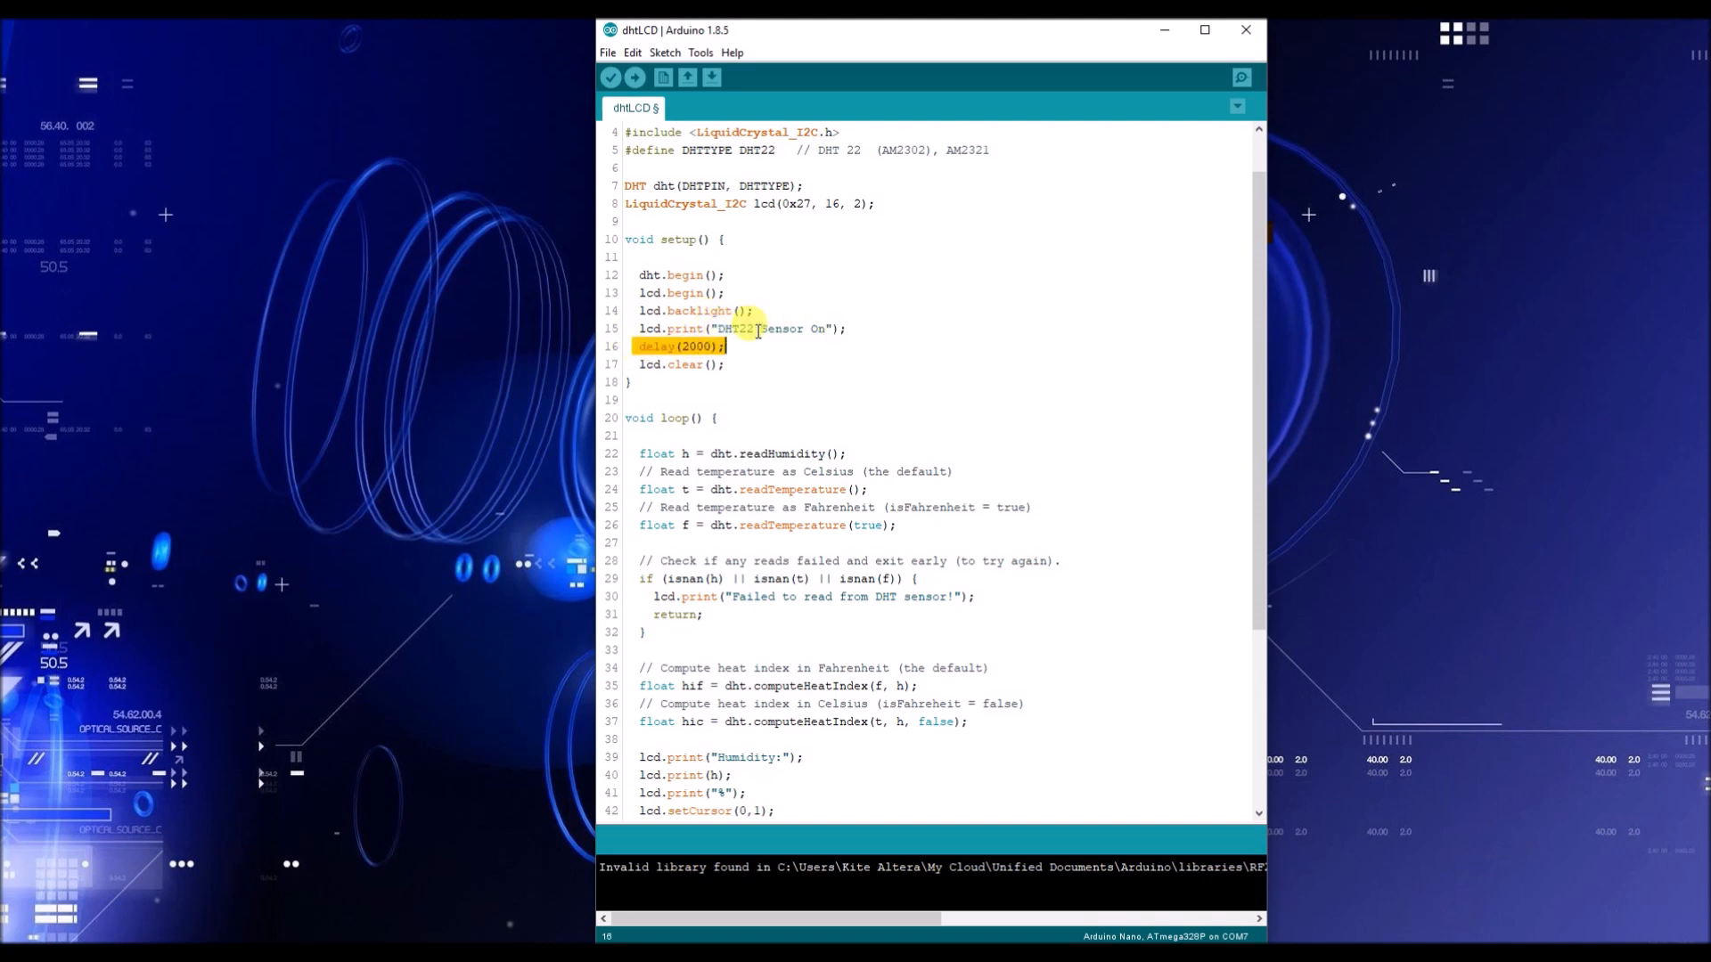
{"action": "left_click", "coordinate": [647, 364]}
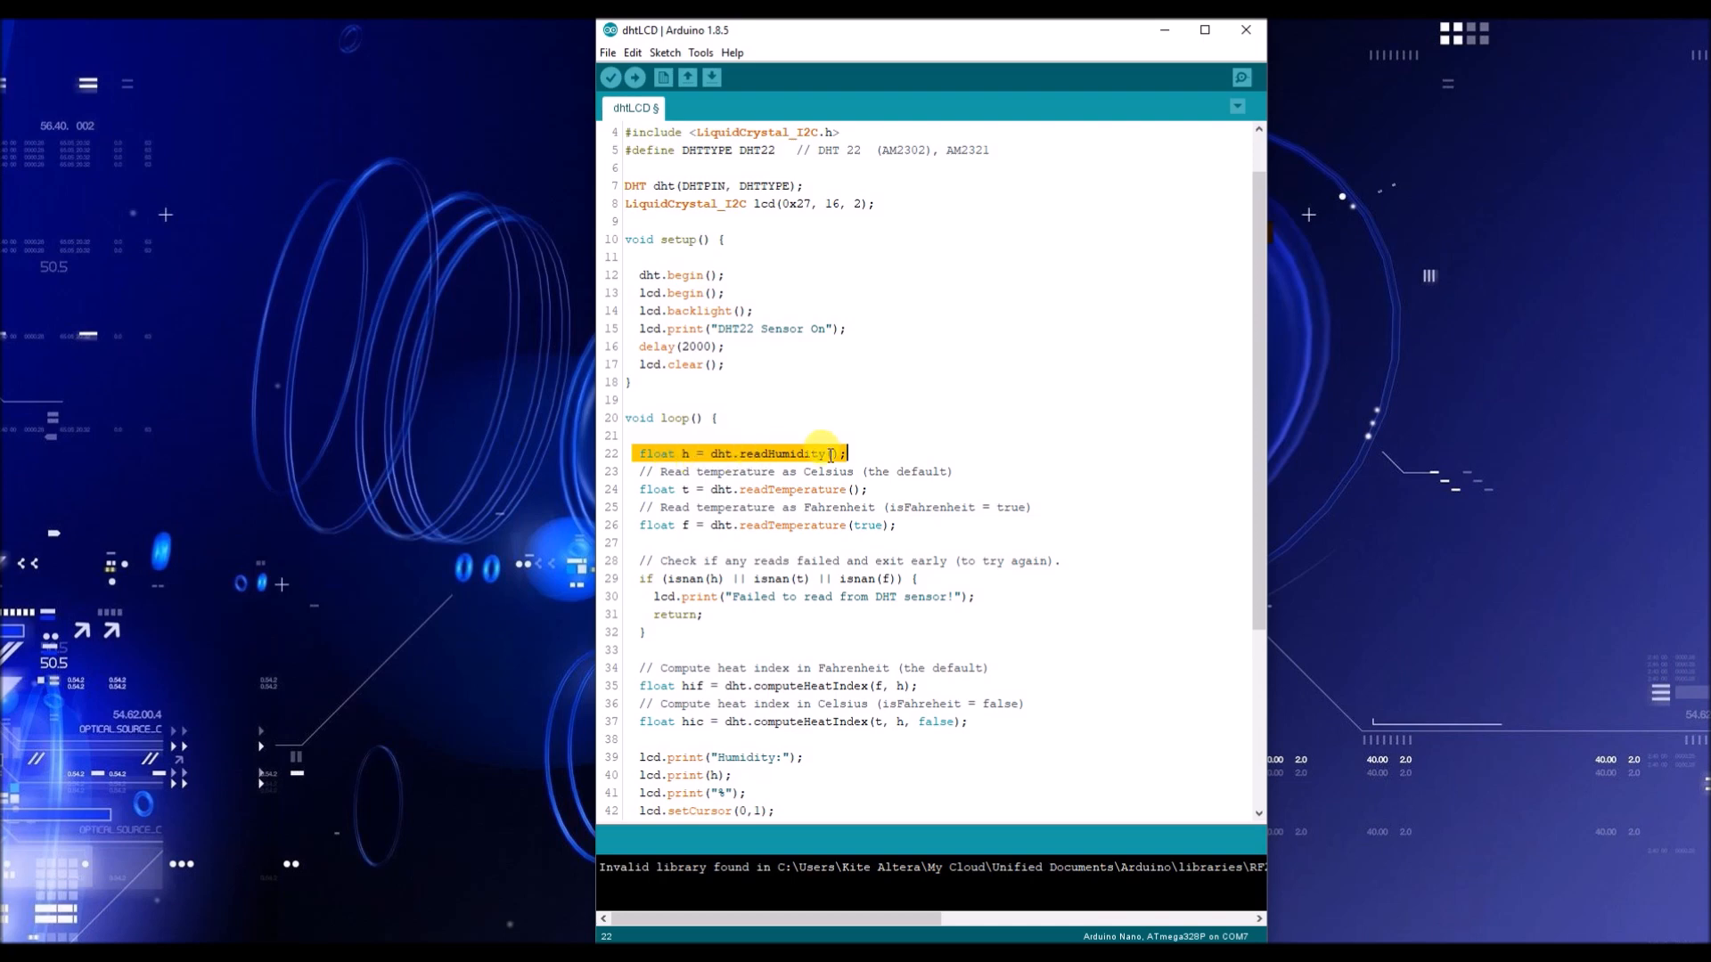
{"action": "left_click", "coordinate": [654, 453]}
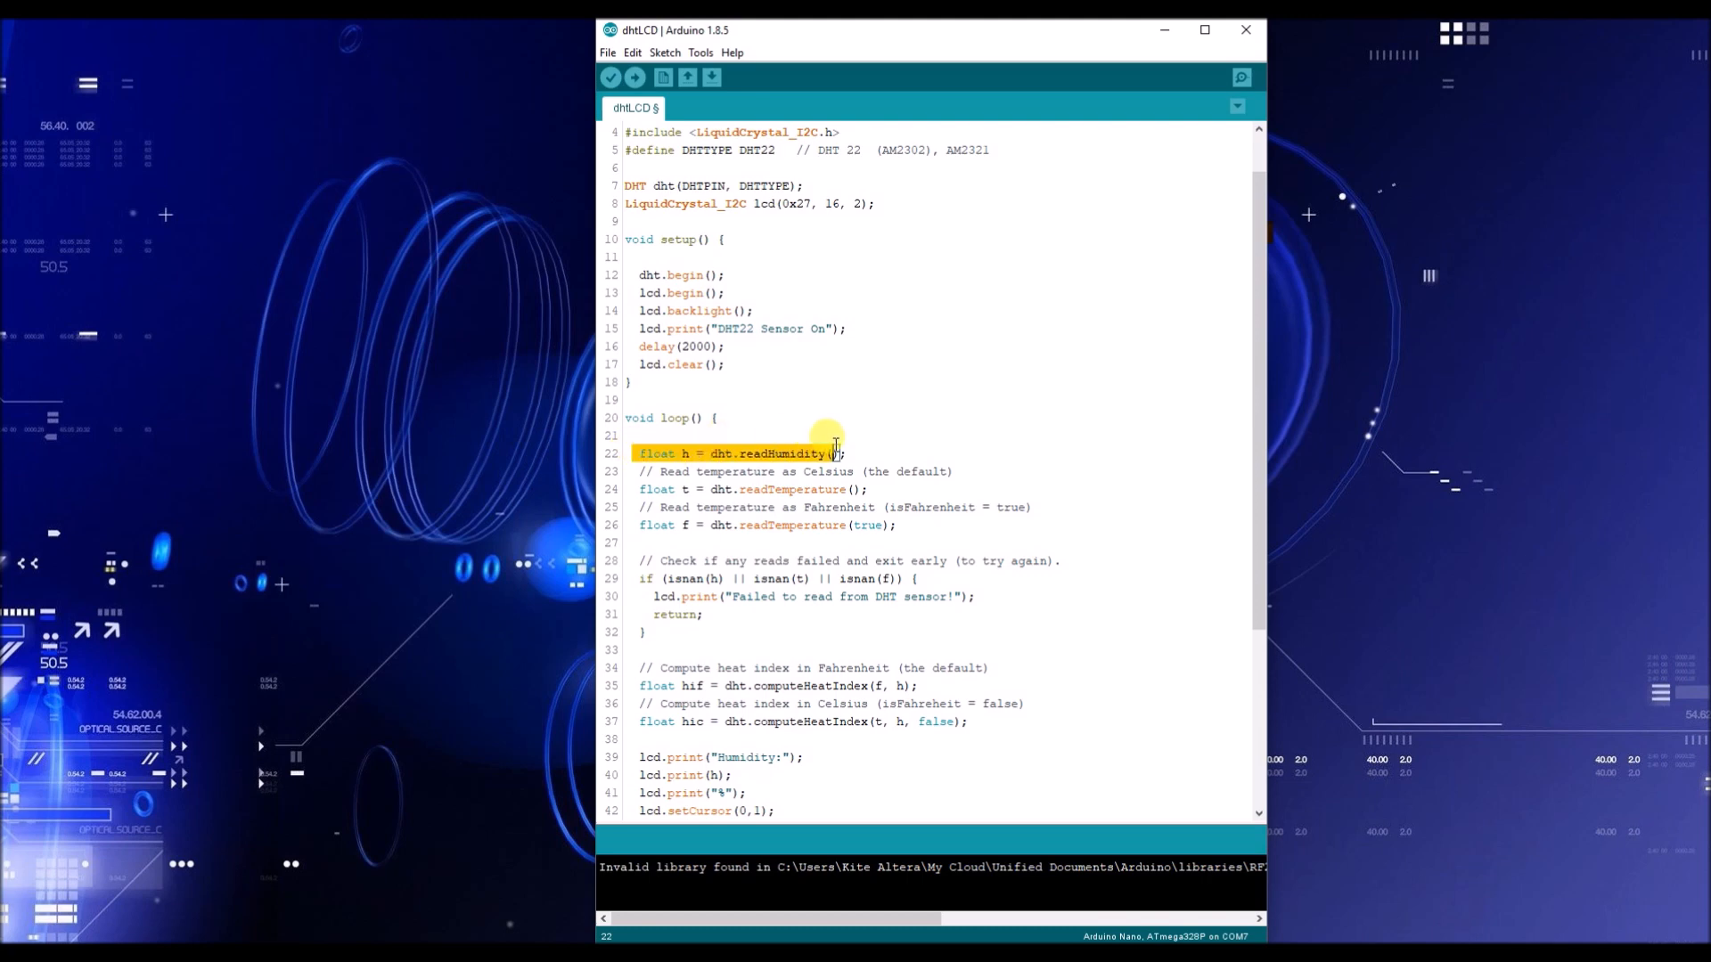
{"action": "left_click", "coordinate": [706, 454]}
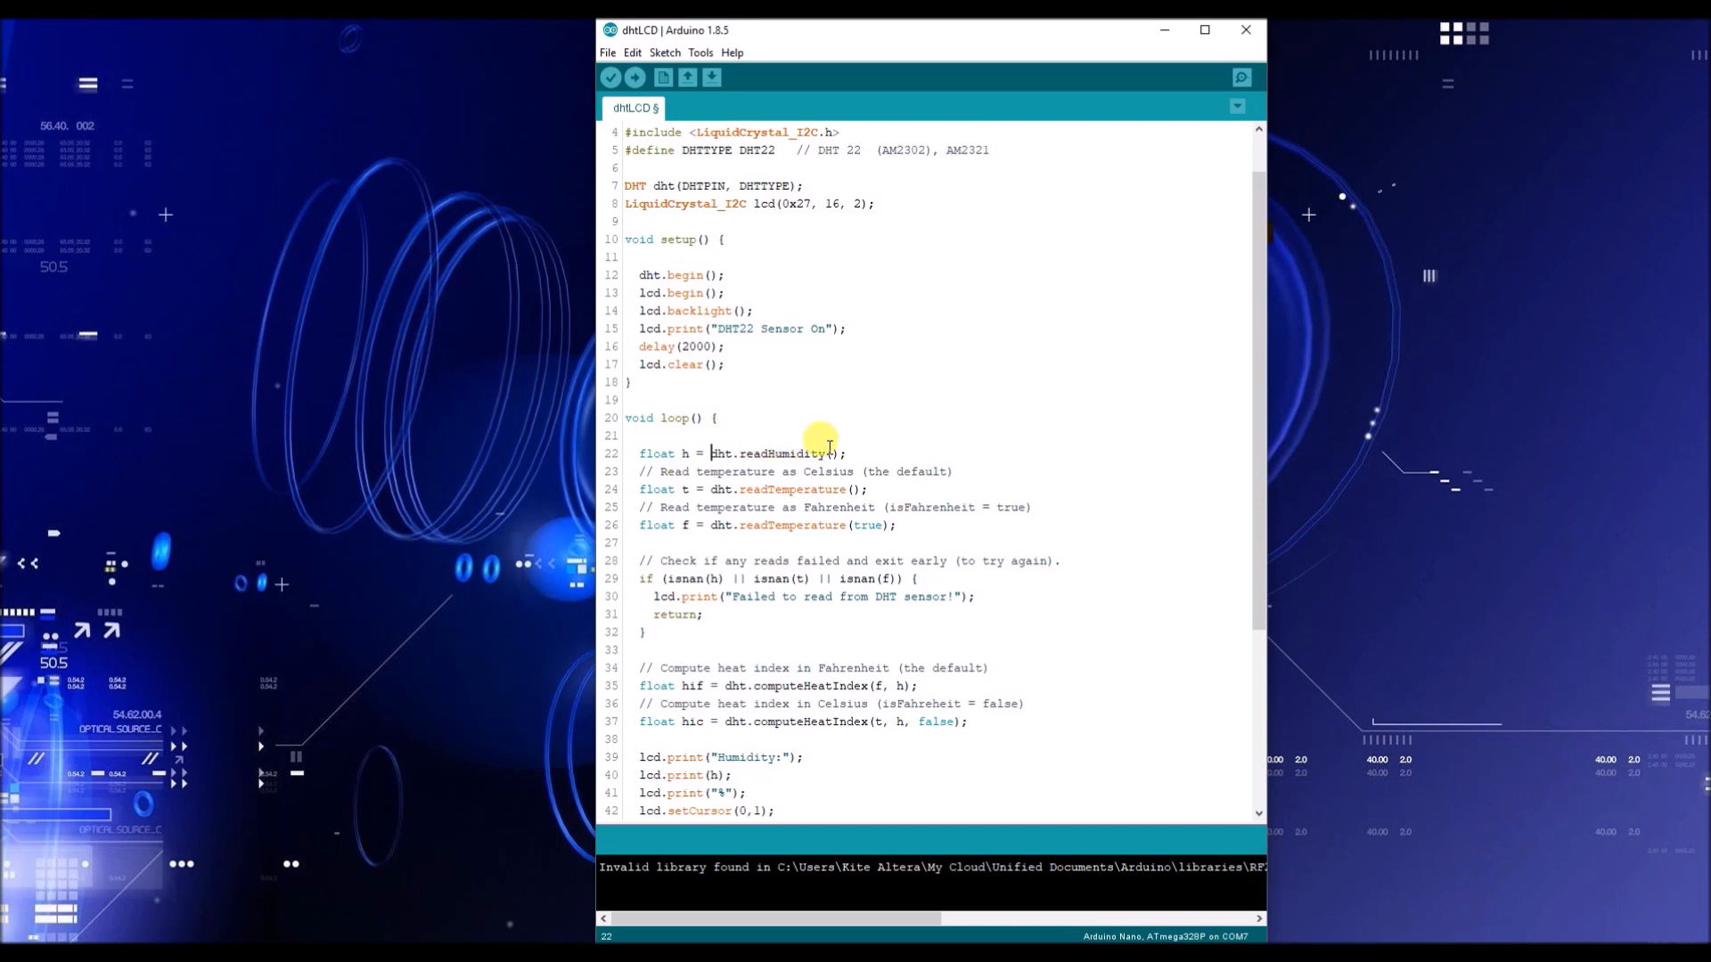
{"action": "mouse_move", "coordinate": [638, 492]}
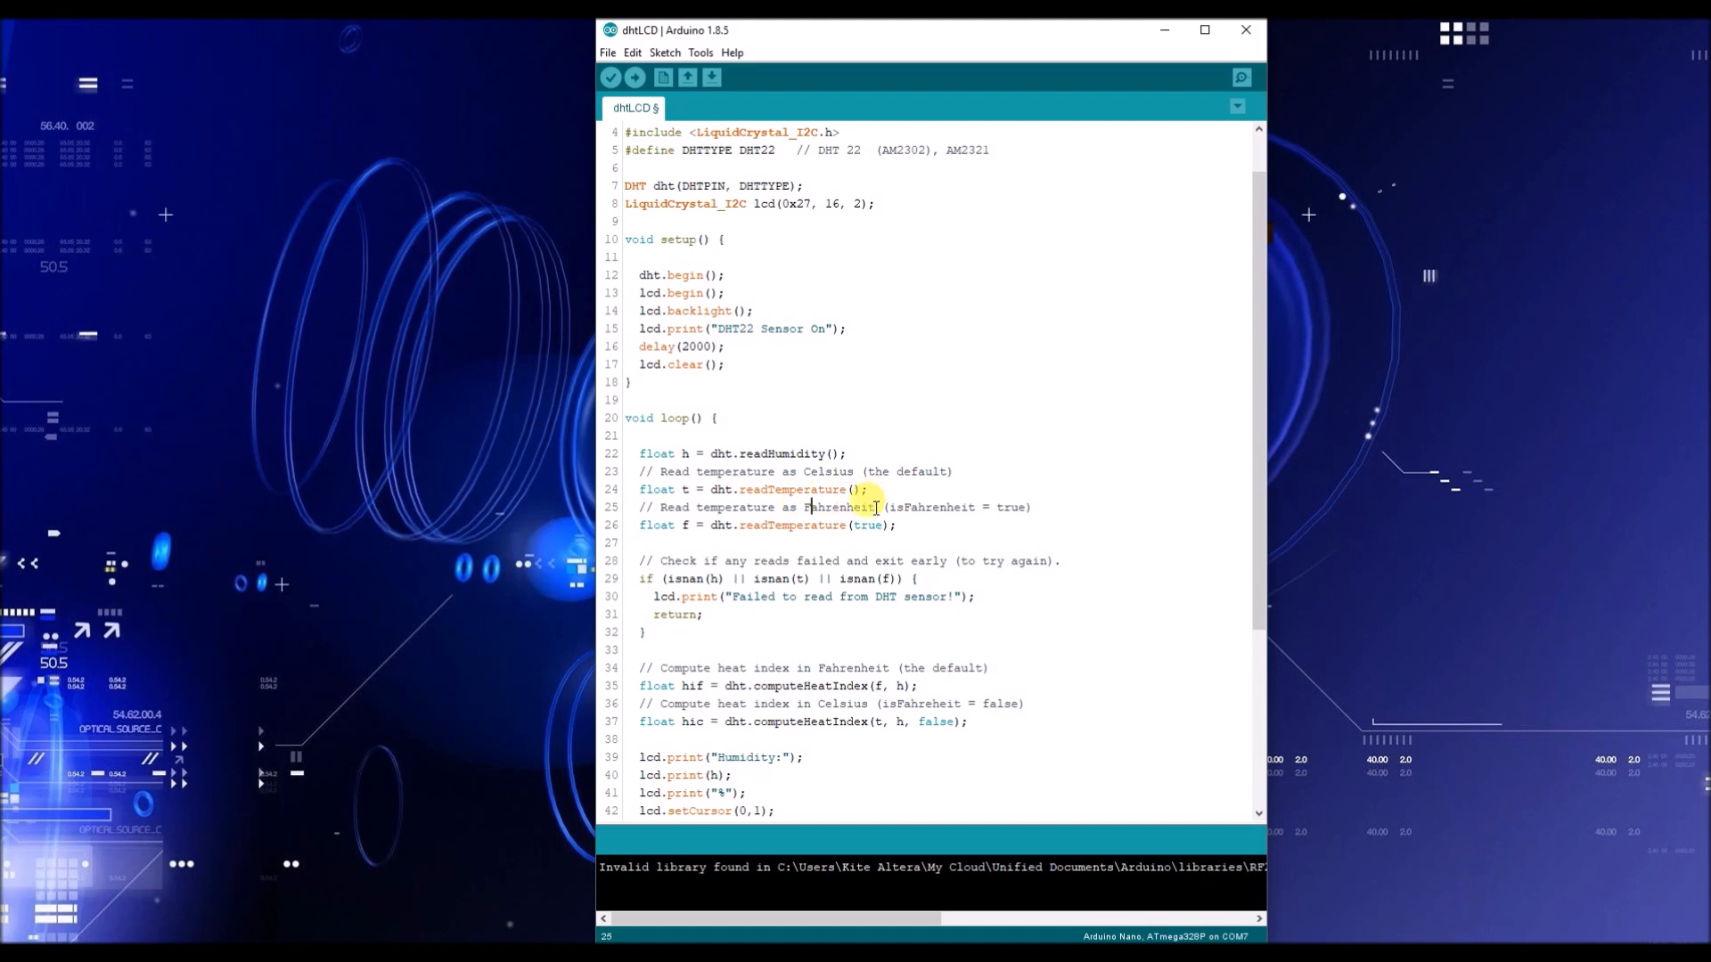
{"action": "mouse_move", "coordinate": [852, 490]}
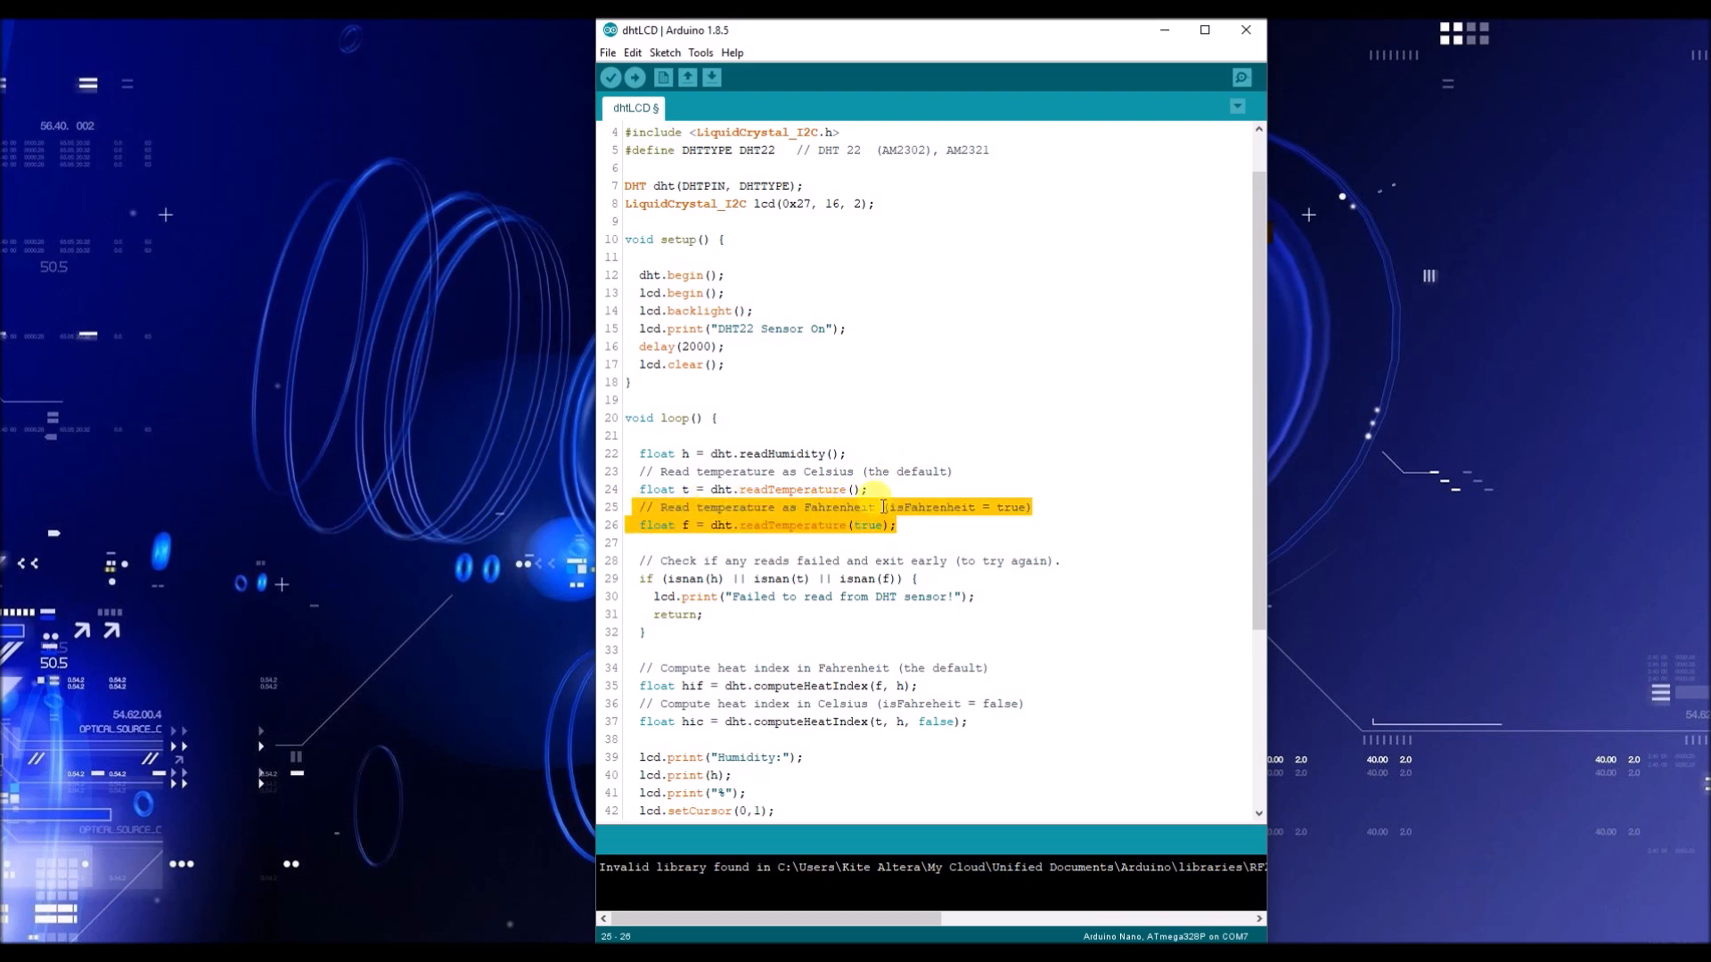
{"action": "left_click", "coordinate": [866, 524]}
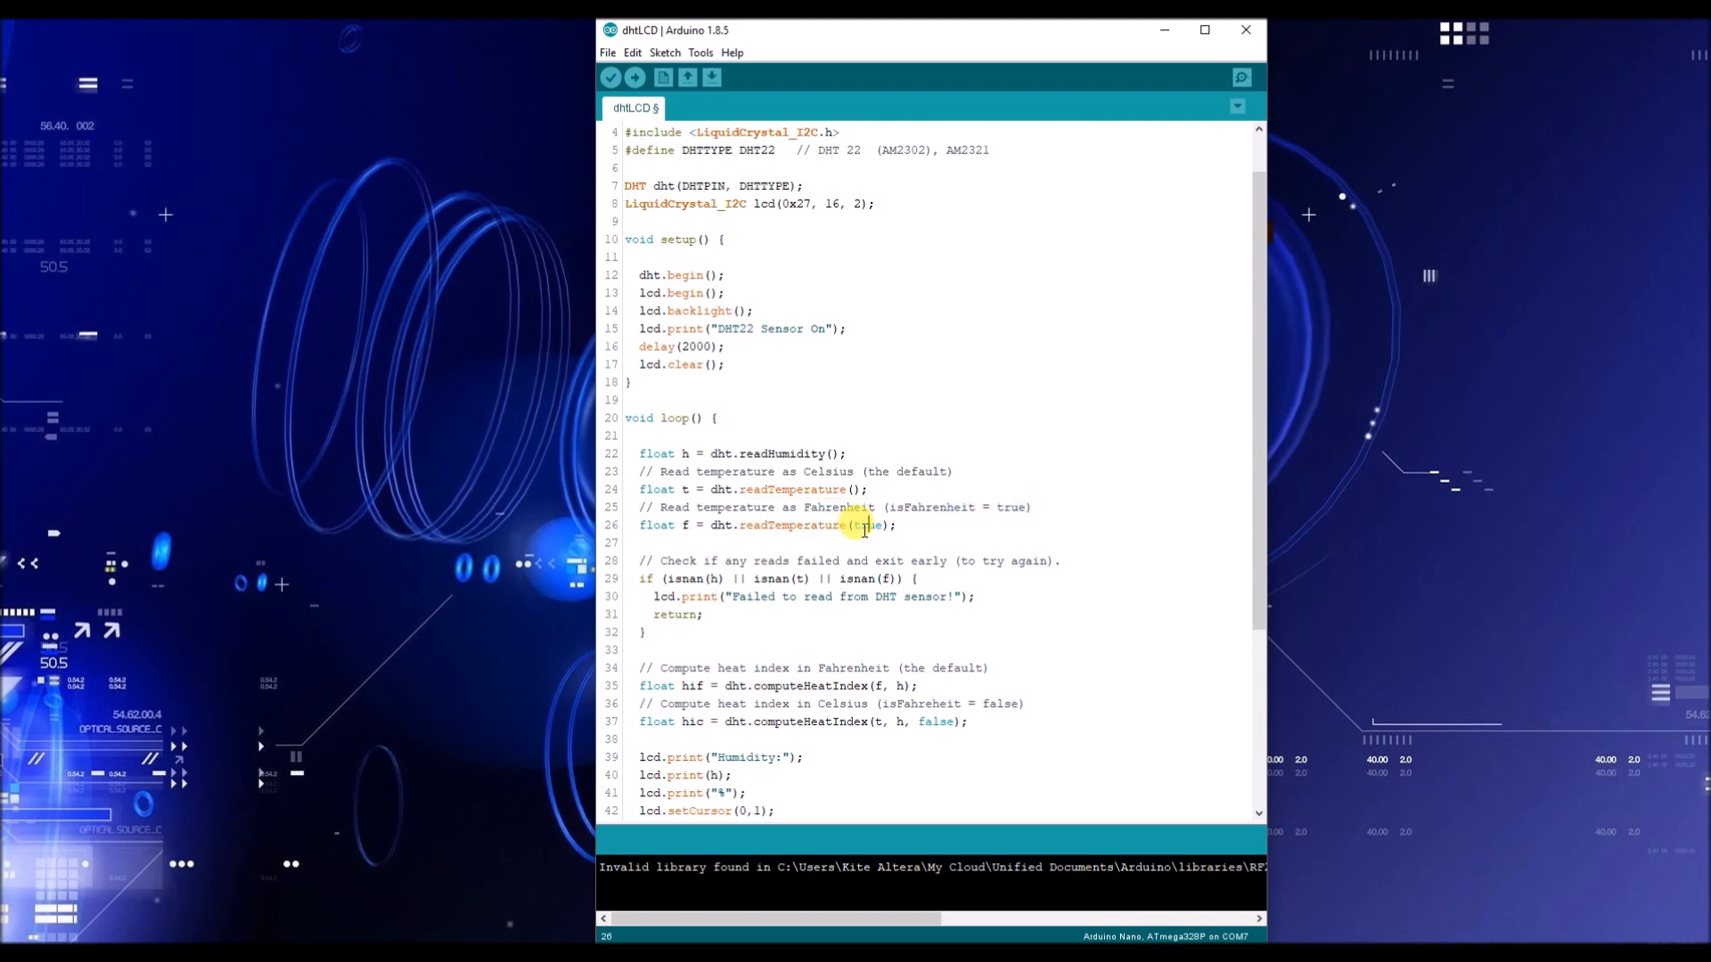
{"action": "double_click", "coordinate": [868, 524]}
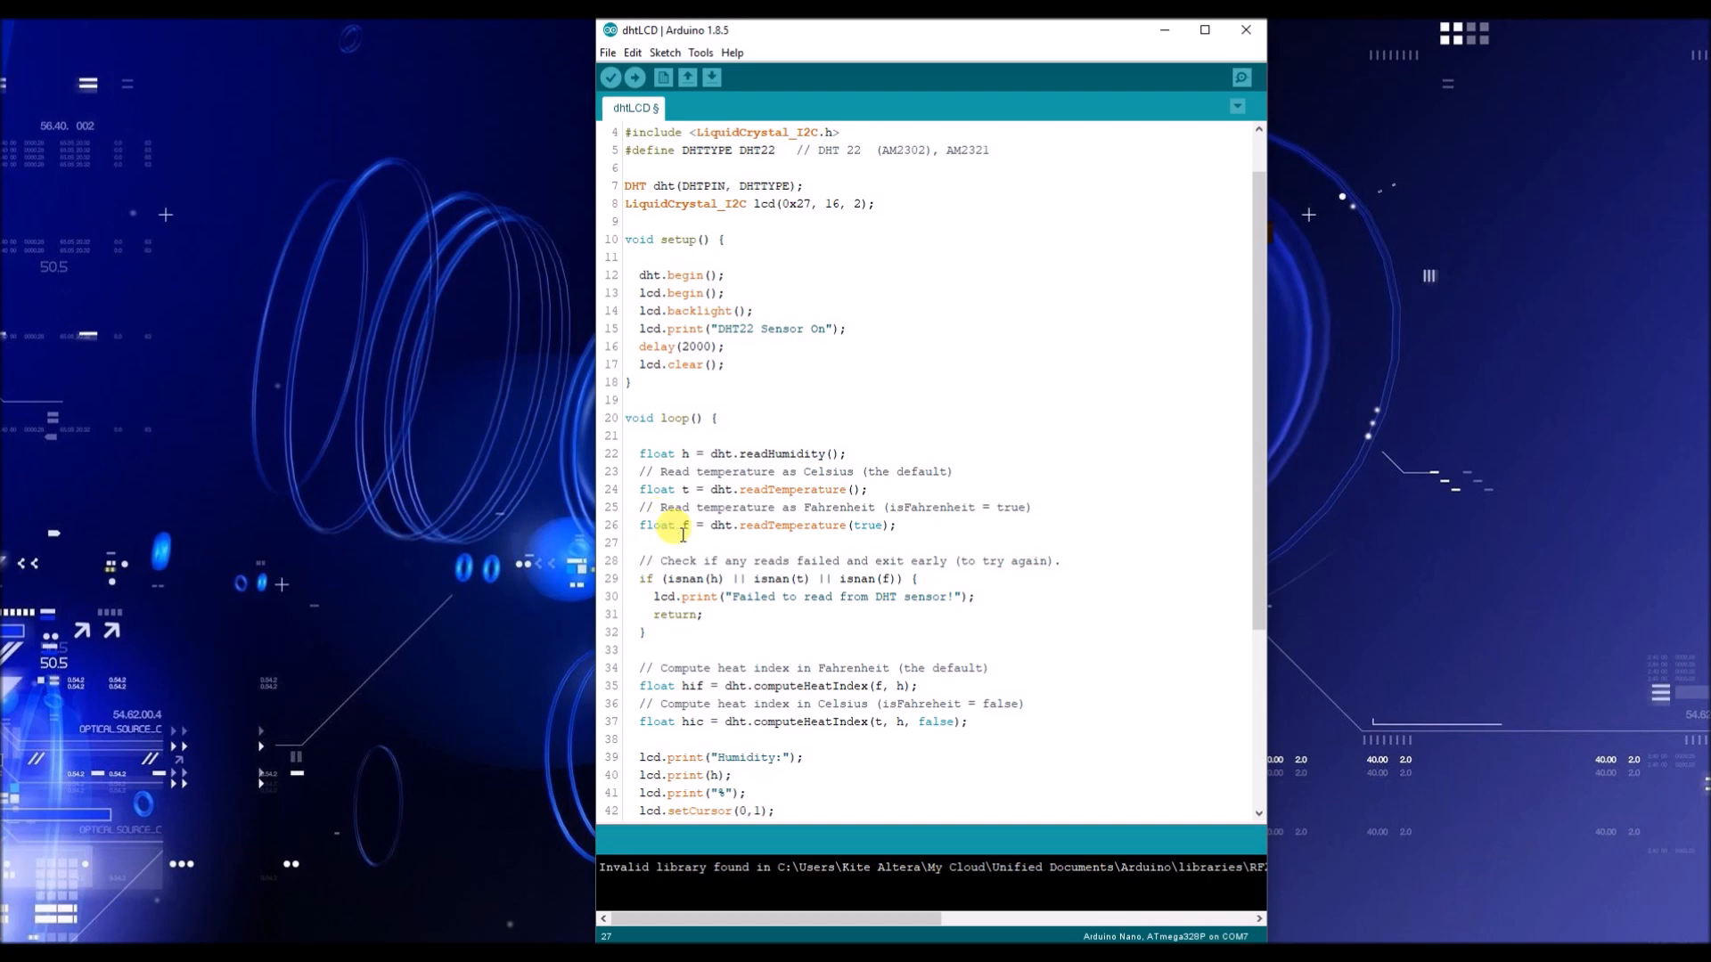
{"action": "mouse_move", "coordinate": [884, 536]}
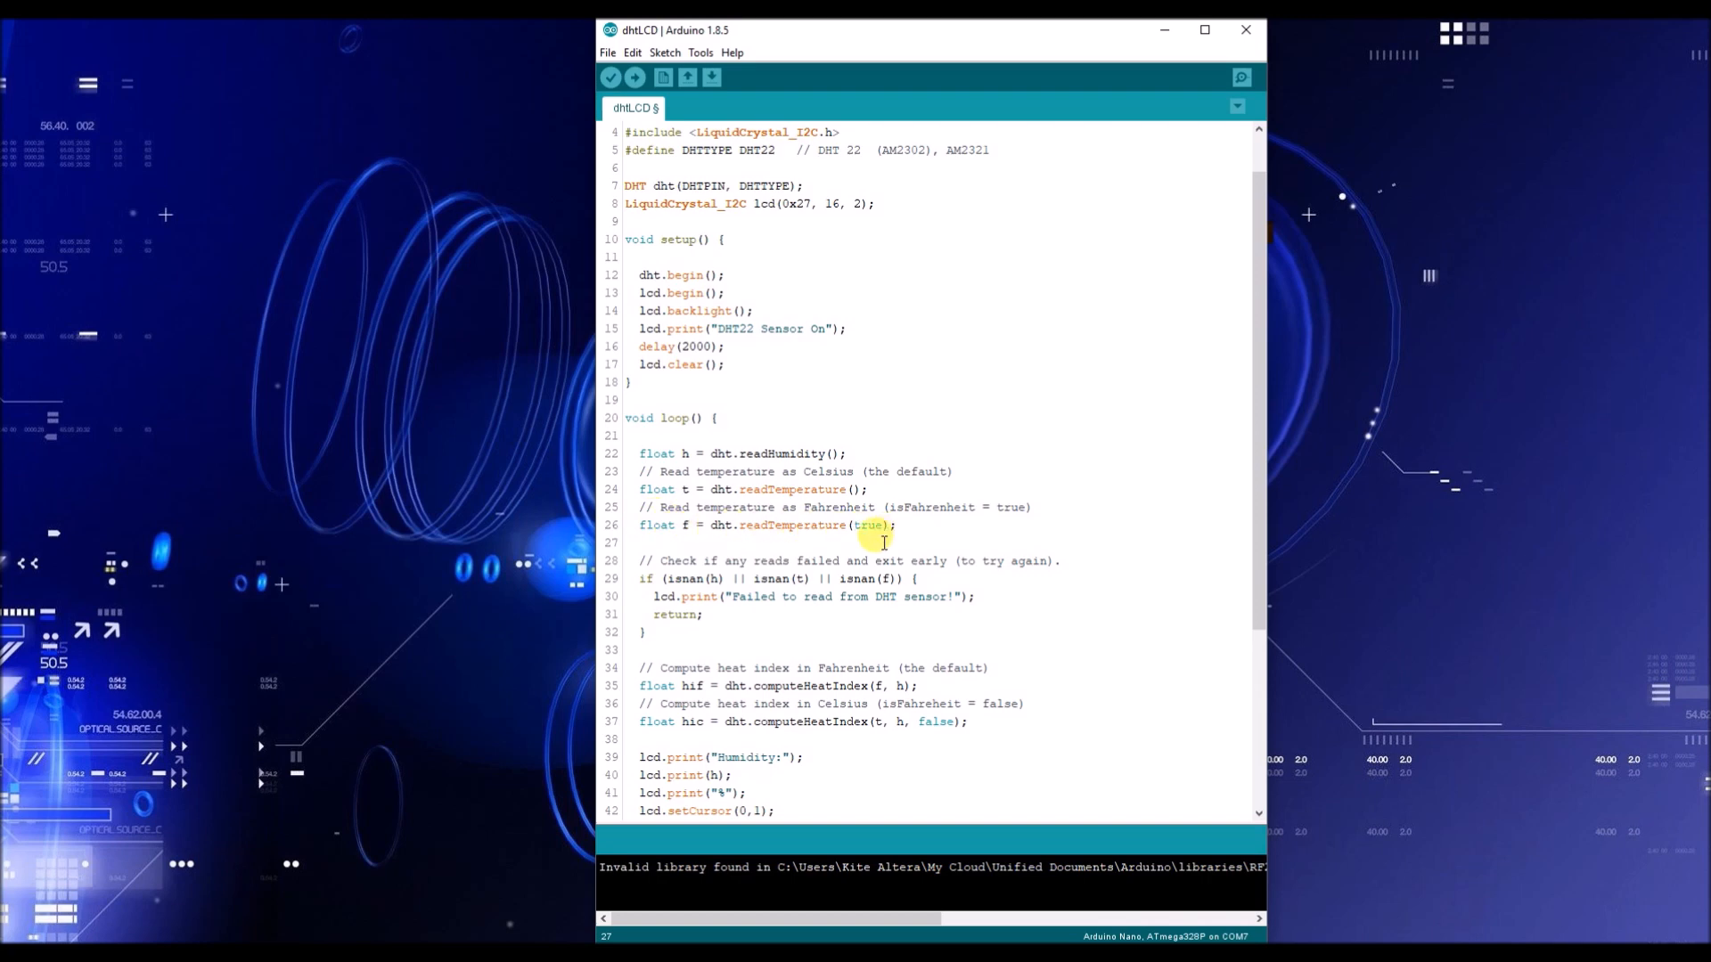
{"action": "scroll", "scroll_direction": "down", "scroll_amount": 3}
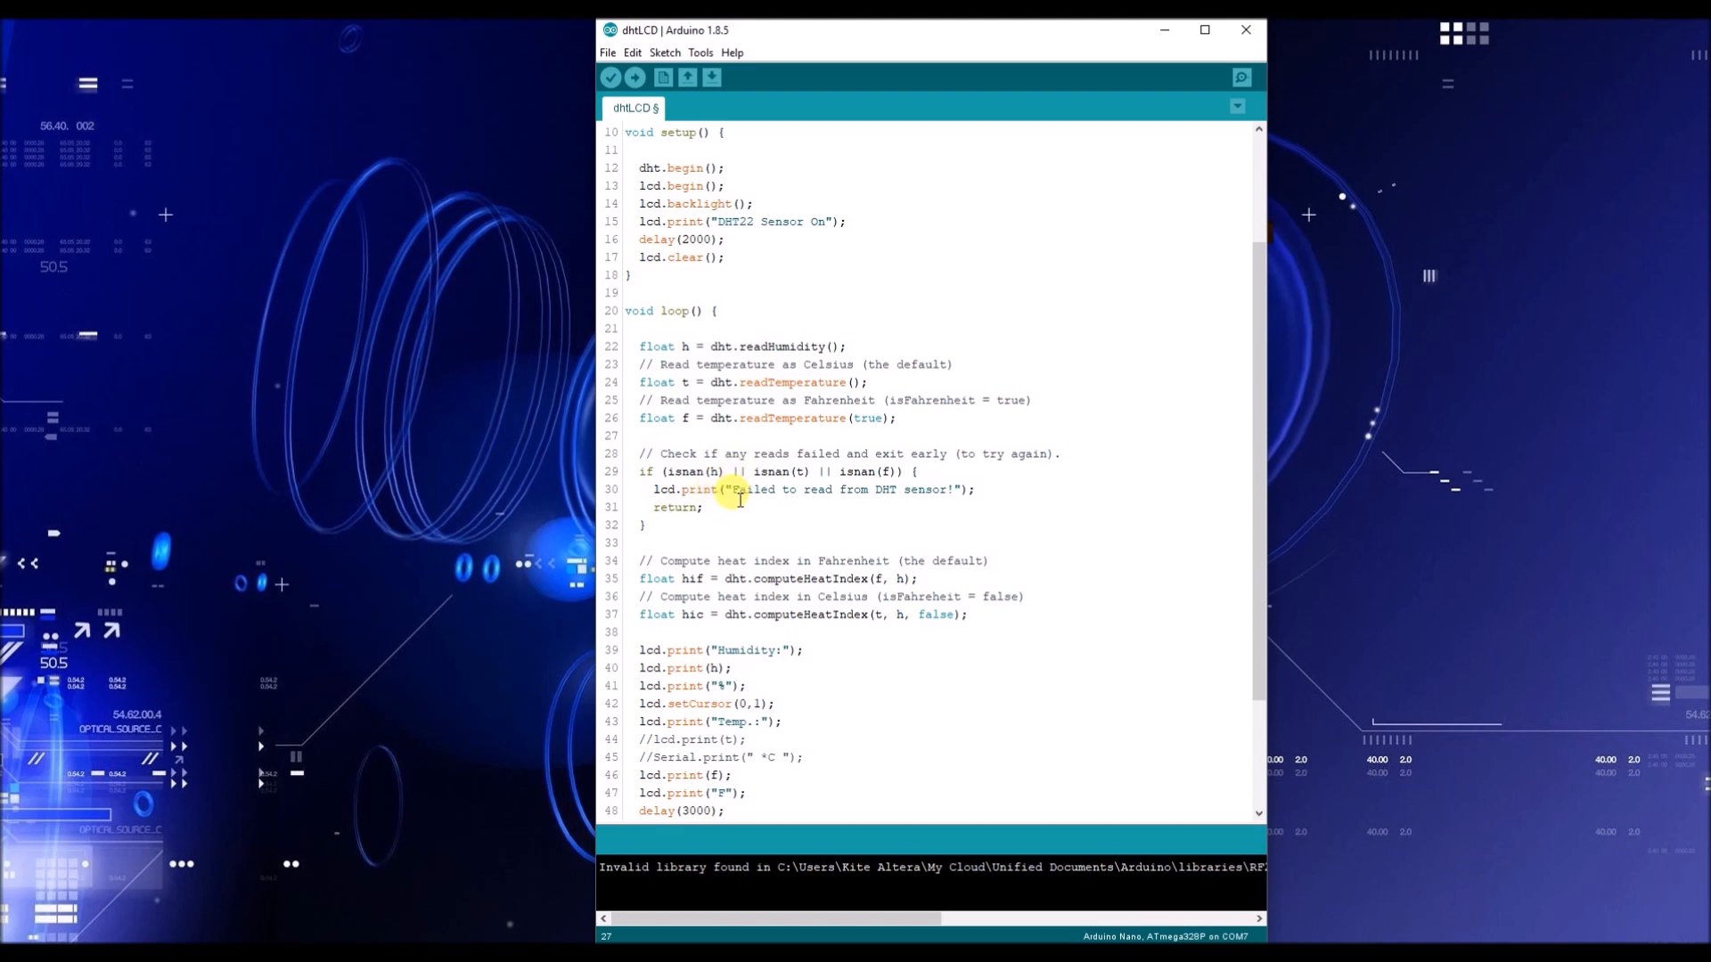
{"action": "left_click", "coordinate": [919, 471]}
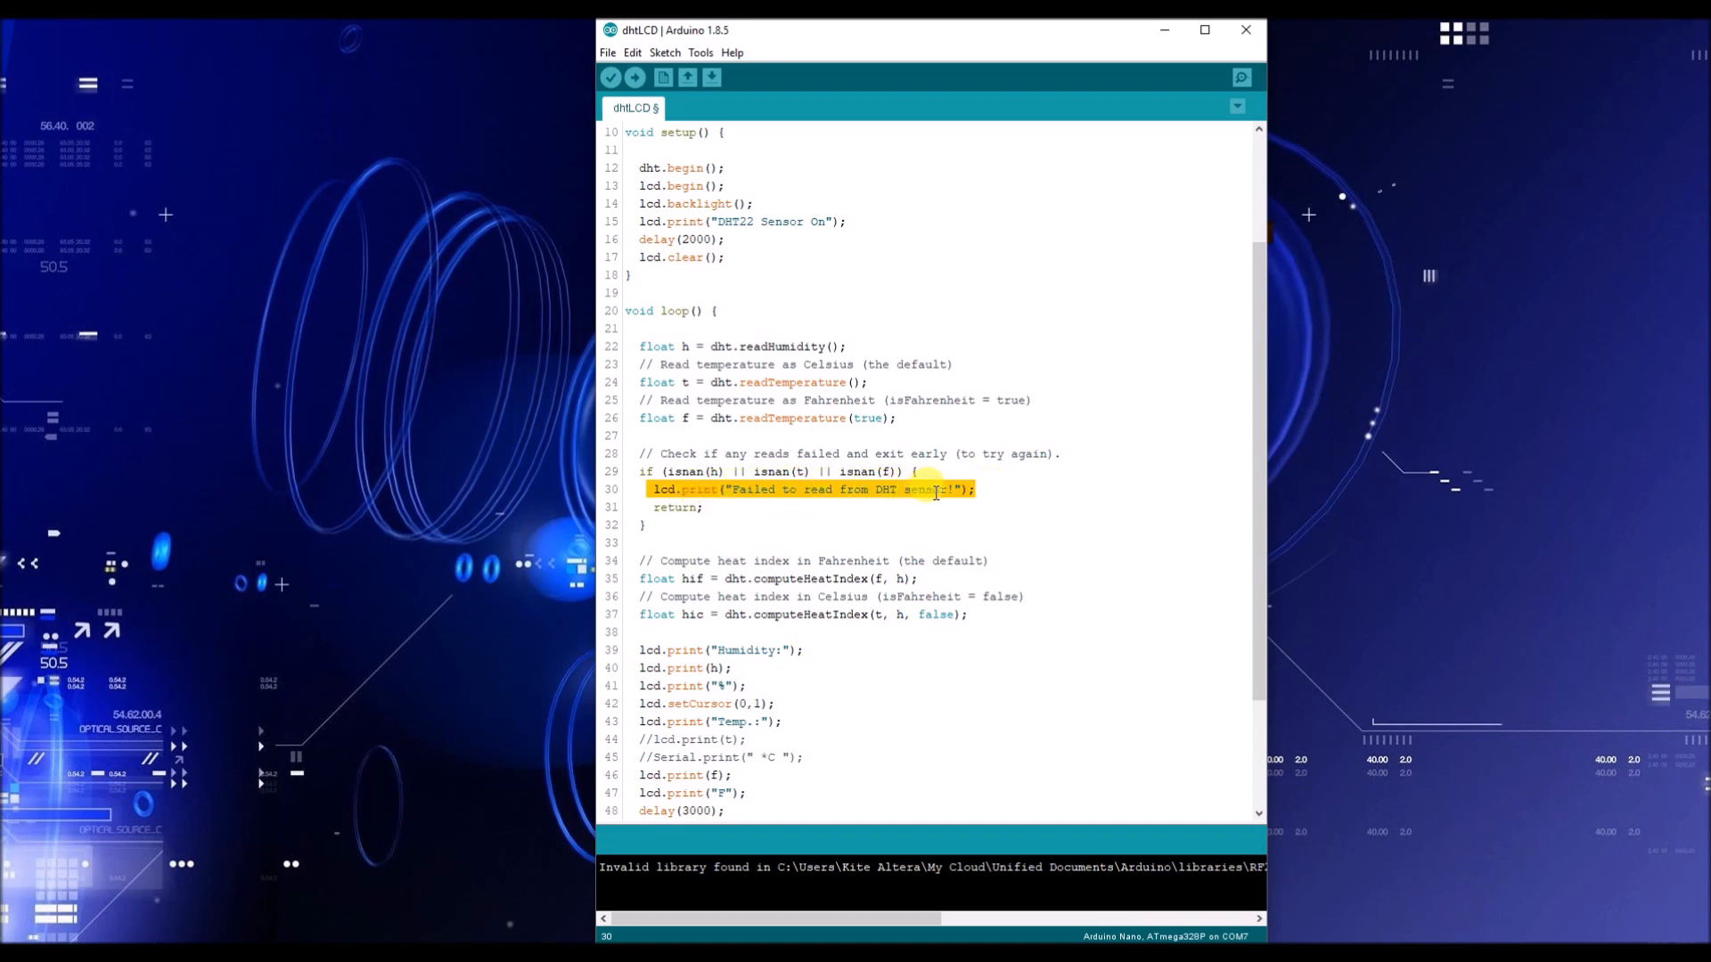
Replace the lcd.print failure string on line 30 with "DHT Sensor Fail!"
{"action": "left_click", "coordinate": [784, 524]}
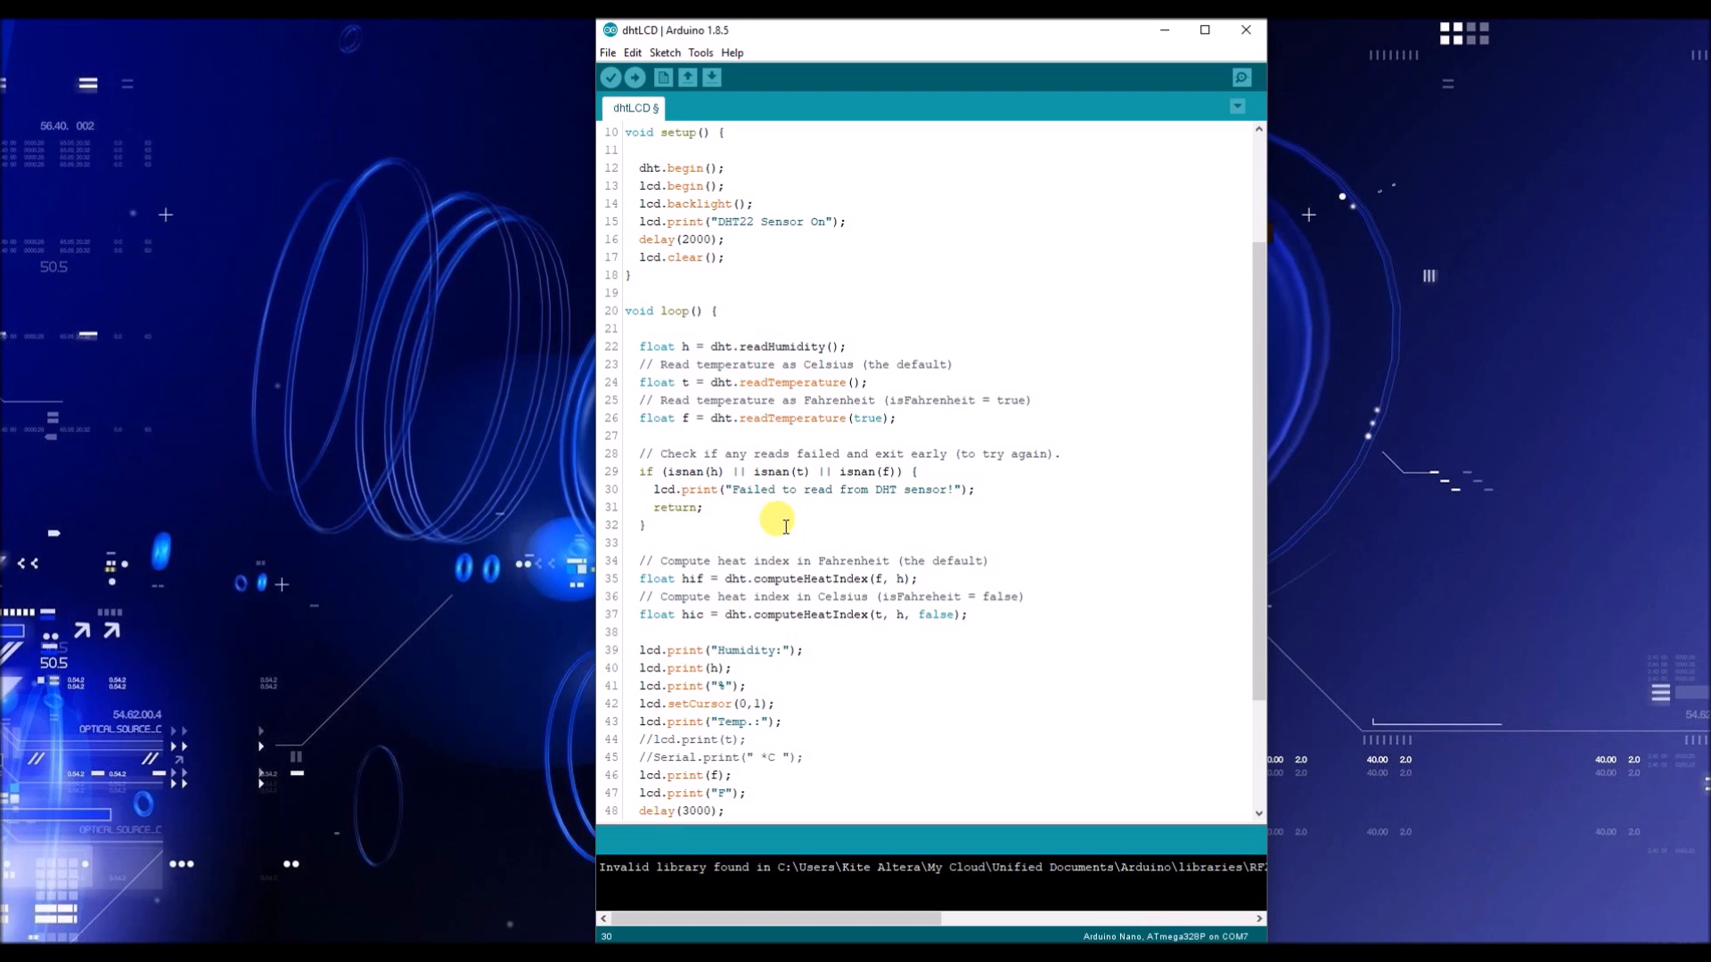
{"action": "left_click", "coordinate": [752, 488]}
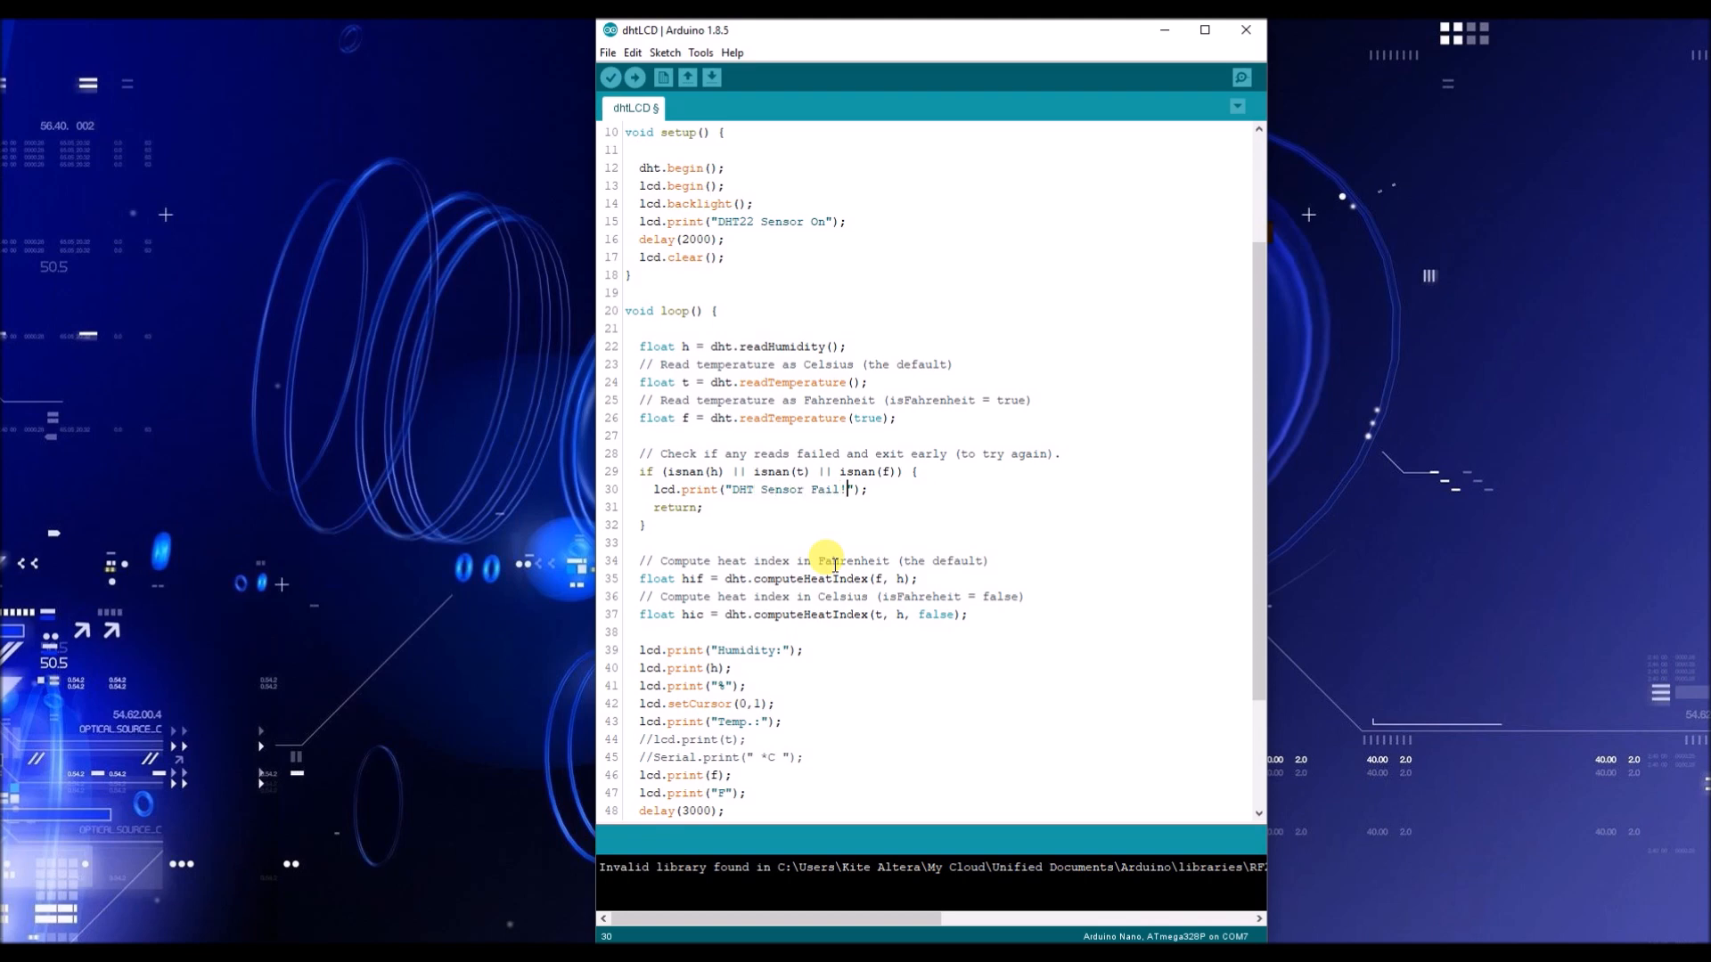
{"action": "mouse_move", "coordinate": [773, 562]}
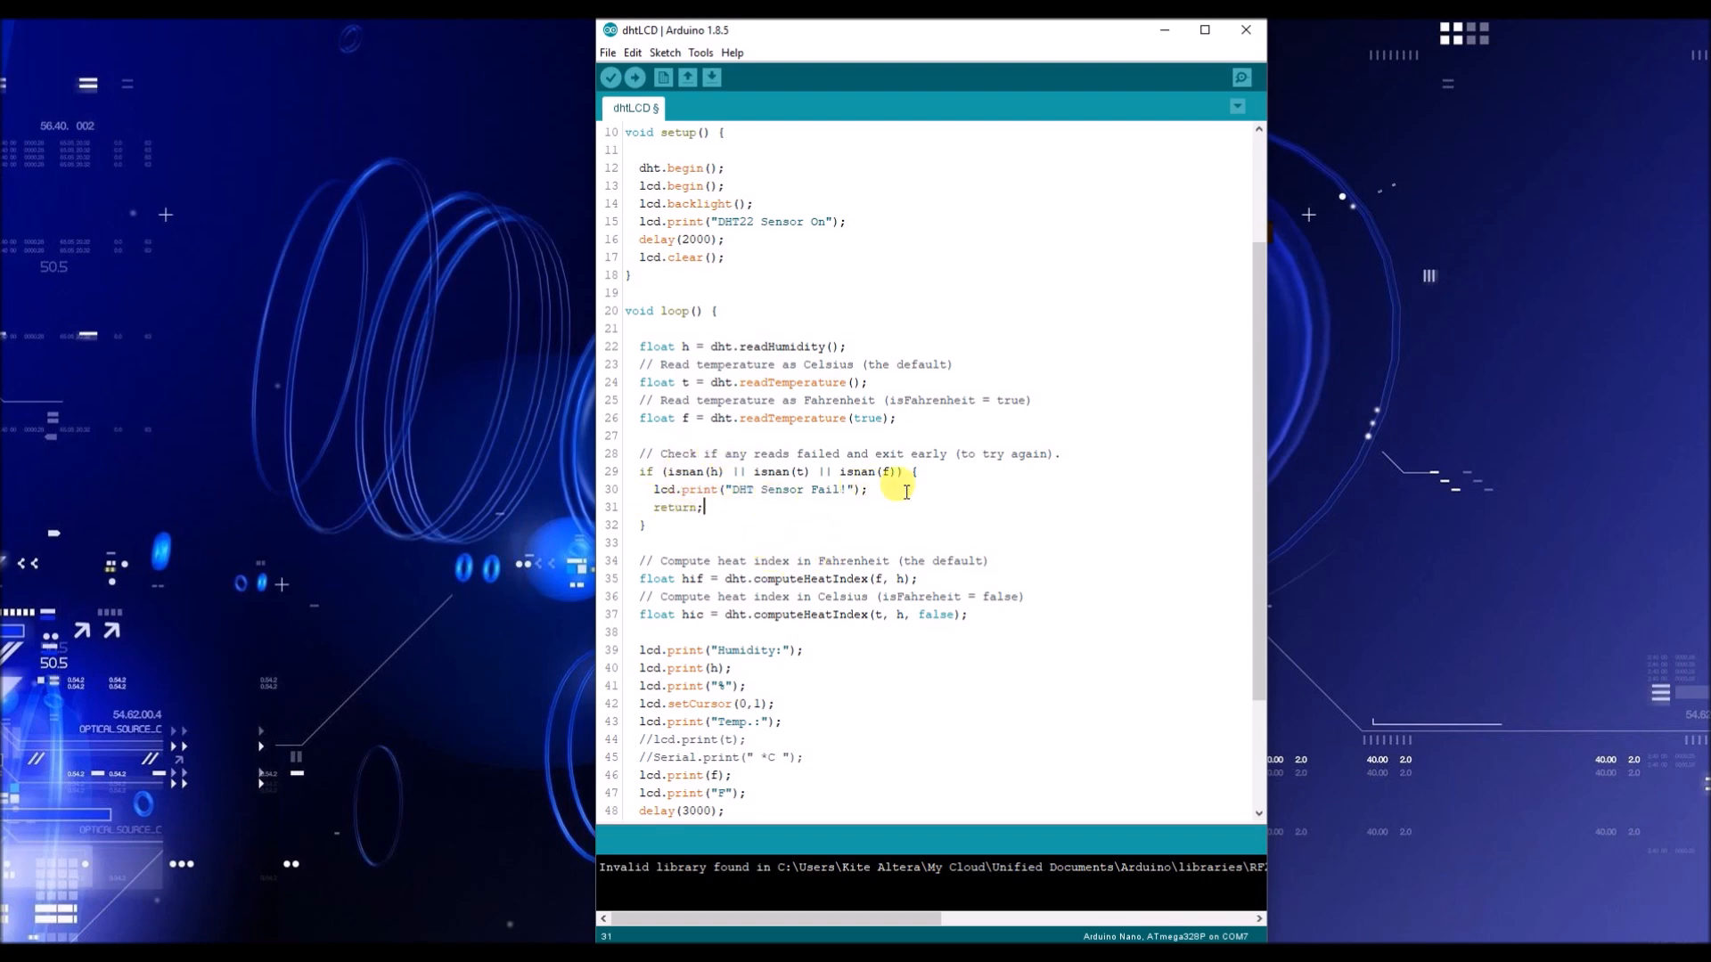
{"action": "mouse_move", "coordinate": [732, 497]}
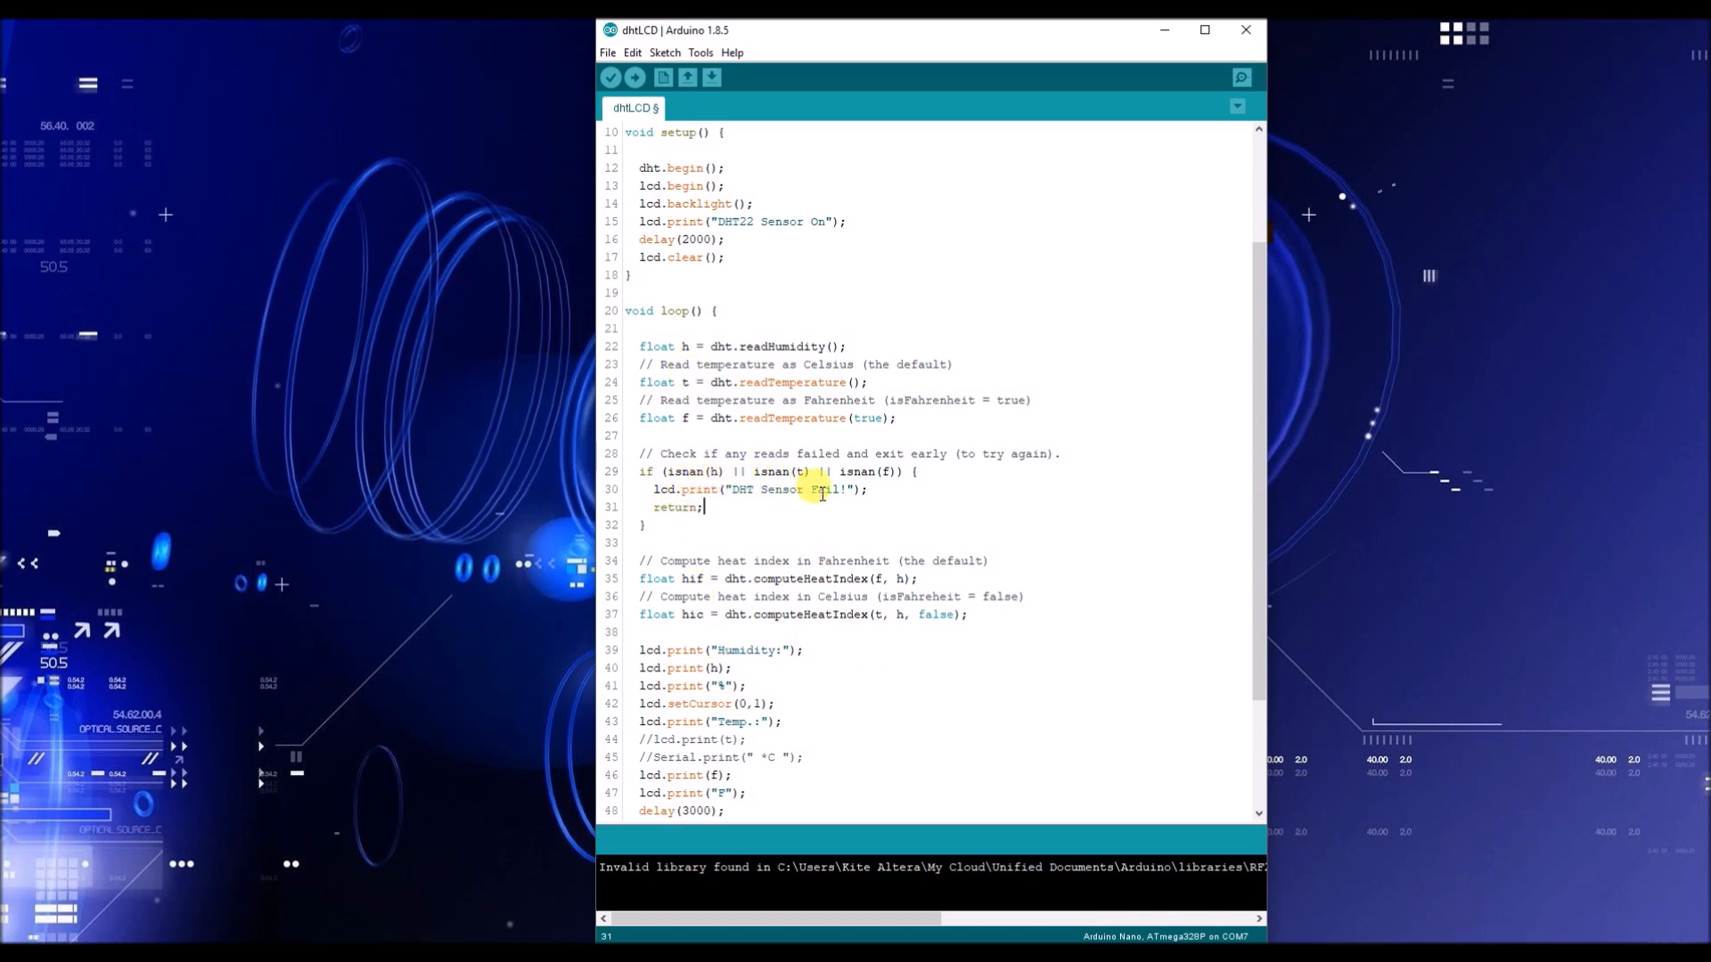
{"action": "mouse_move", "coordinate": [878, 503]}
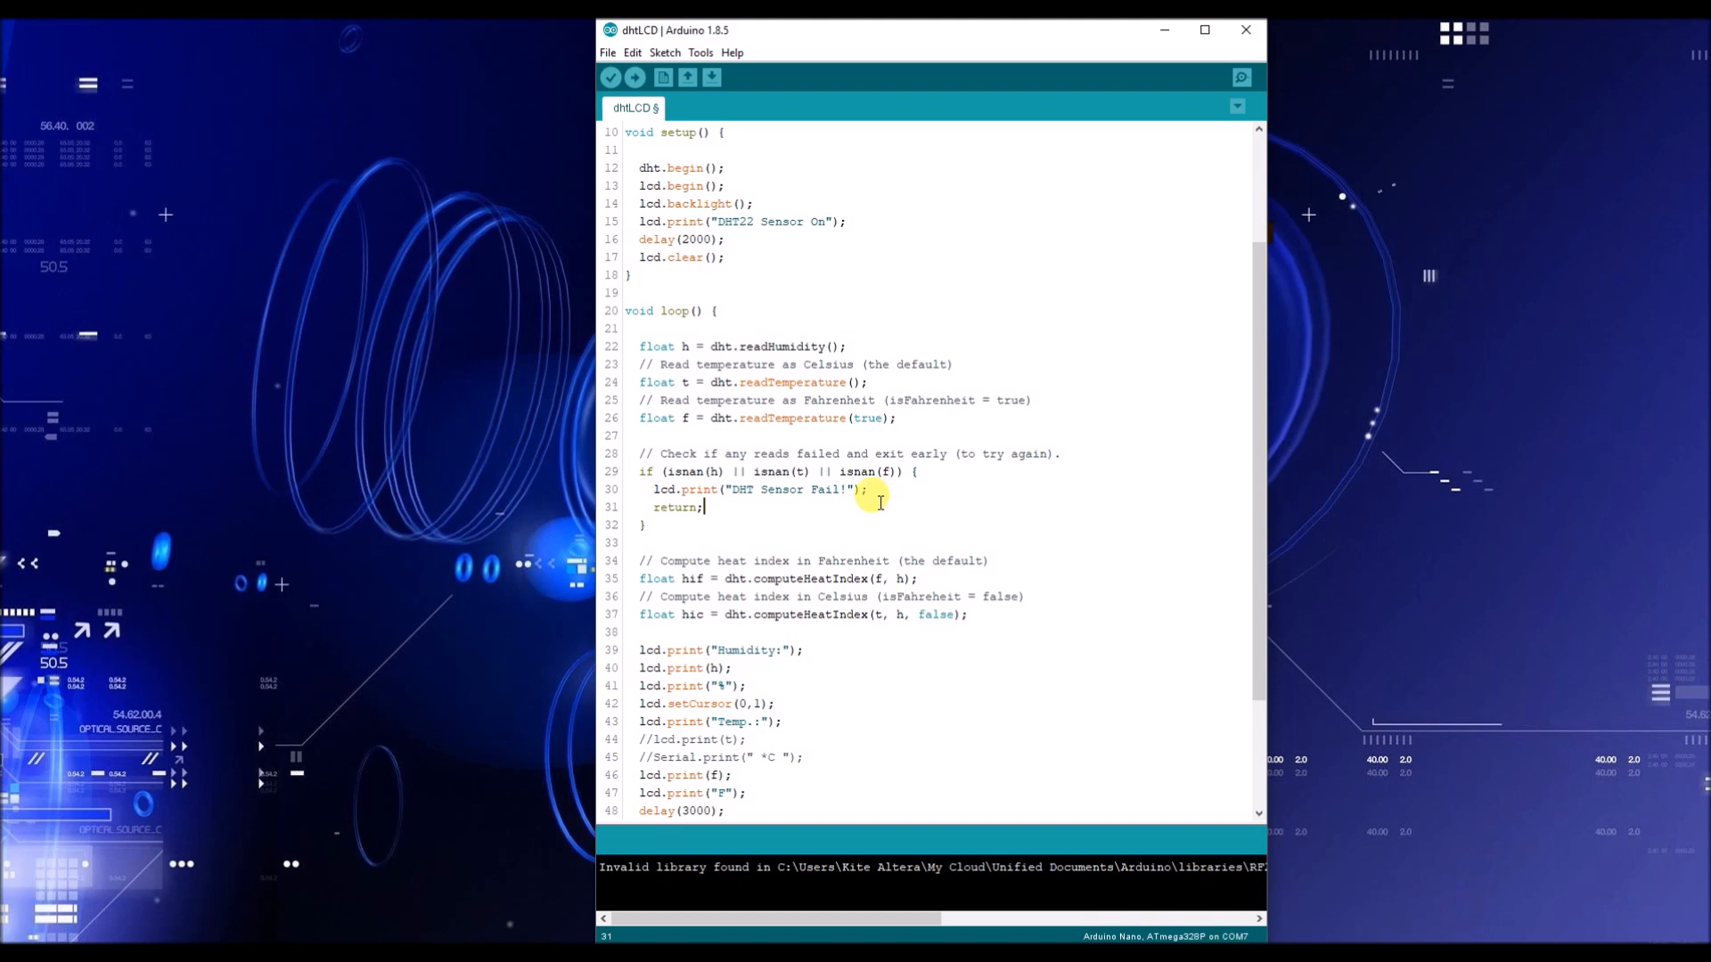
{"action": "scroll", "scroll_direction": "down", "scroll_amount": 3}
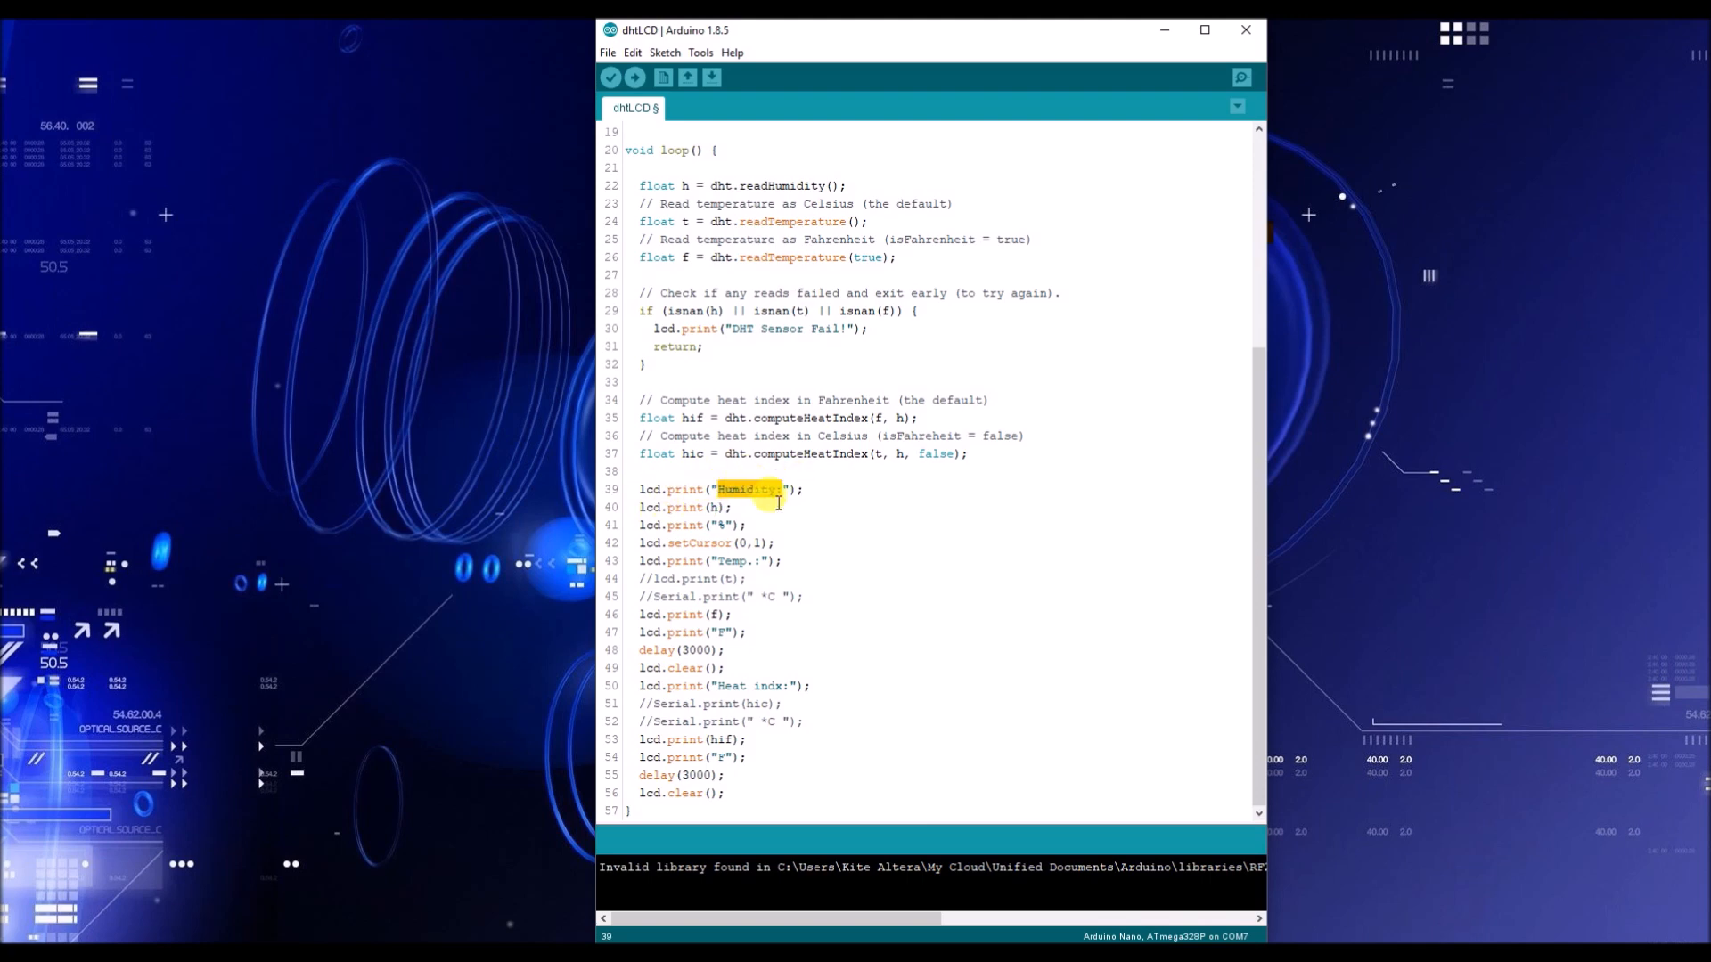
{"action": "left_click", "coordinate": [704, 507]}
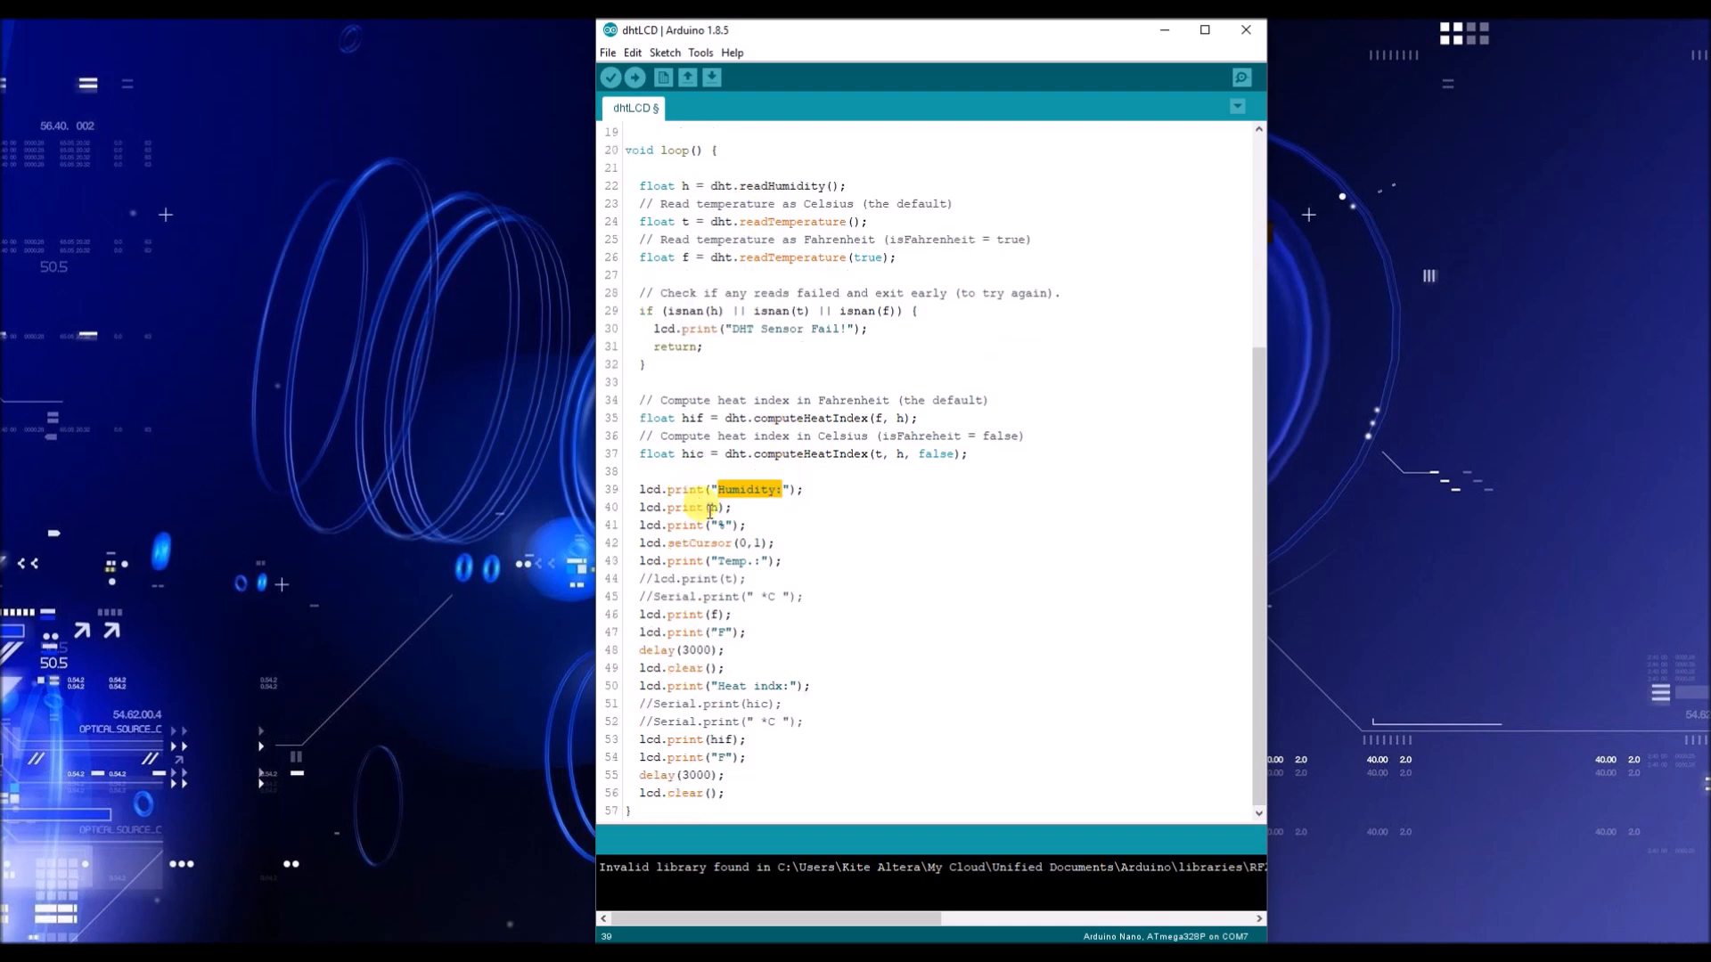
{"action": "left_click", "coordinate": [717, 508]}
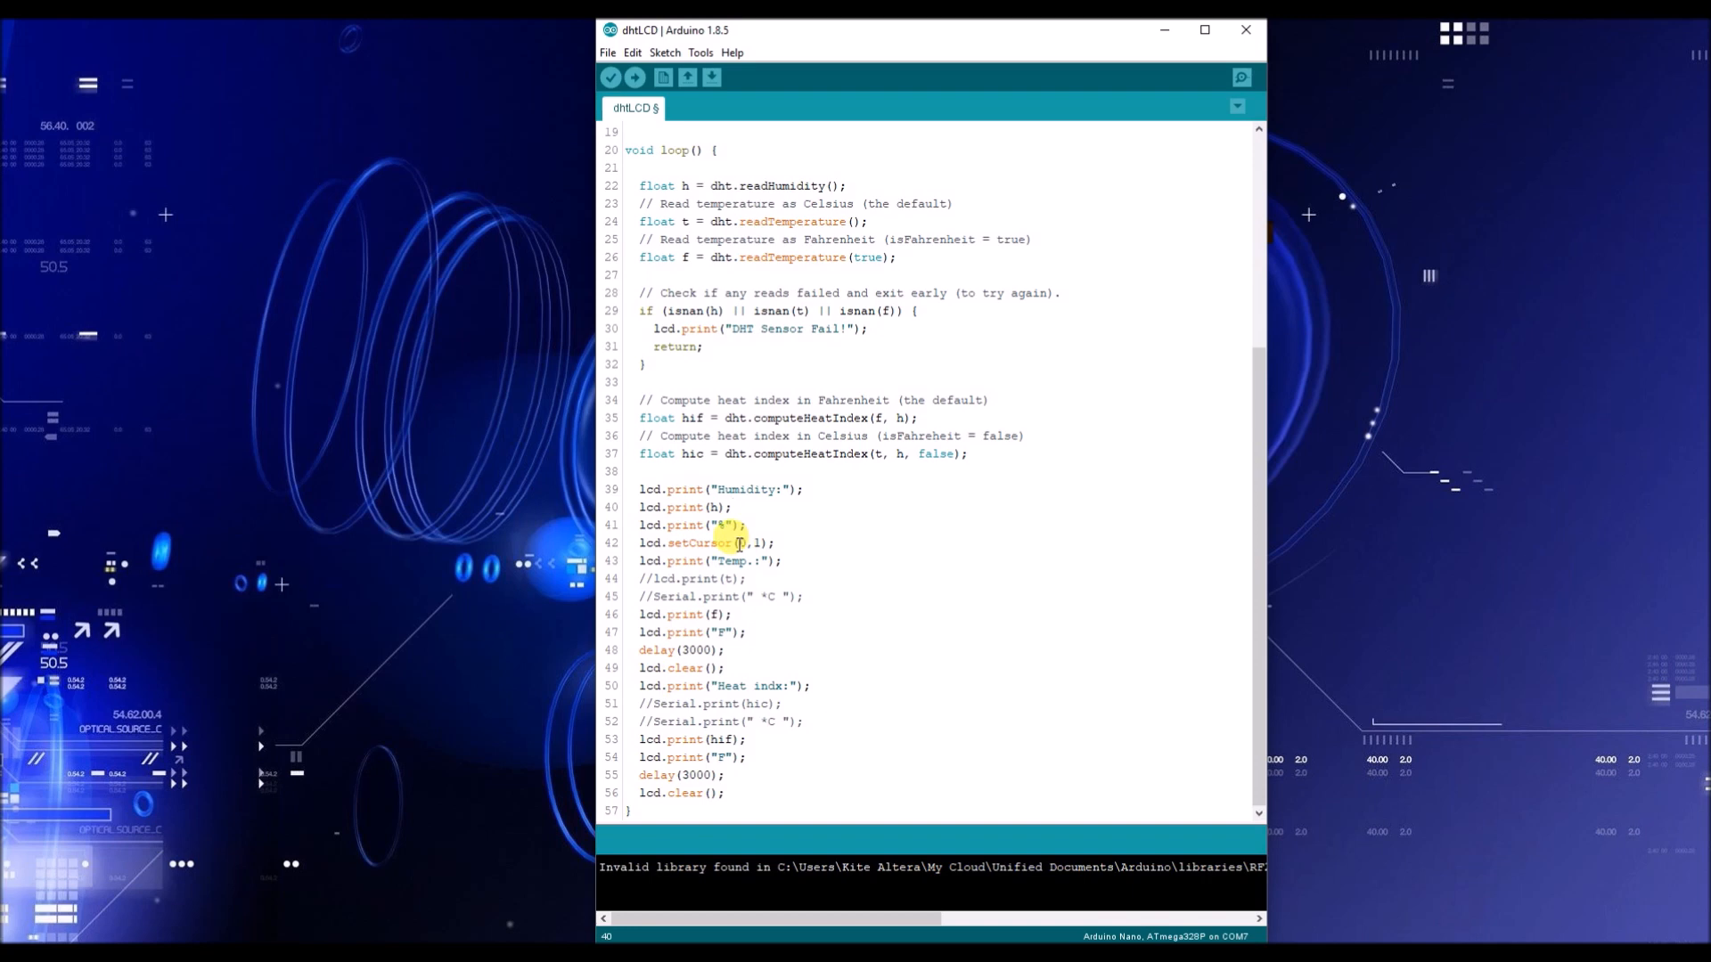
{"action": "left_click", "coordinate": [649, 489]}
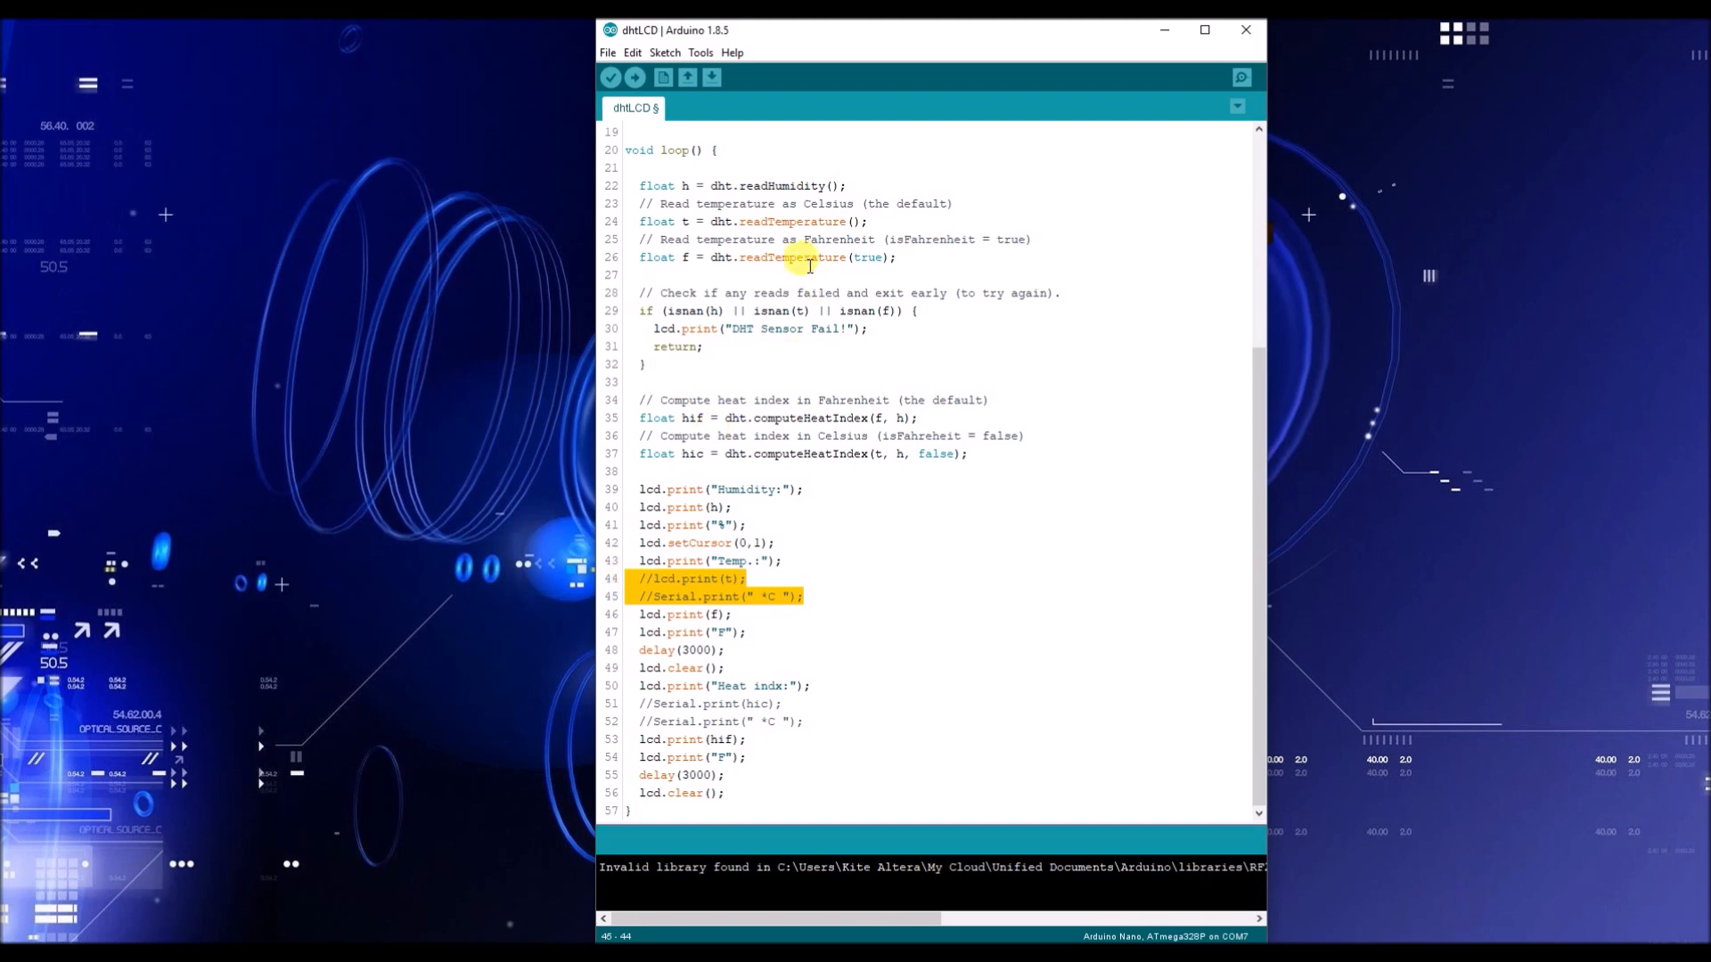
{"action": "left_click", "coordinate": [695, 210]}
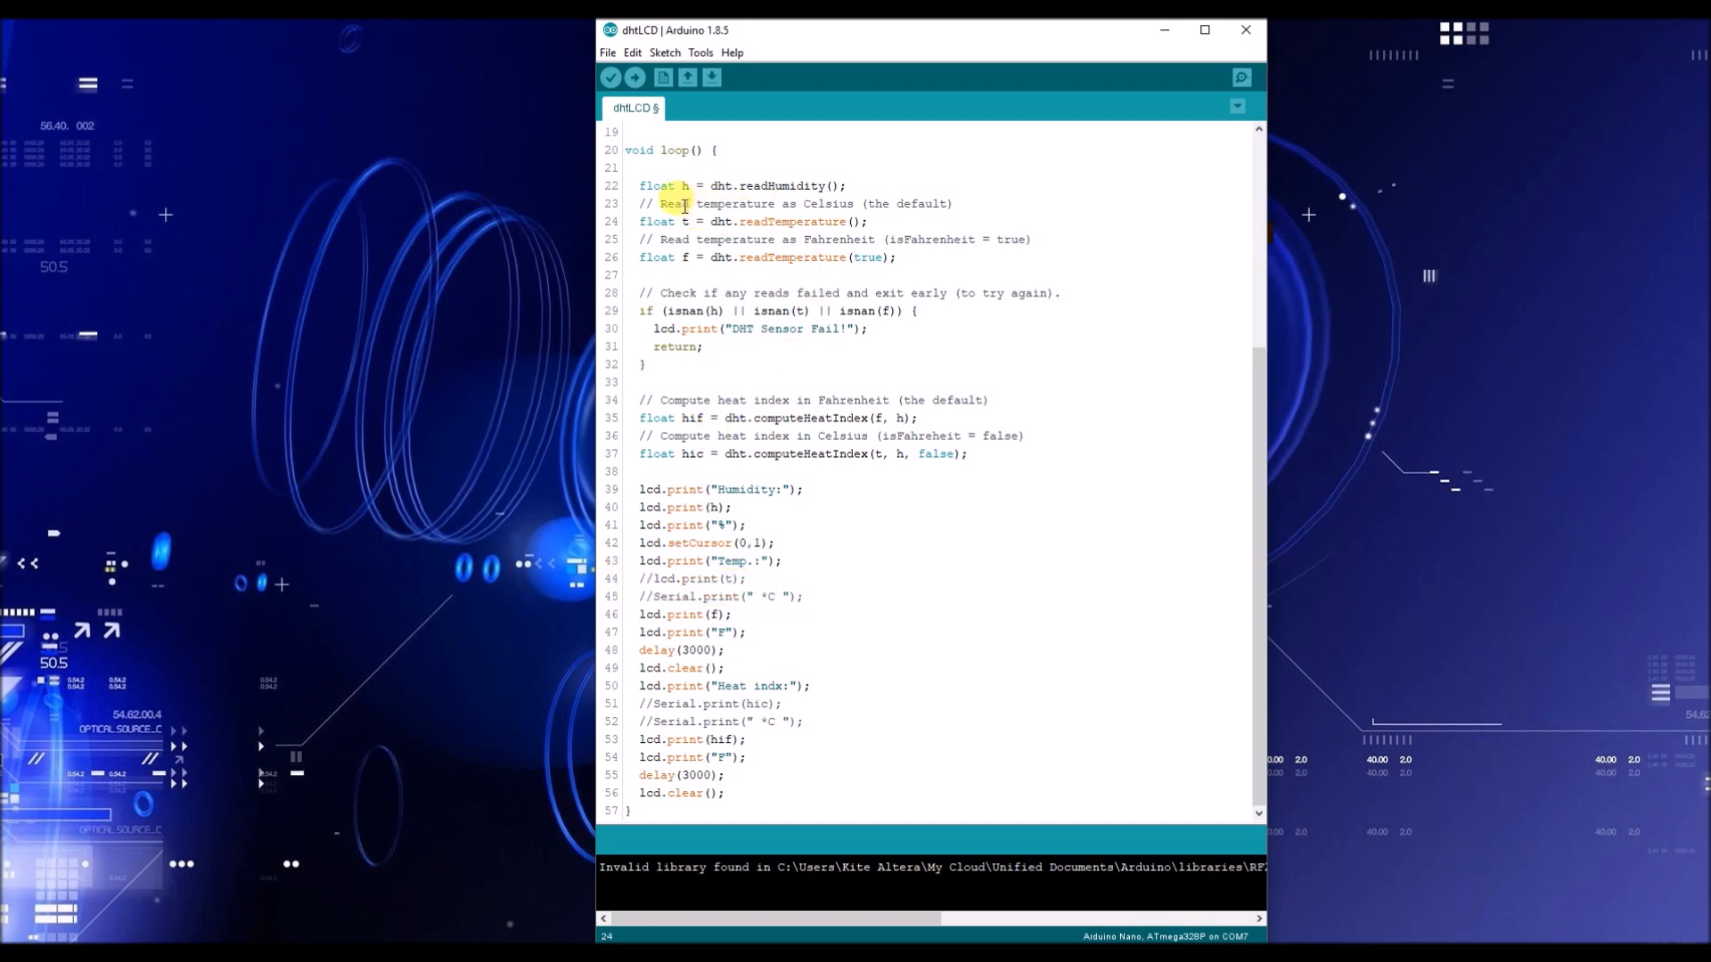
{"action": "left_click", "coordinate": [726, 455]}
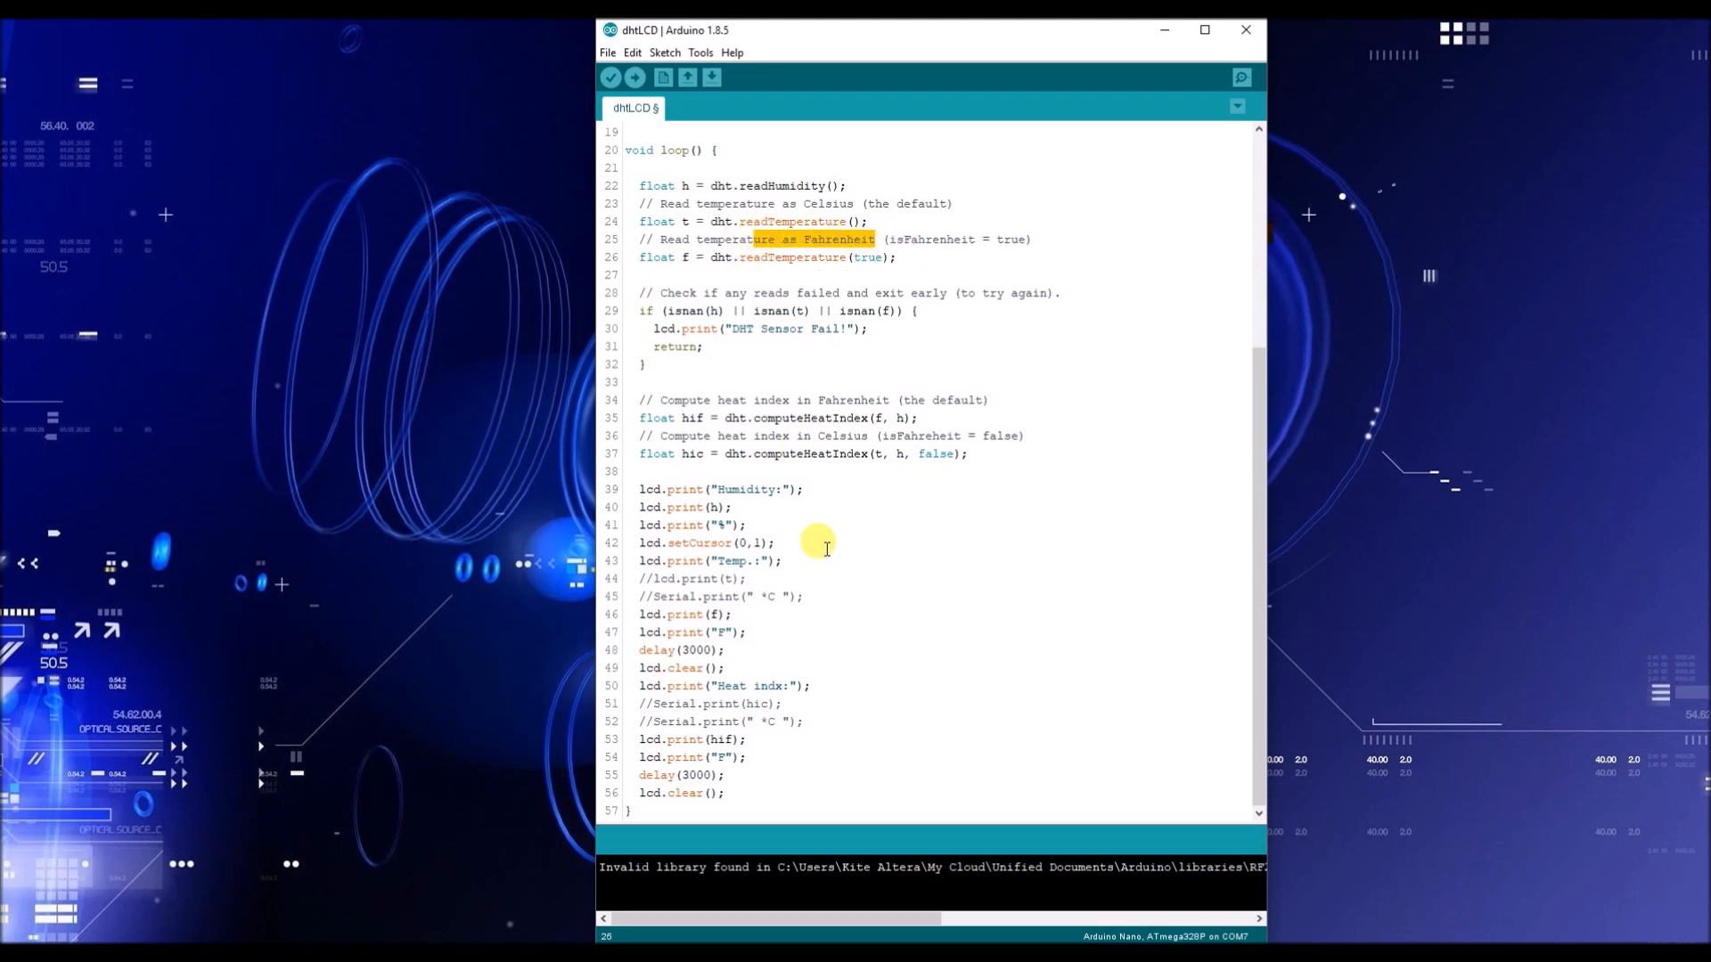
{"action": "left_click", "coordinate": [685, 649]}
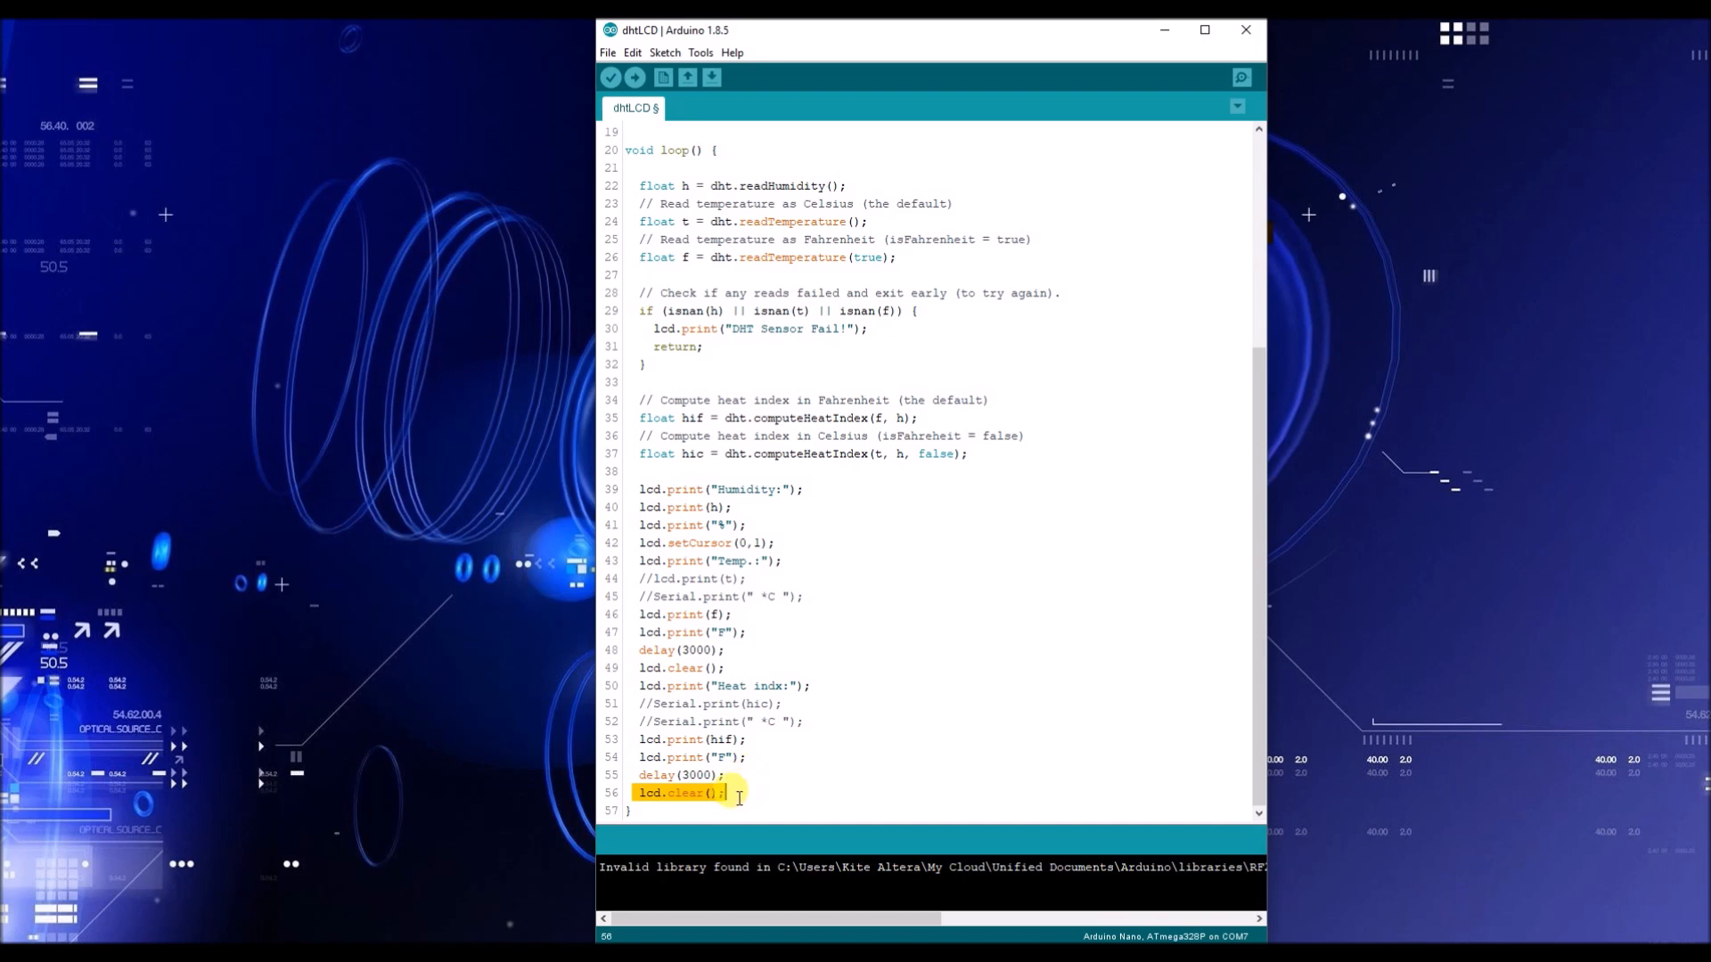
{"action": "mouse_move", "coordinate": [840, 759]}
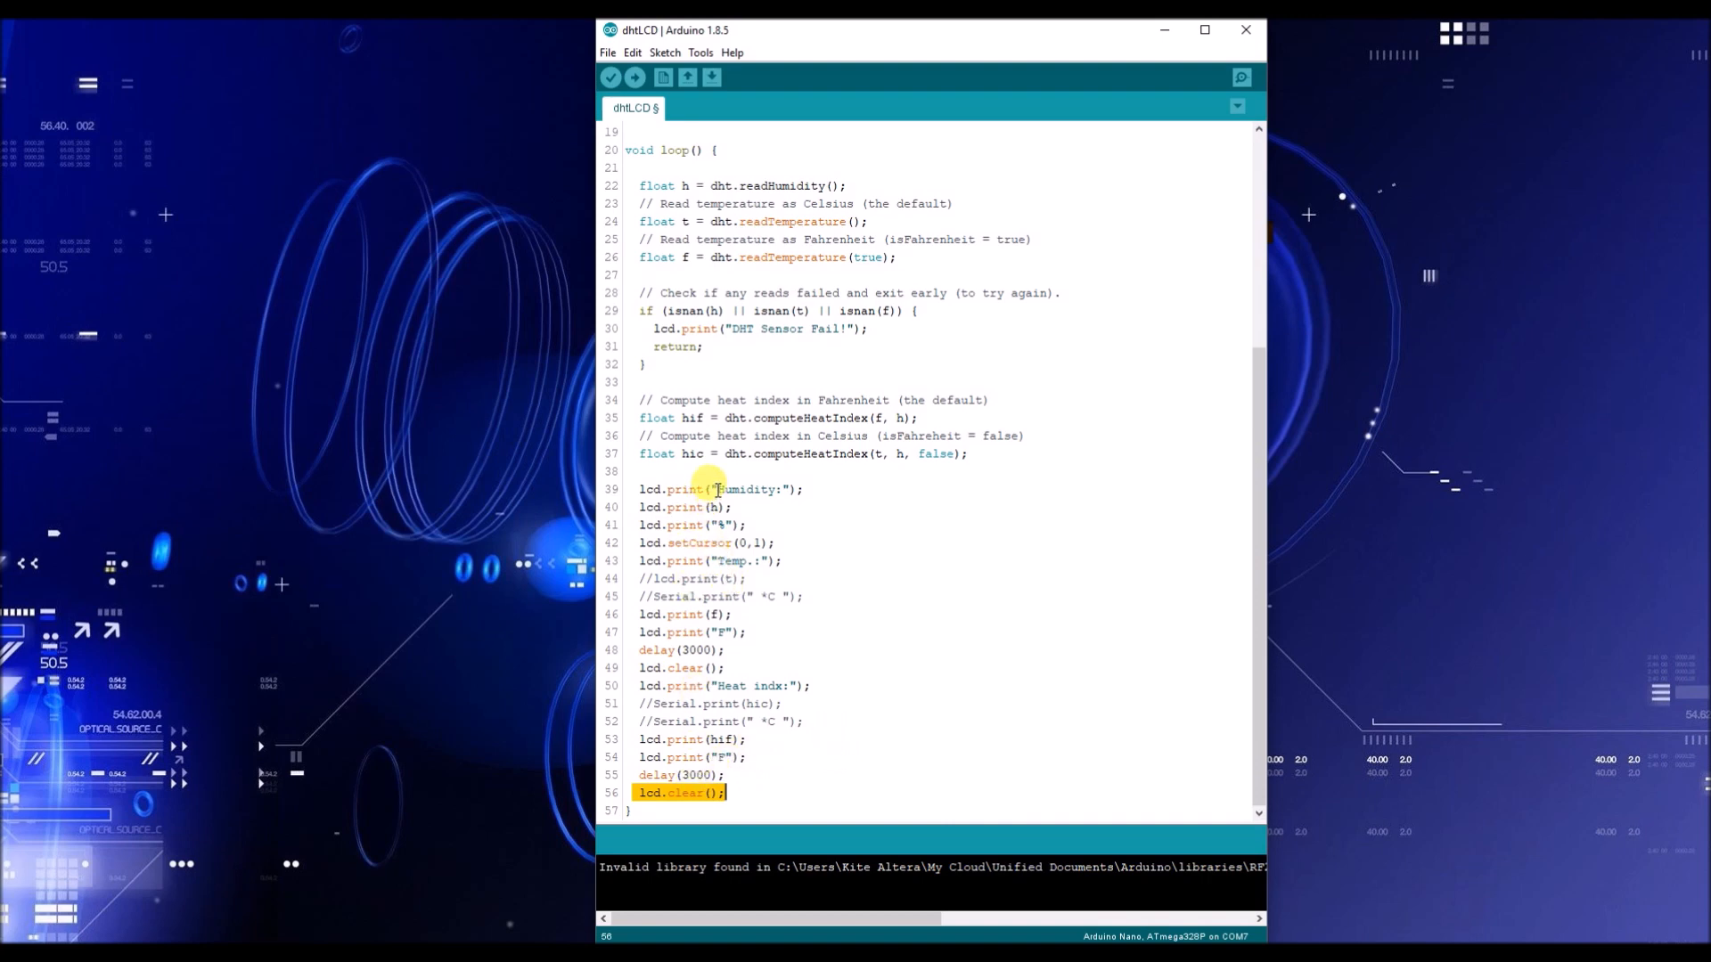
{"action": "mouse_move", "coordinate": [641, 488]}
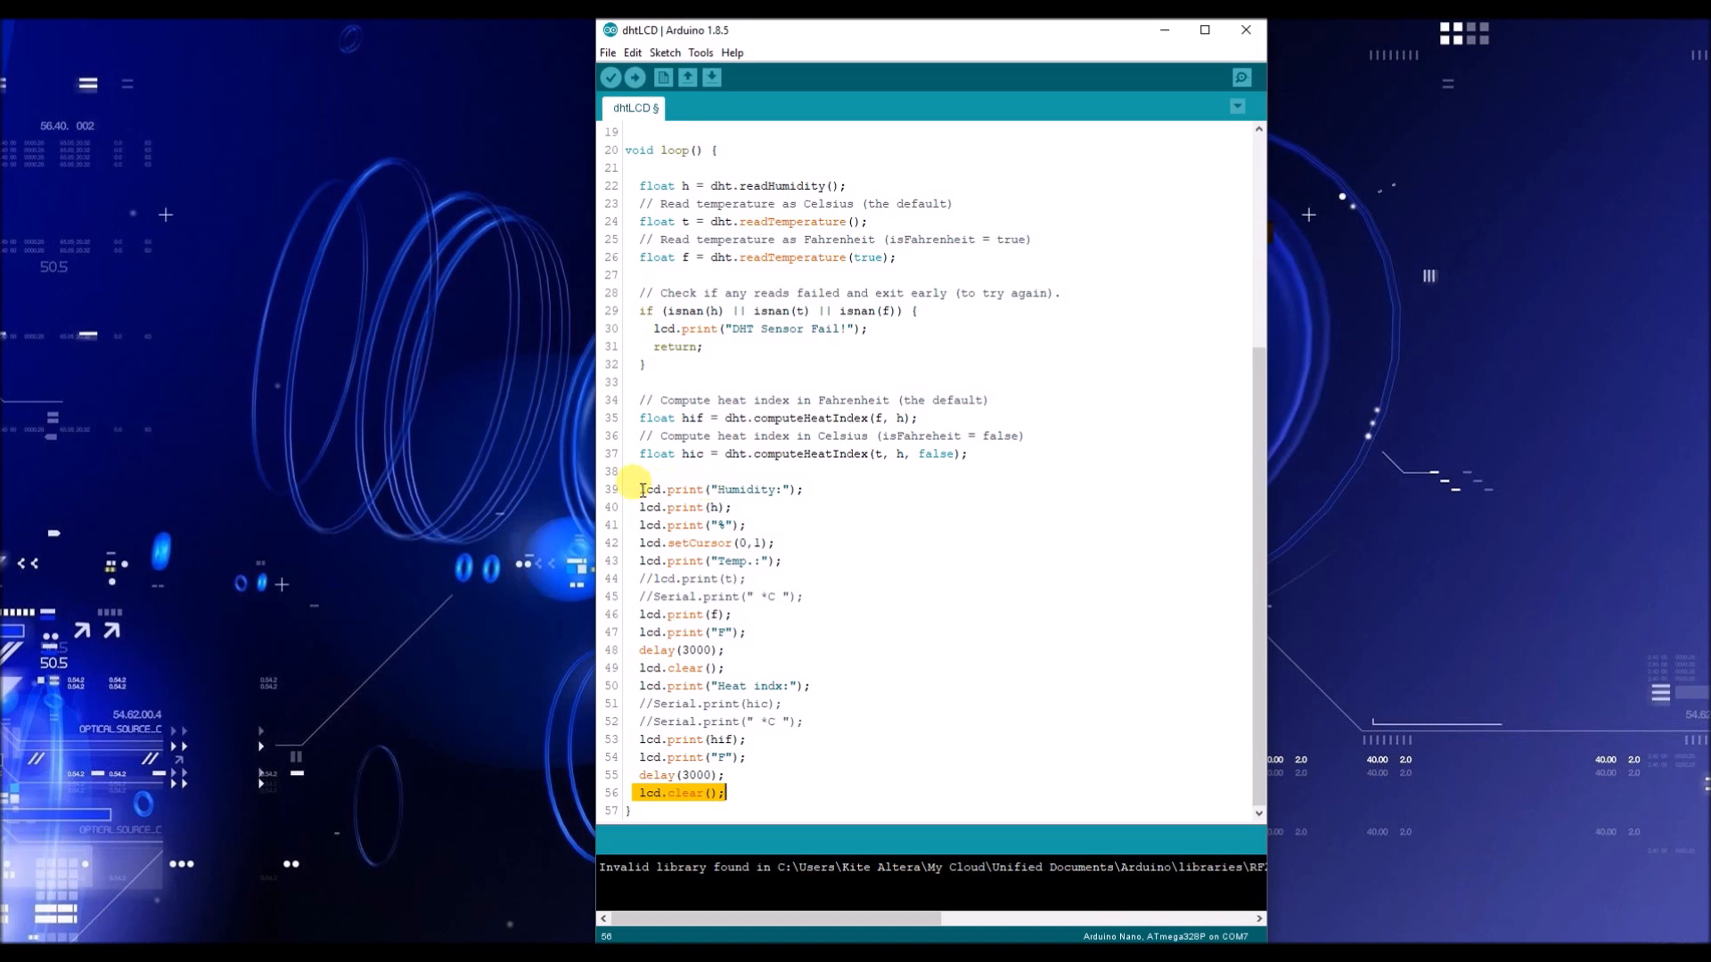
{"action": "left_click", "coordinate": [720, 489]}
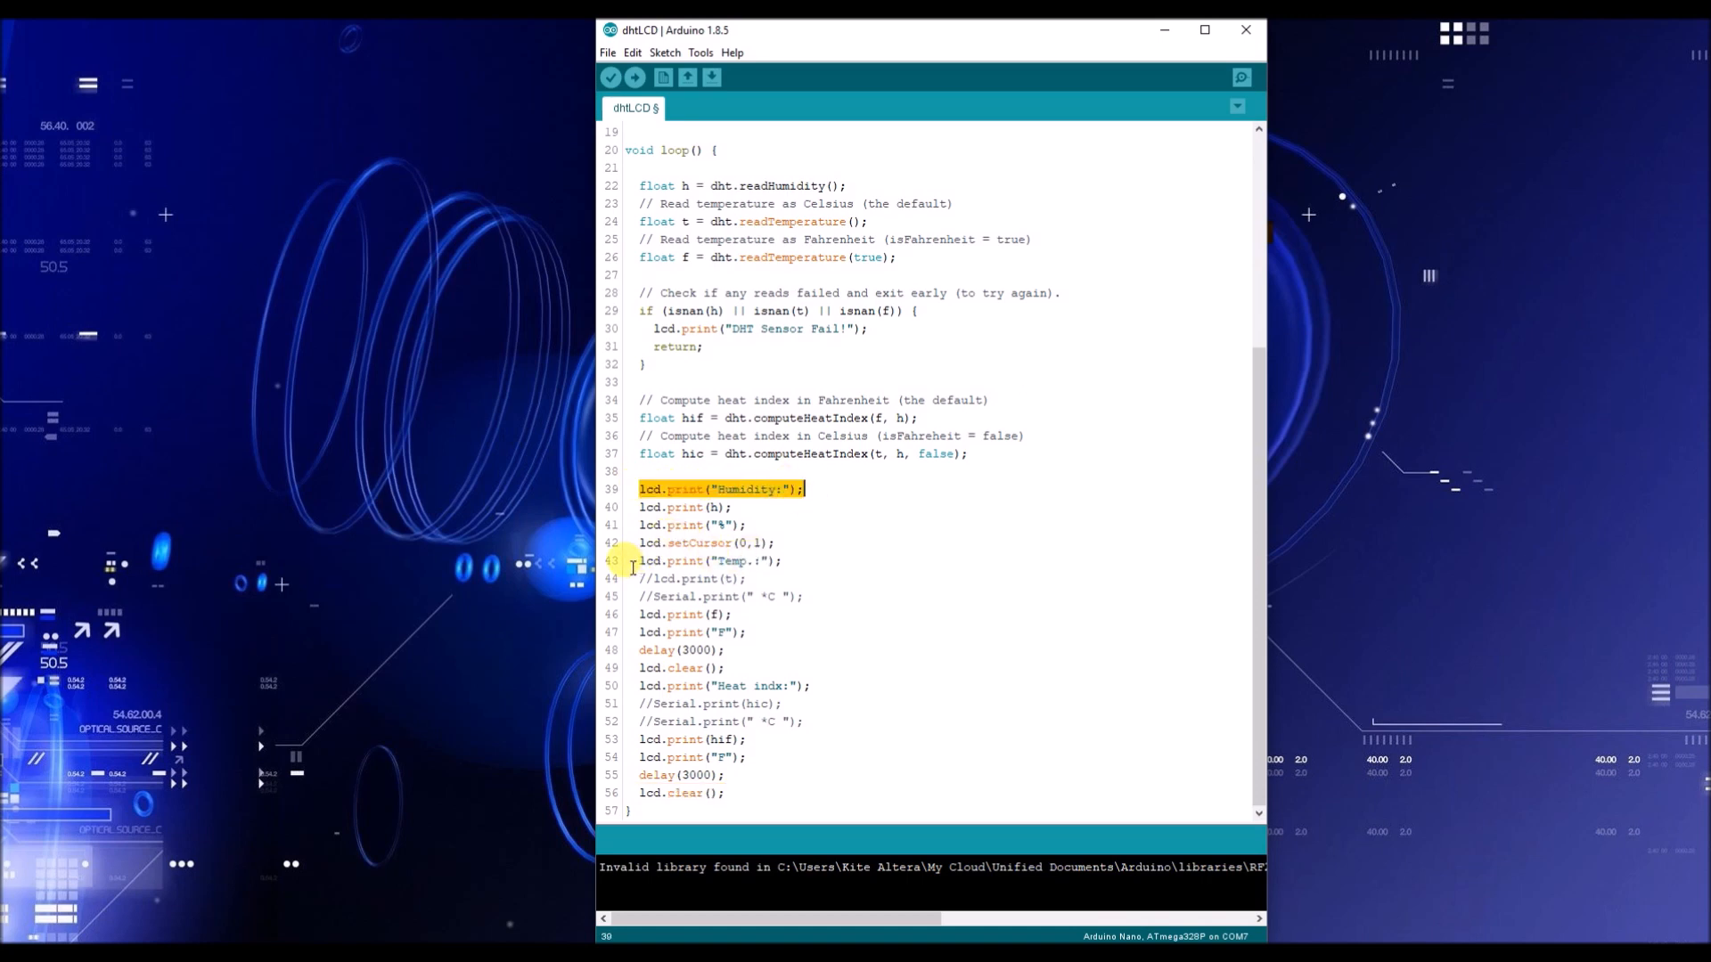
{"action": "left_click", "coordinate": [781, 560]}
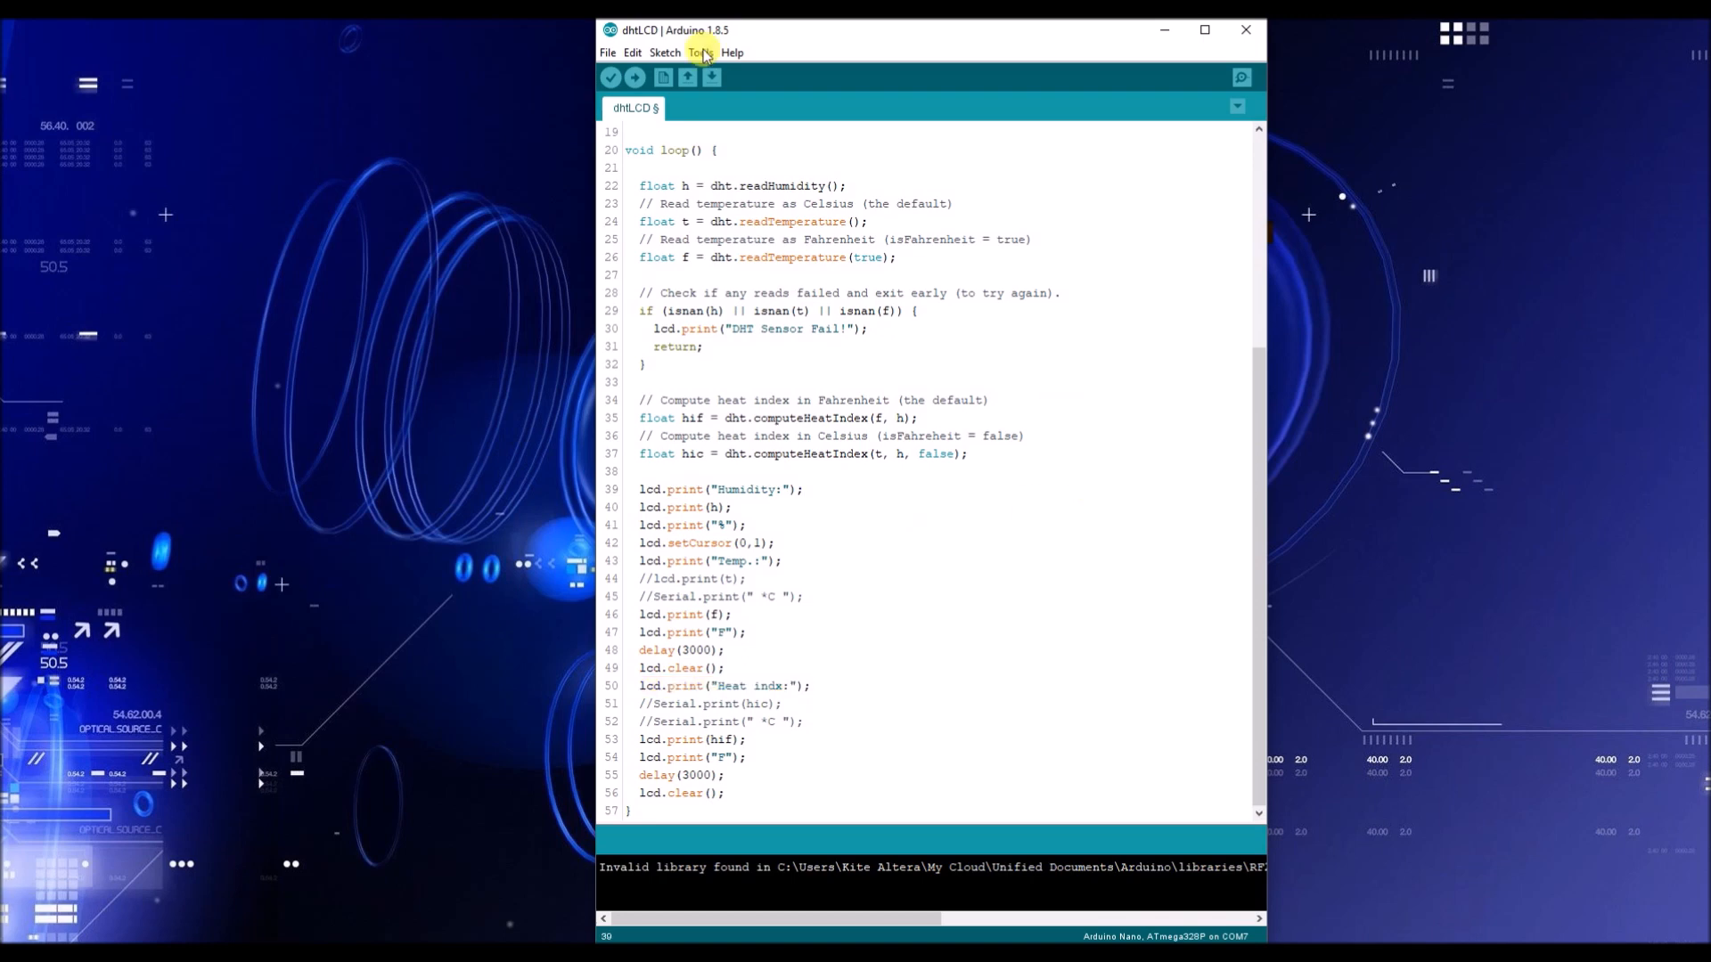
{"action": "left_click", "coordinate": [700, 51]}
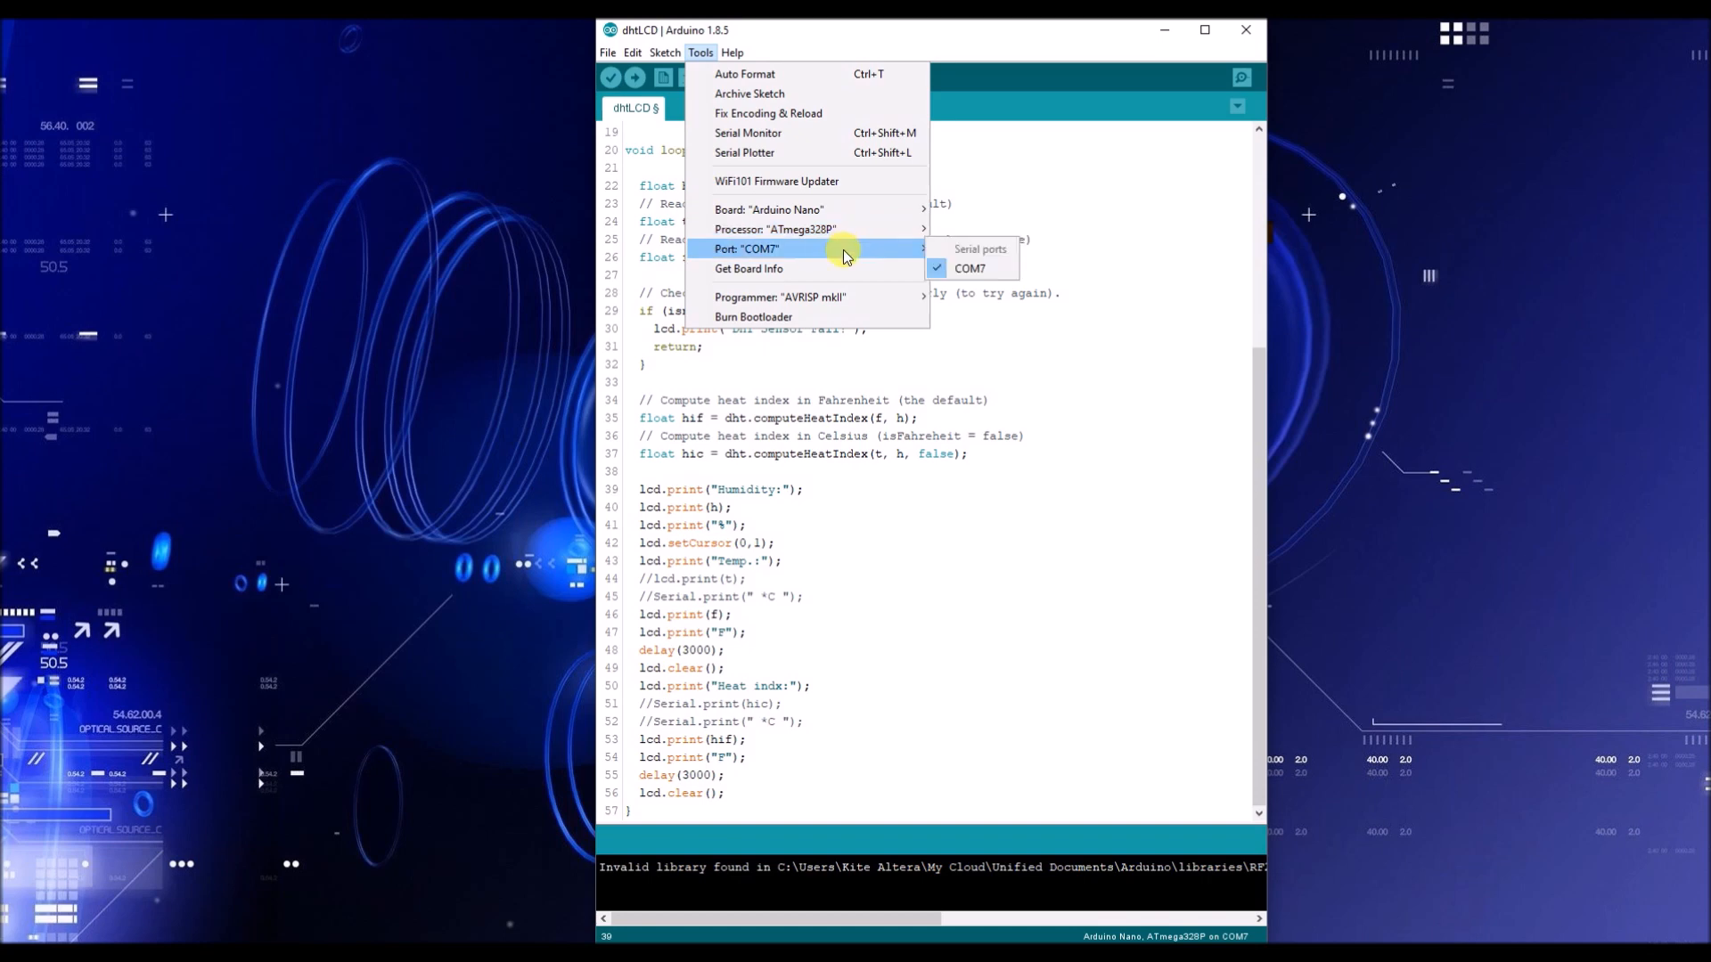
{"action": "mouse_move", "coordinate": [859, 254]}
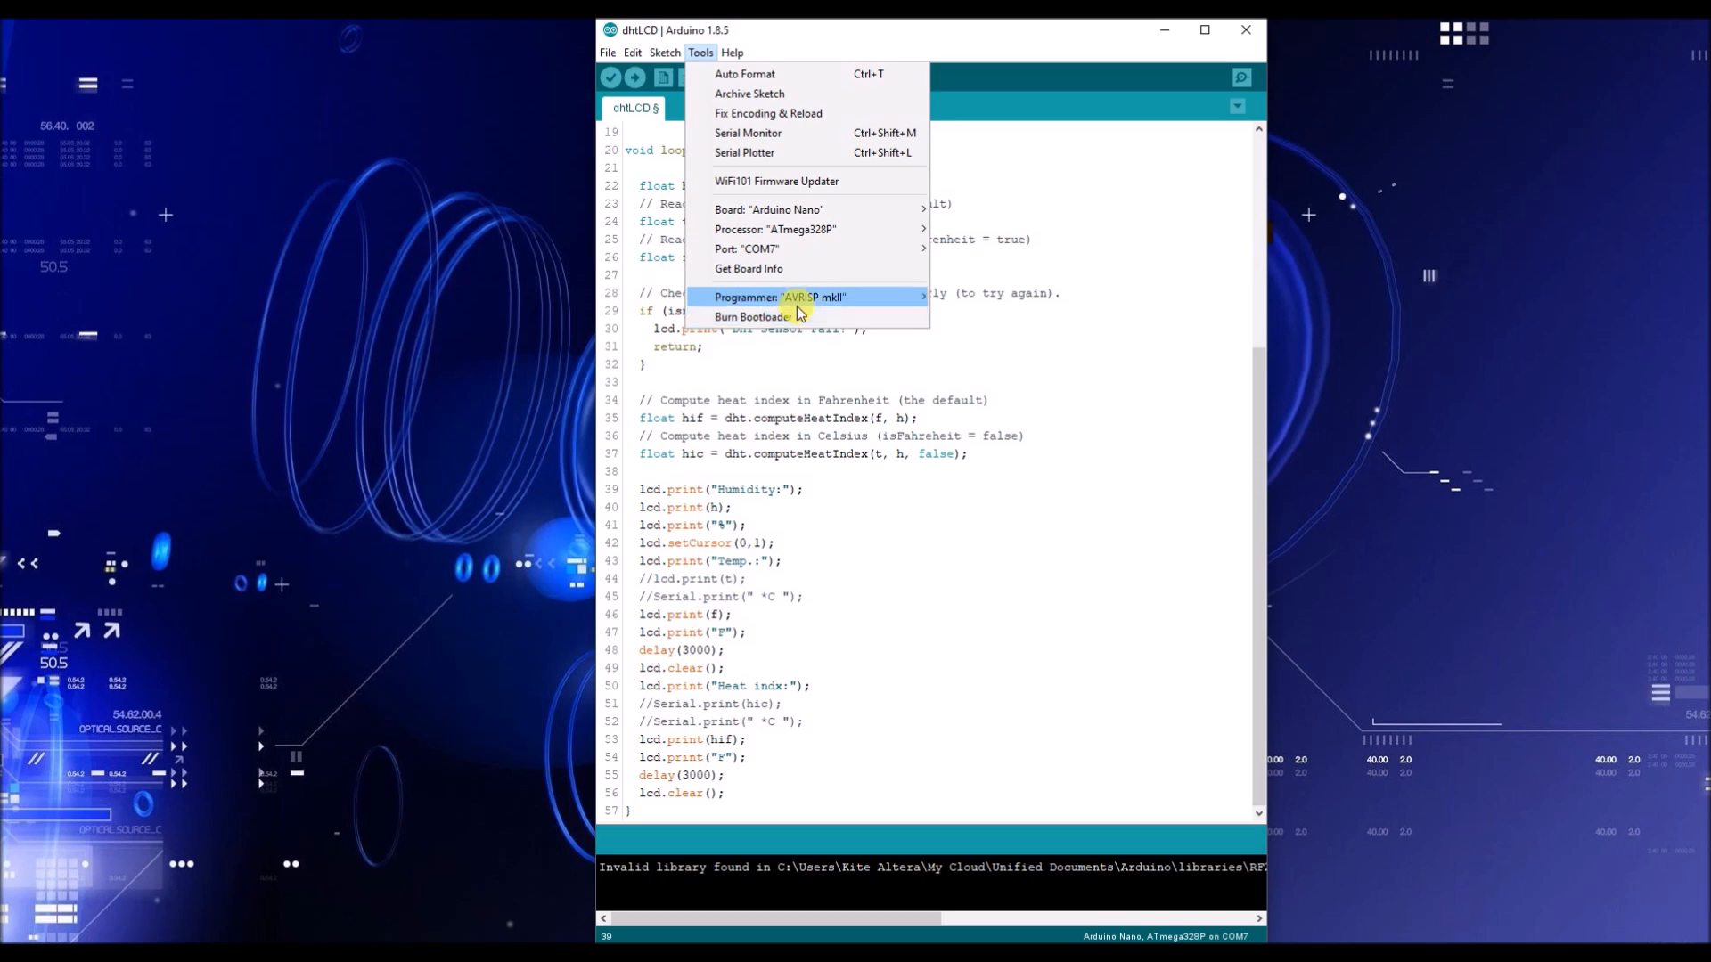
{"action": "mouse_move", "coordinate": [752, 317]}
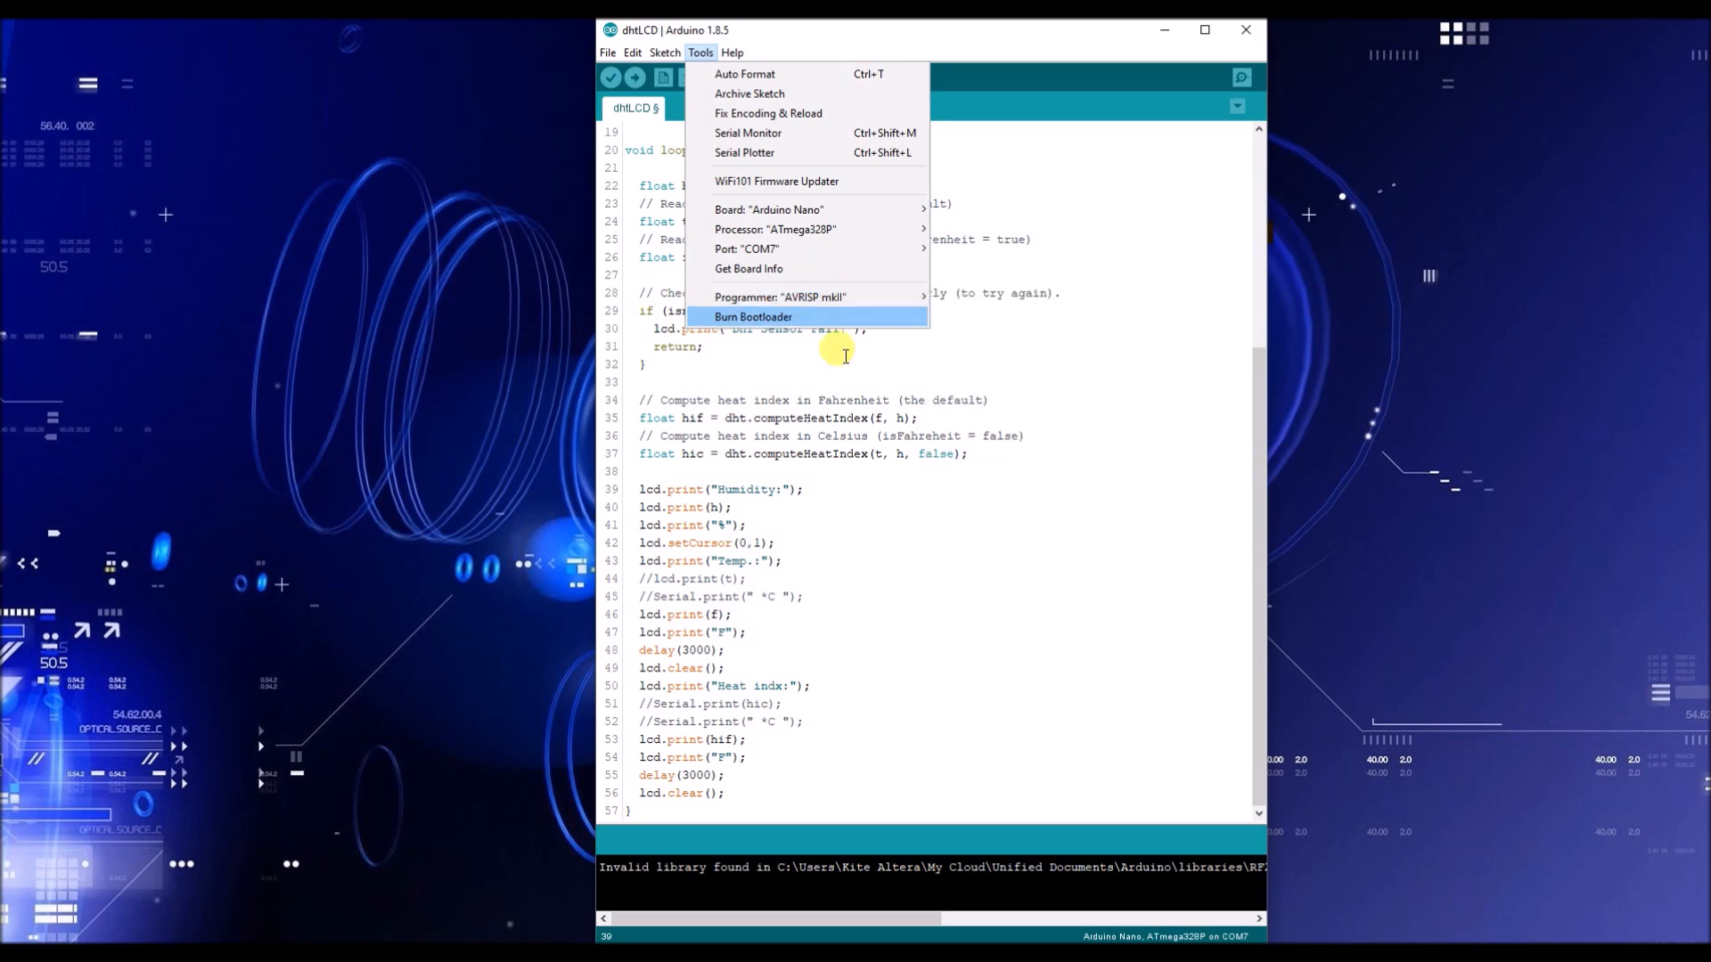
{"action": "left_click", "coordinate": [635, 77]}
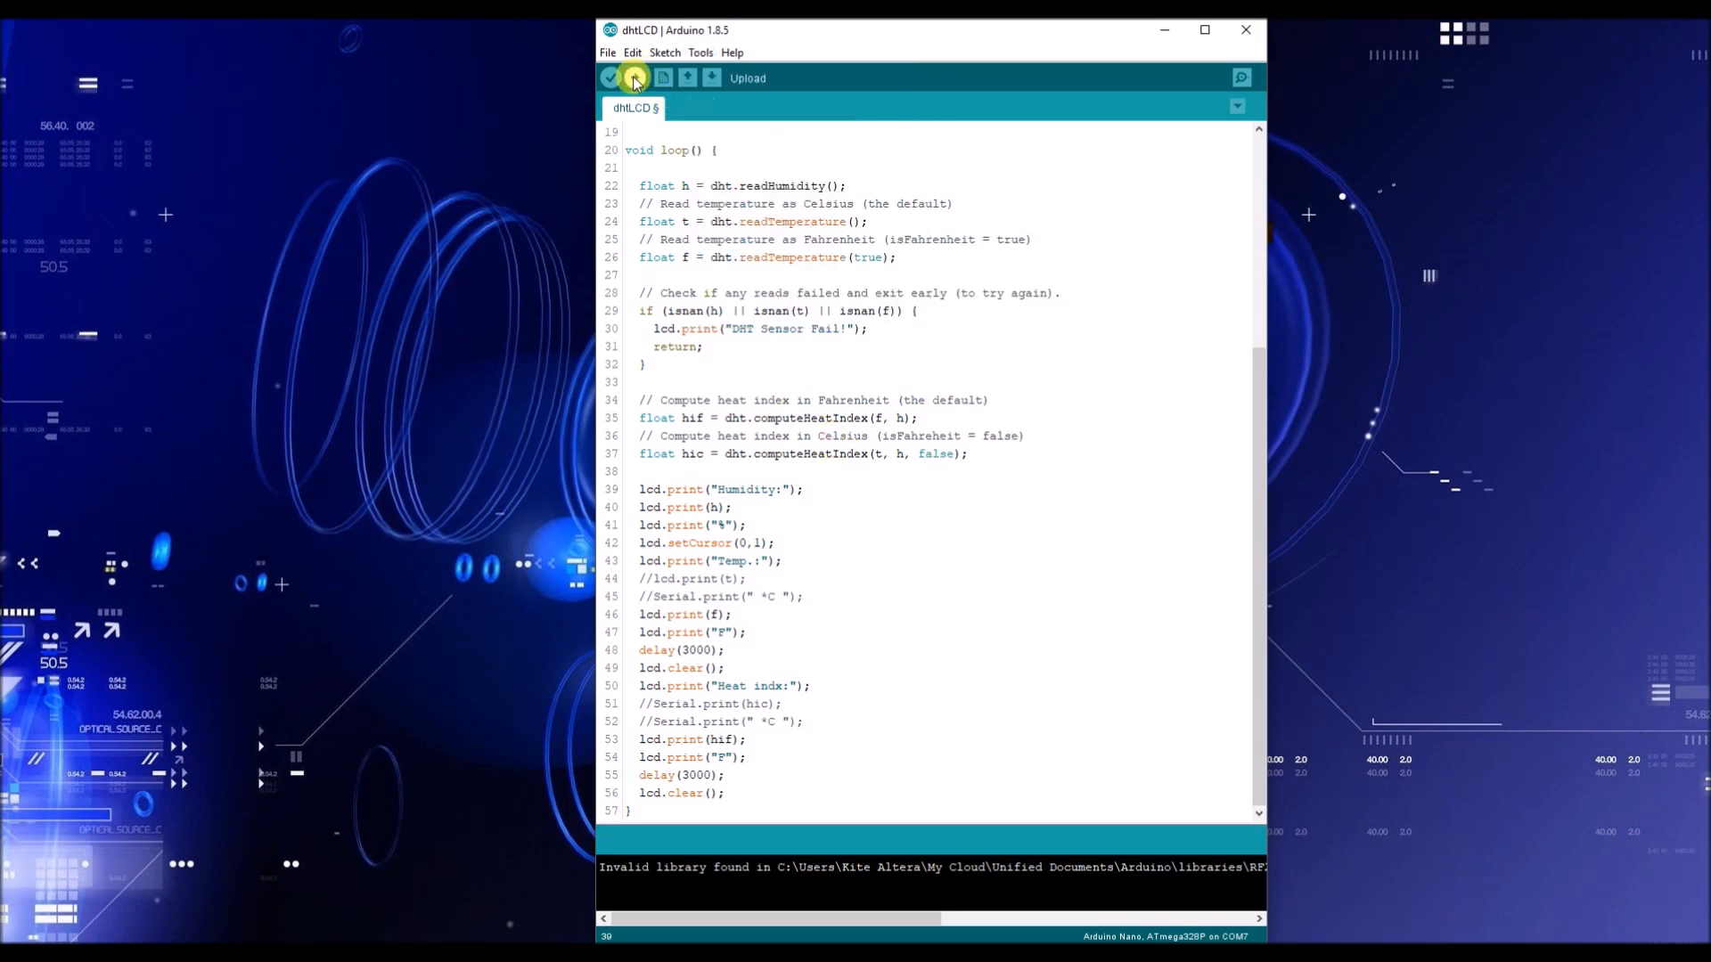
Compile and upload the dhtLCD sketch (7472 bytes, 24%) to the Nano on COM7
{"action": "left_click", "coordinate": [610, 77]}
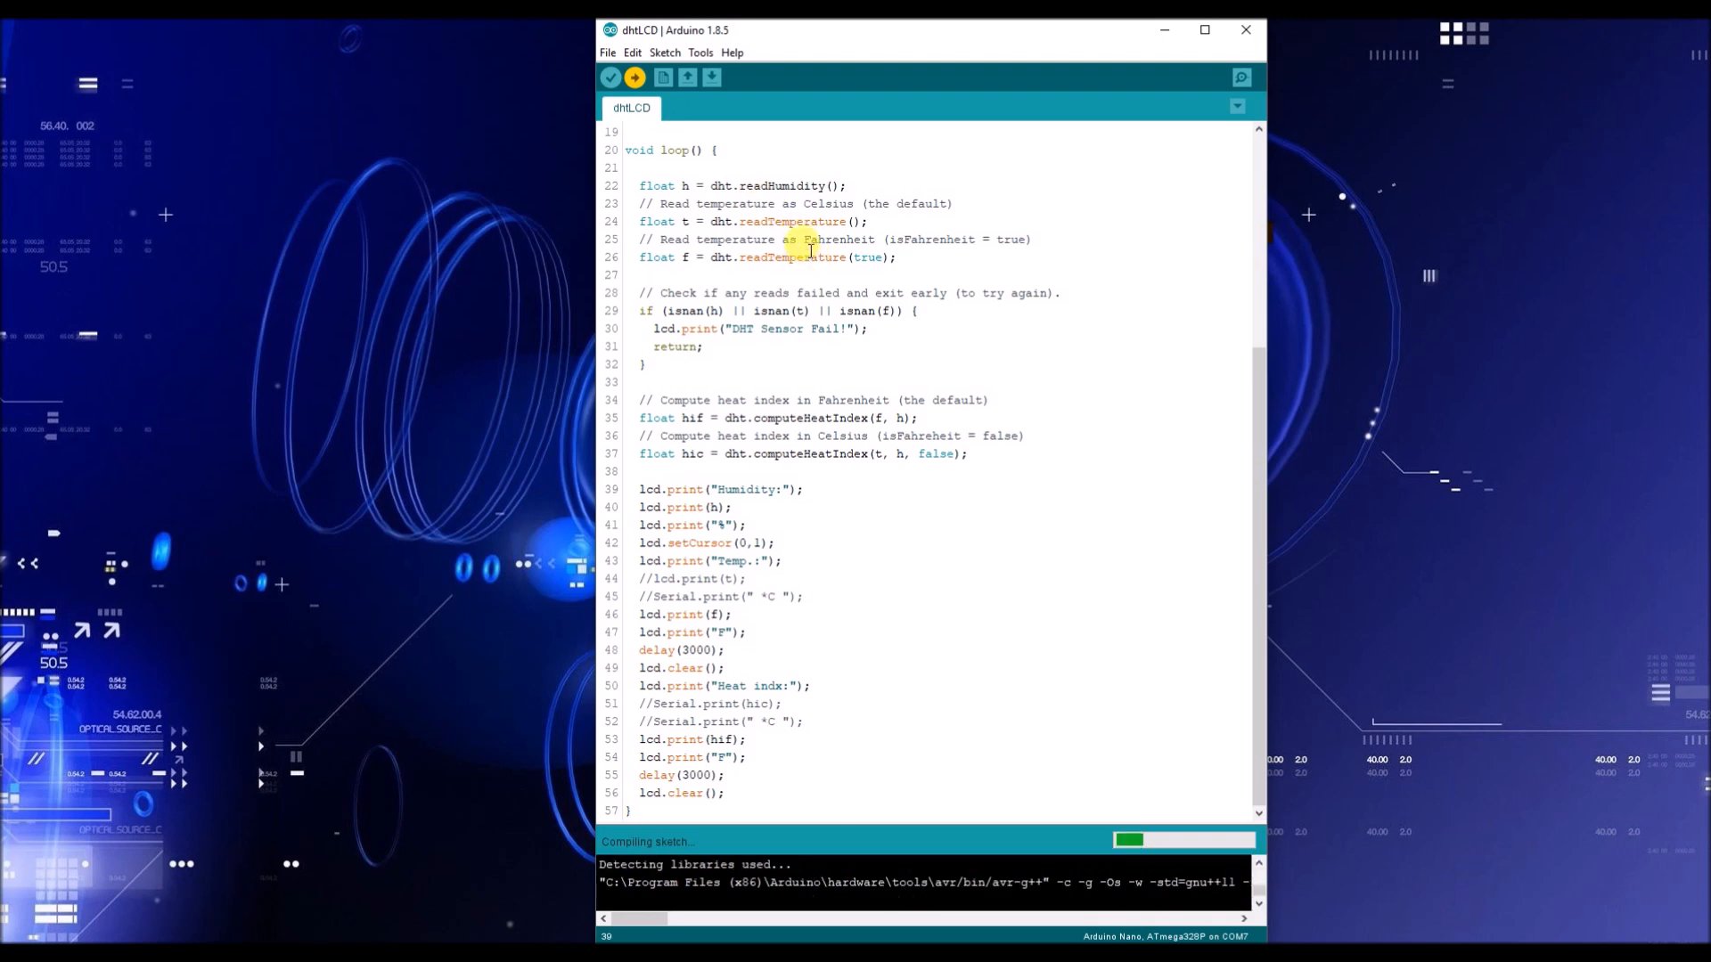
{"action": "left_click", "coordinate": [634, 77]}
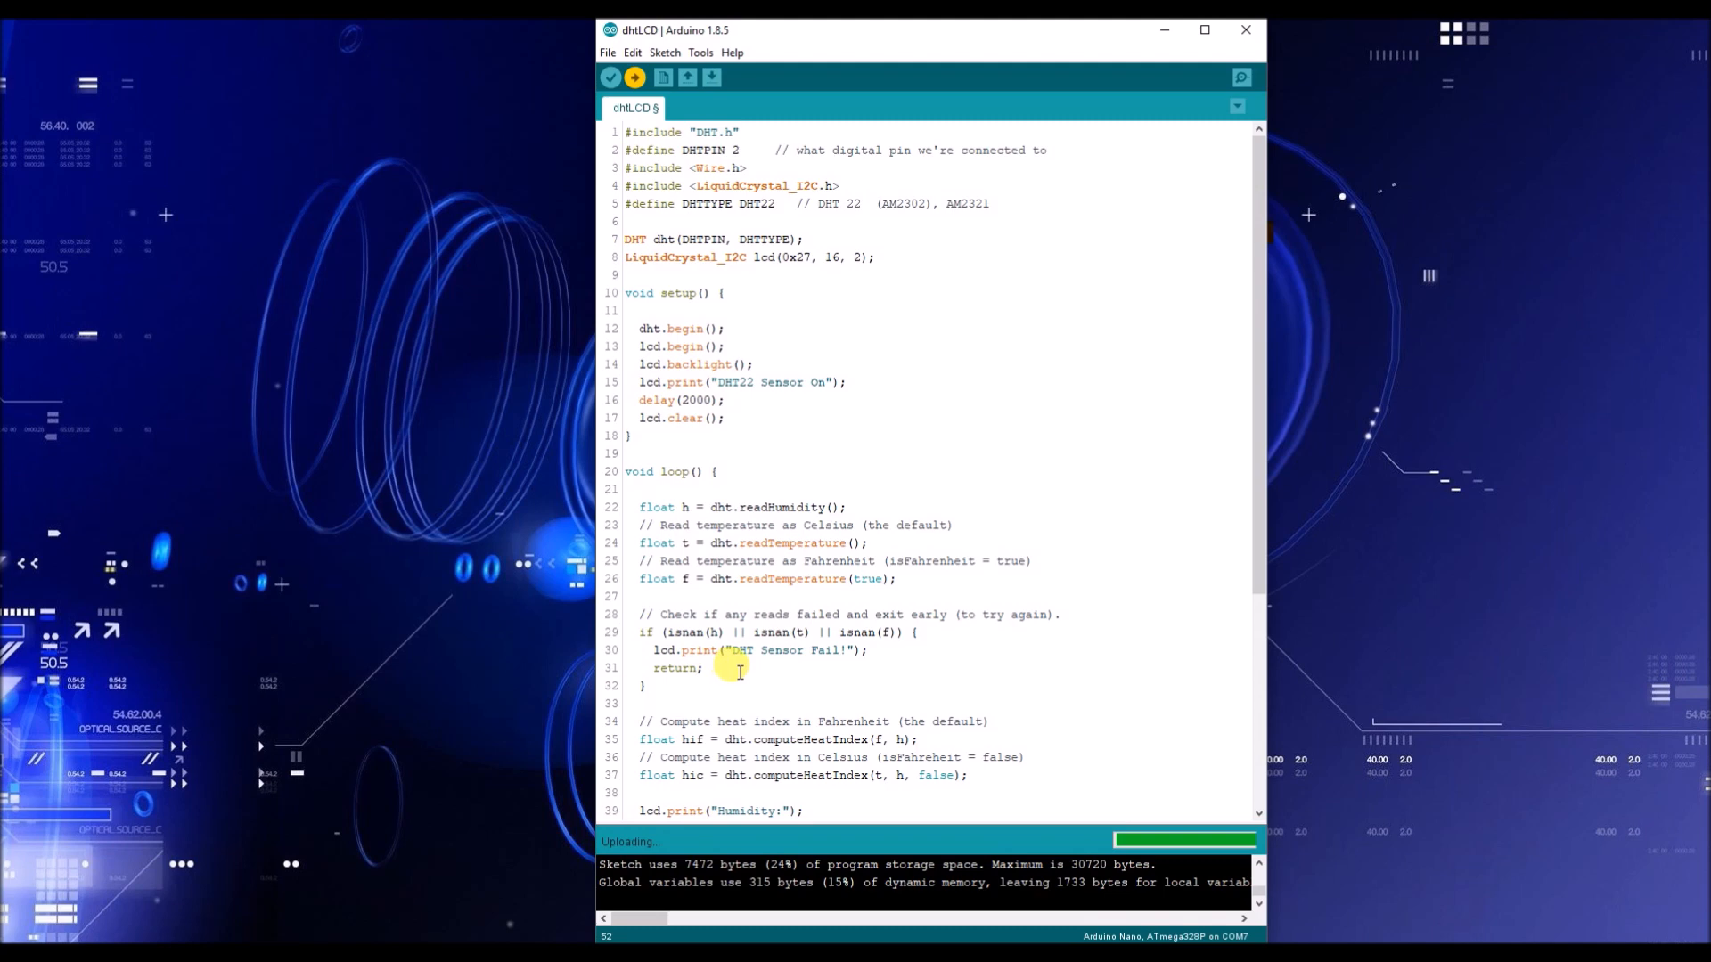
{"action": "mouse_move", "coordinate": [750, 672]}
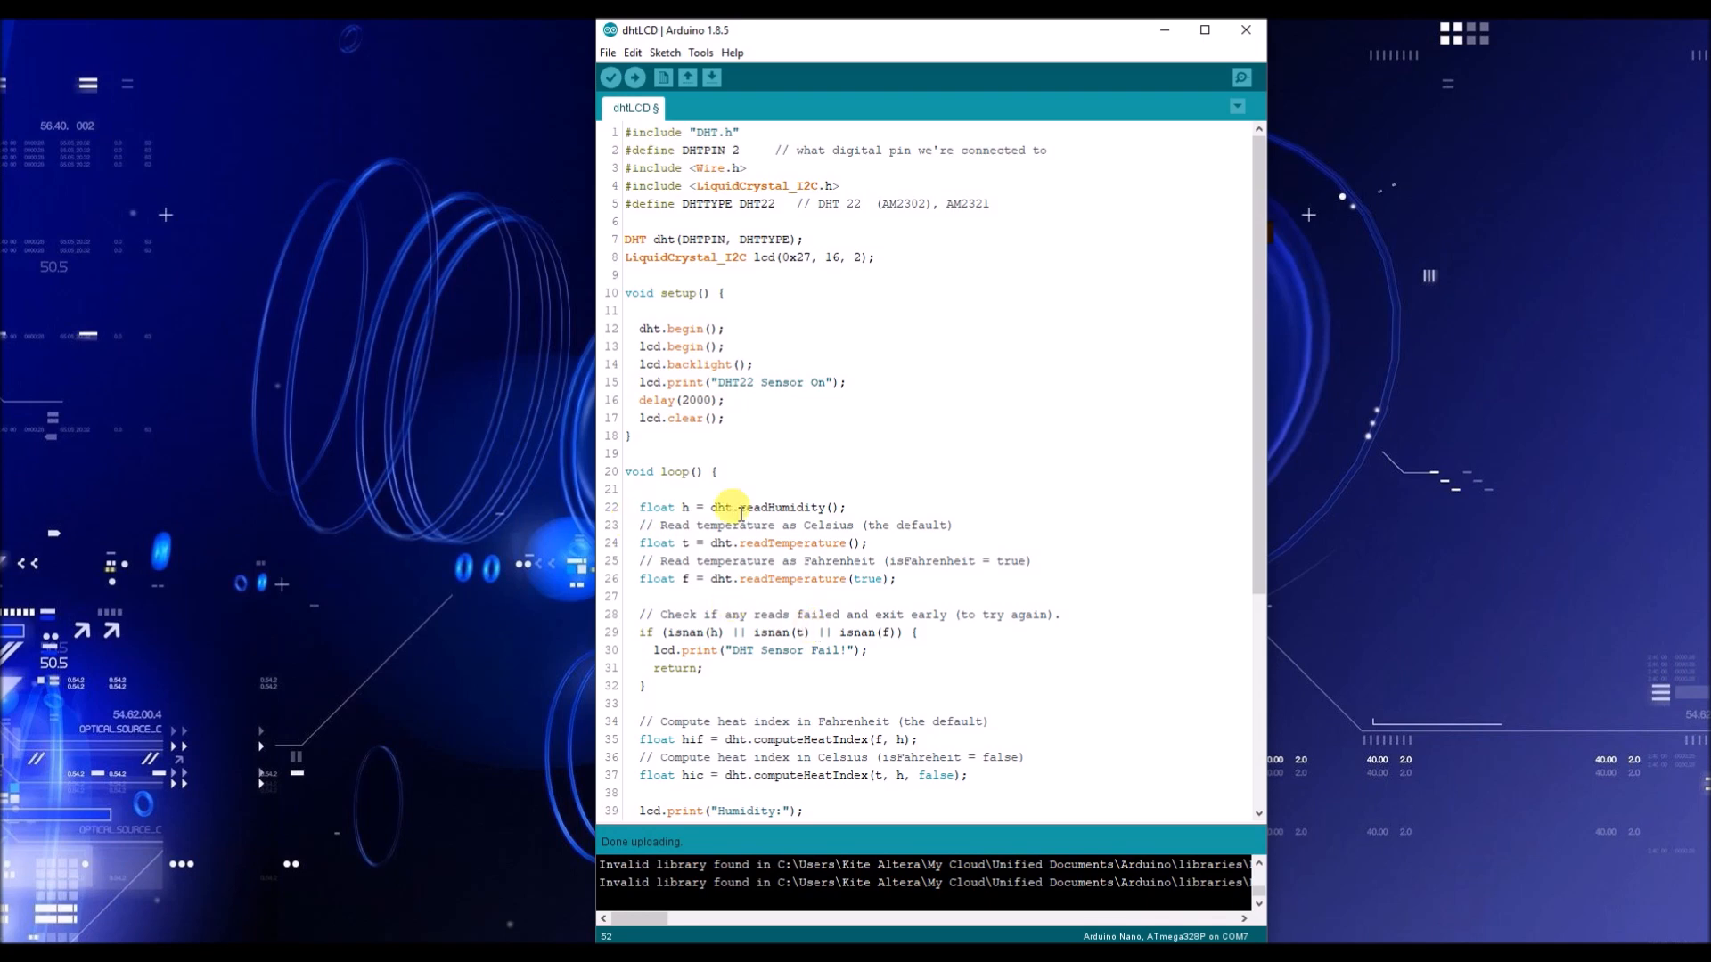
{"action": "mouse_move", "coordinate": [1044, 338]}
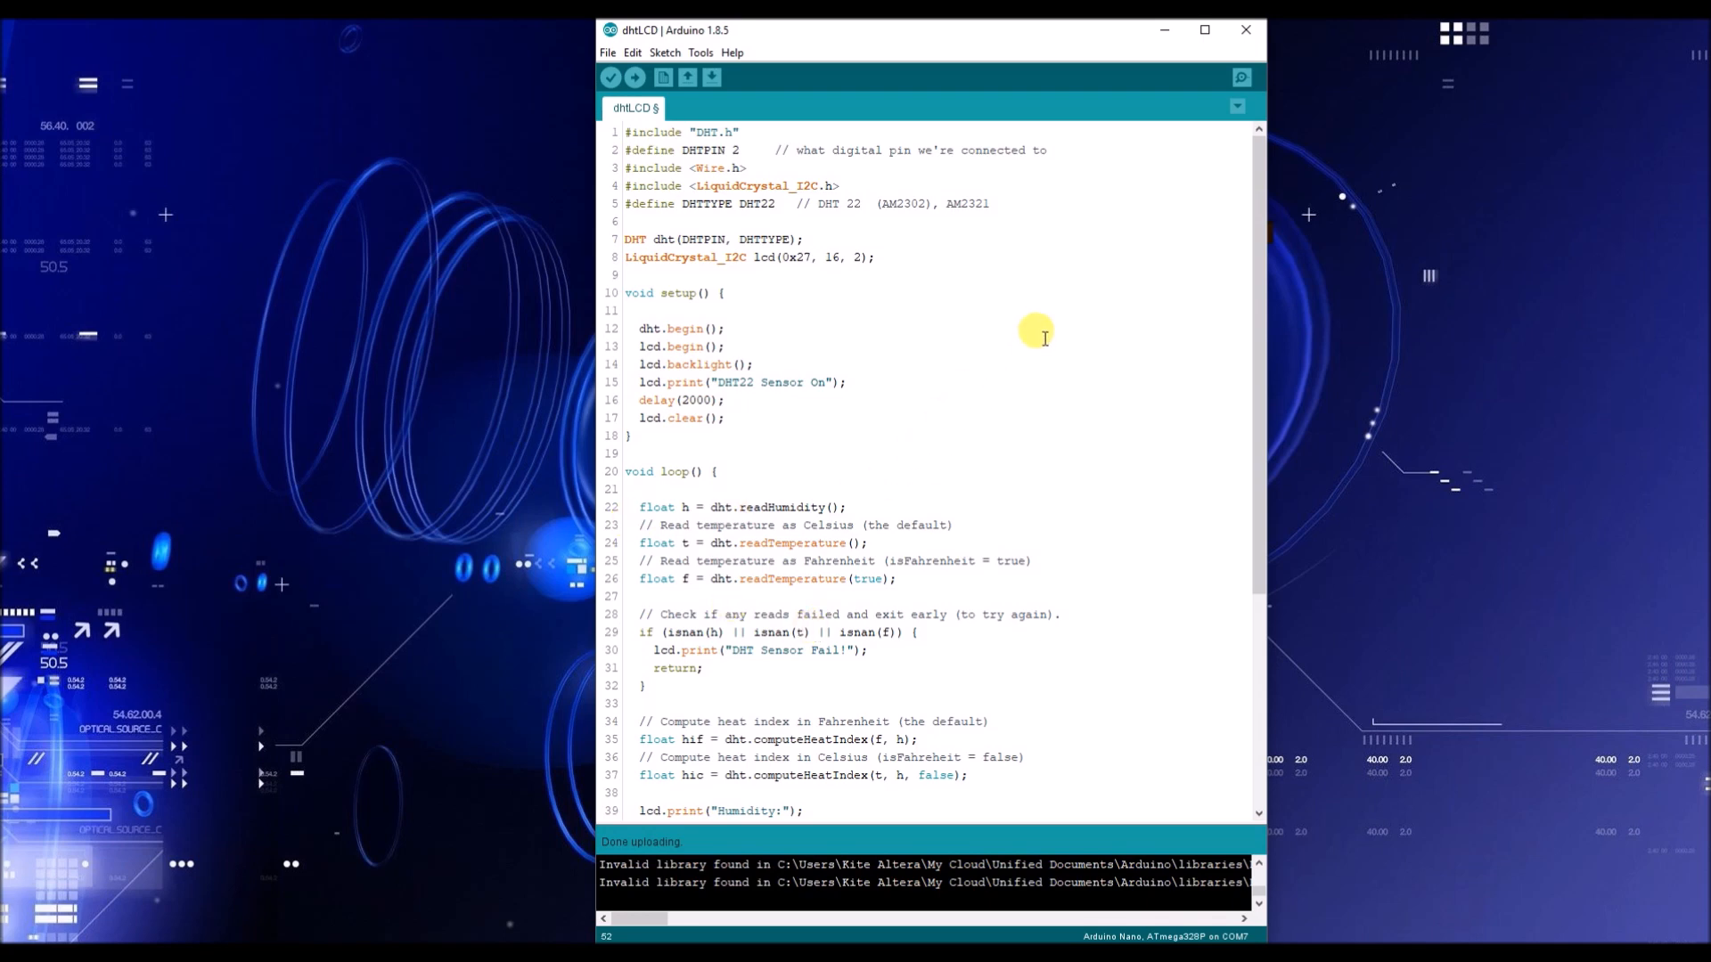
{"action": "mouse_move", "coordinate": [1003, 330]}
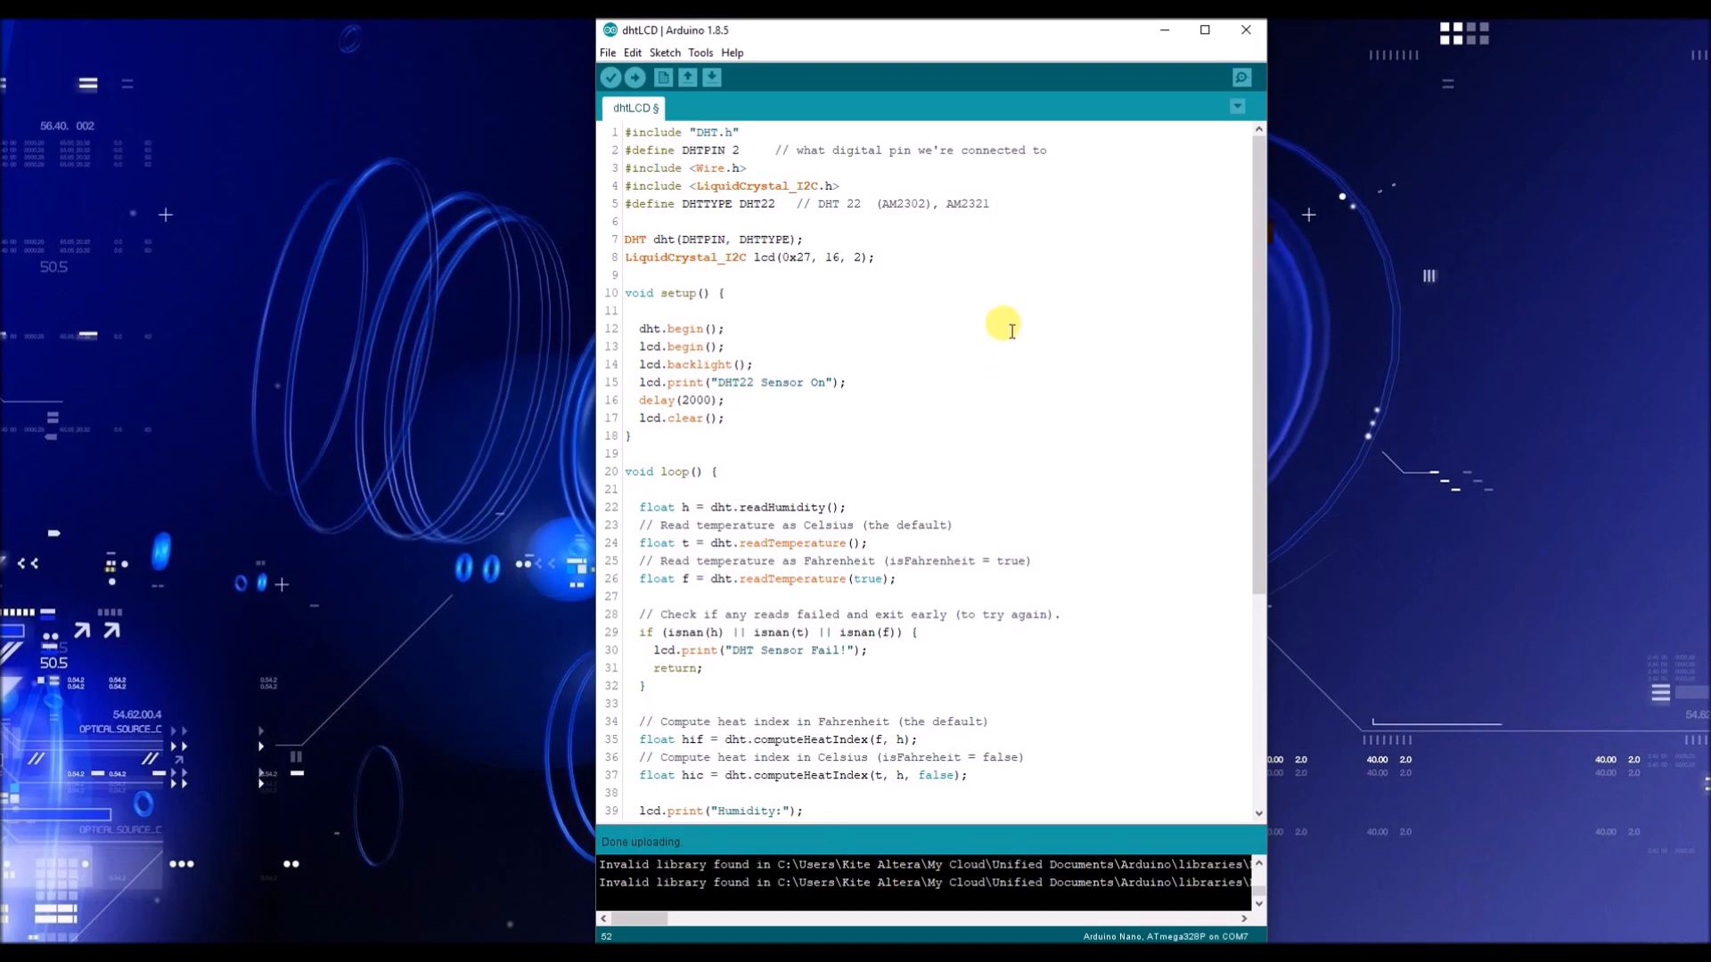